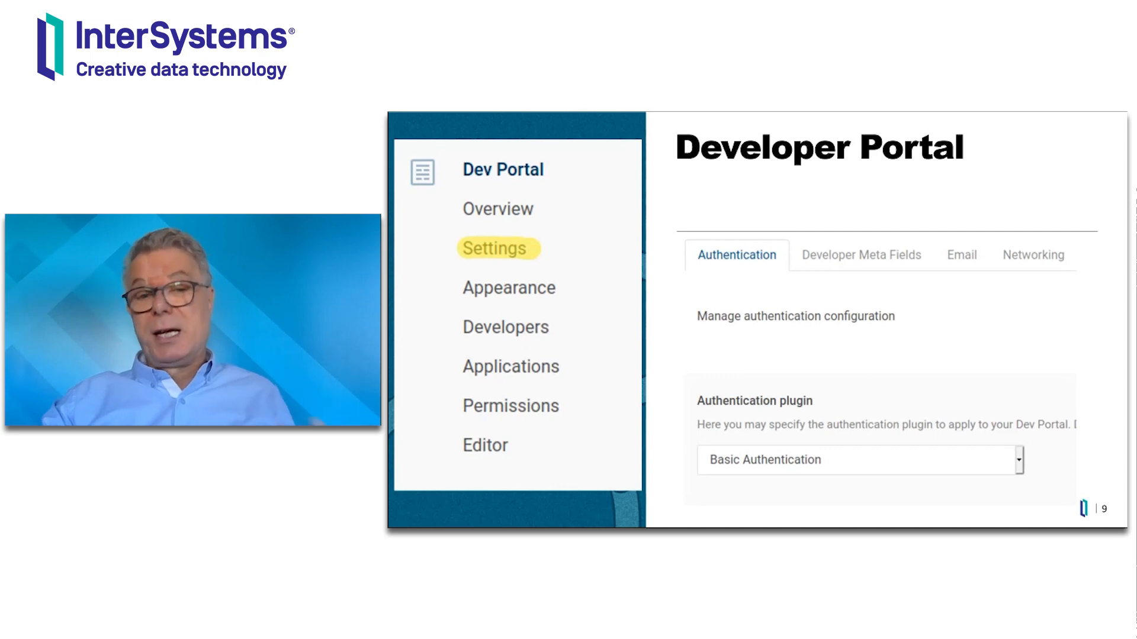
- Advance past the Developer Portal slide to the live Global_Summit_2020 workspace dashboard
left_click(510, 405)
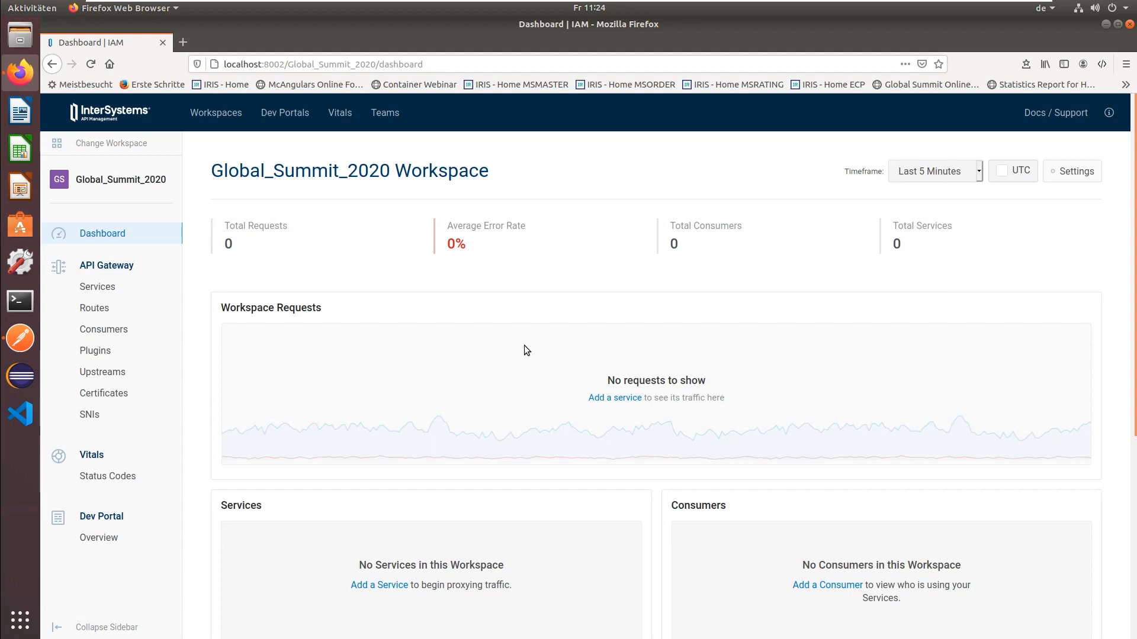
mouse_move(233, 190)
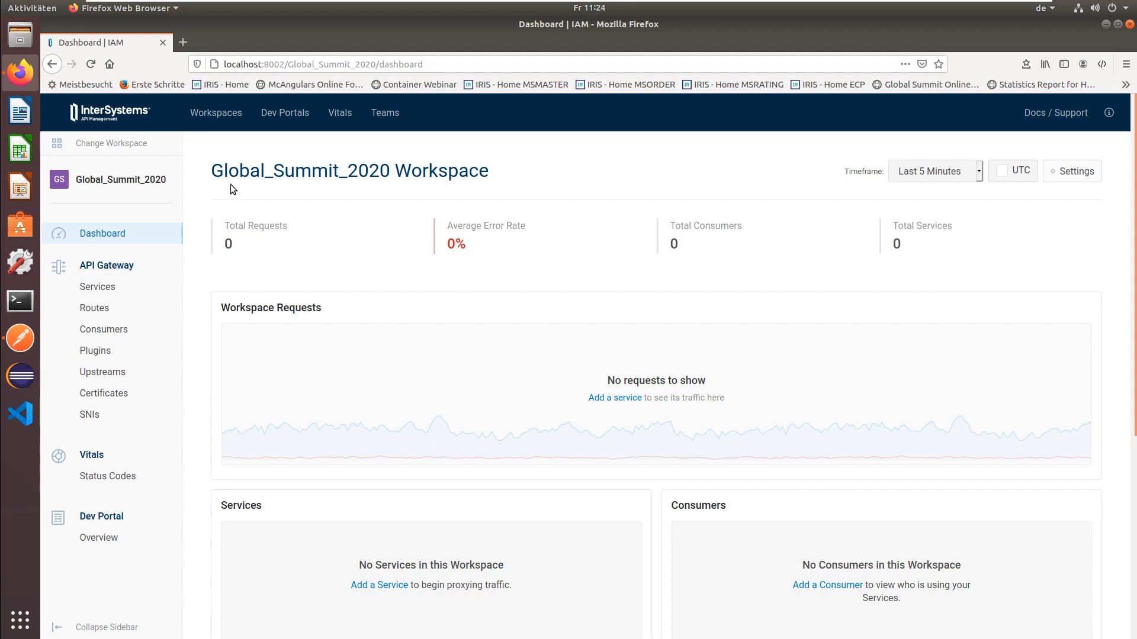
mouse_move(463, 180)
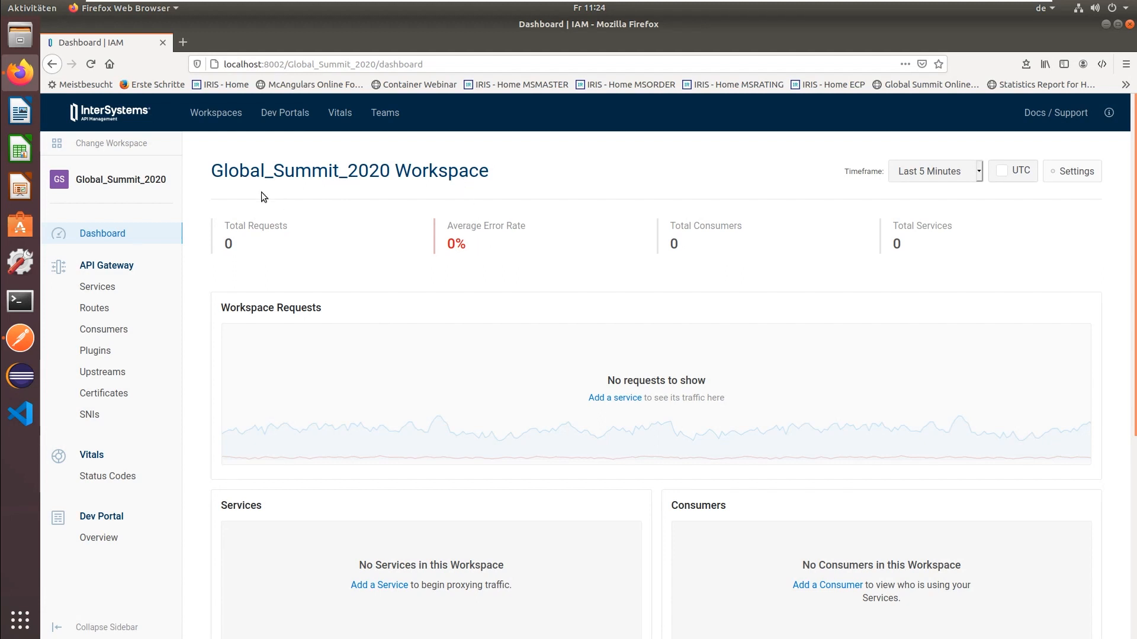
mouse_move(98, 538)
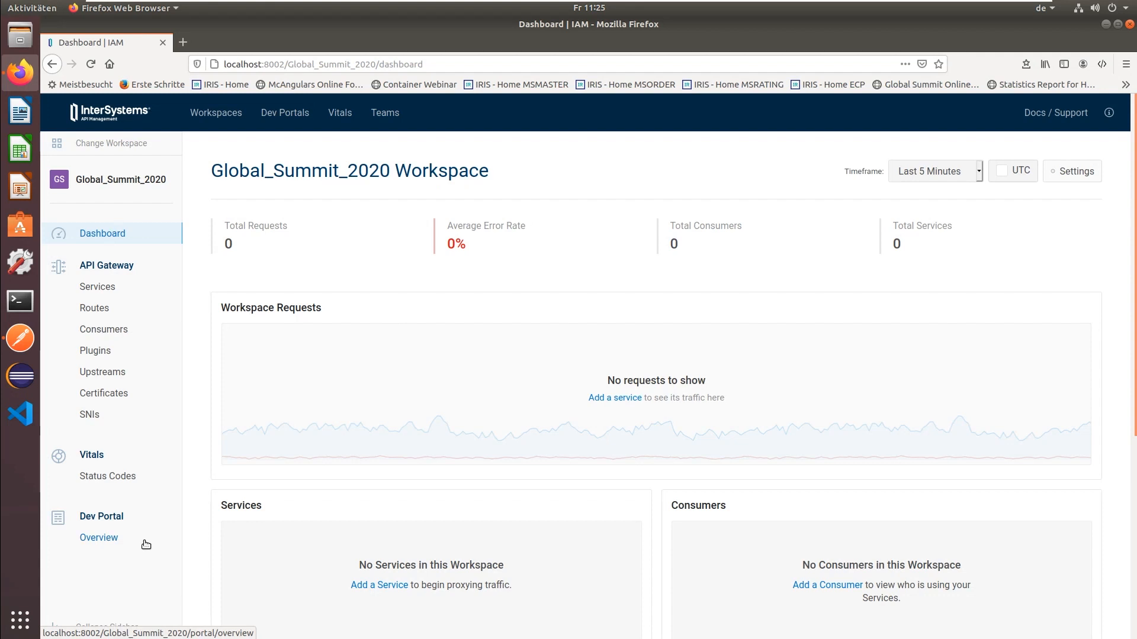
mouse_move(90, 542)
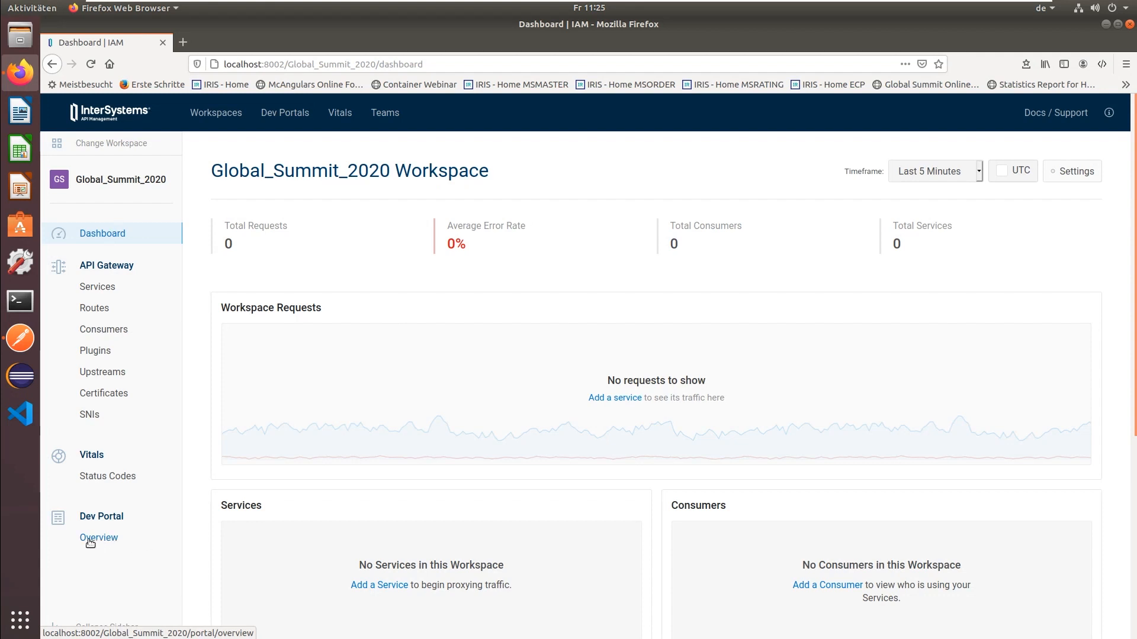
- Enable the Developer Portal from Dev Portal Overview so the workspace access link appears
left_click(98, 537)
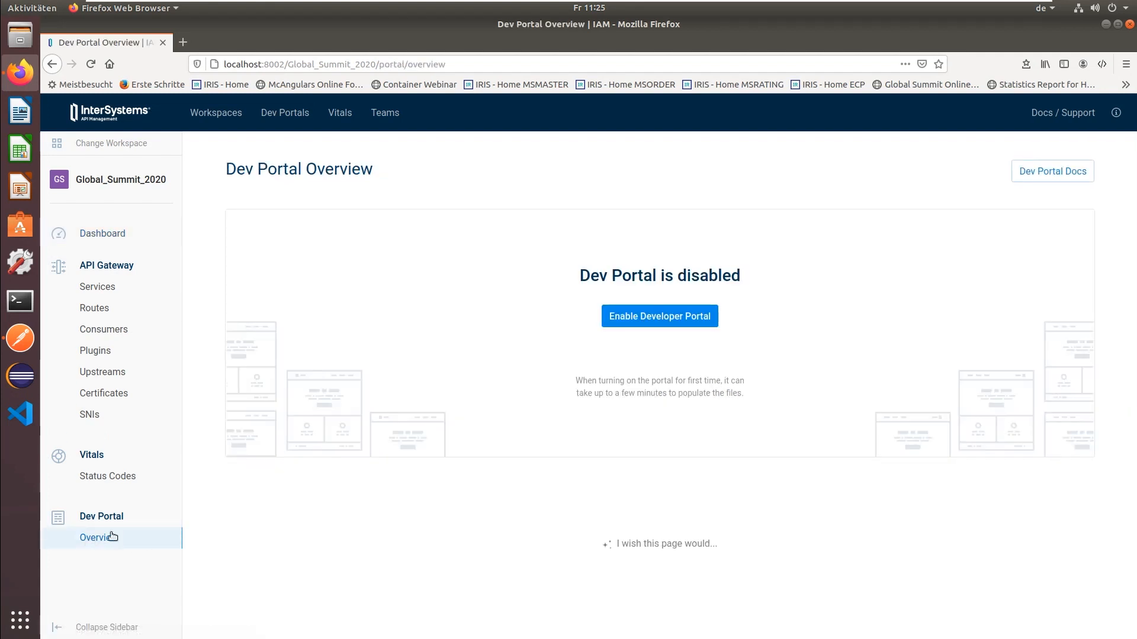
mouse_move(477, 338)
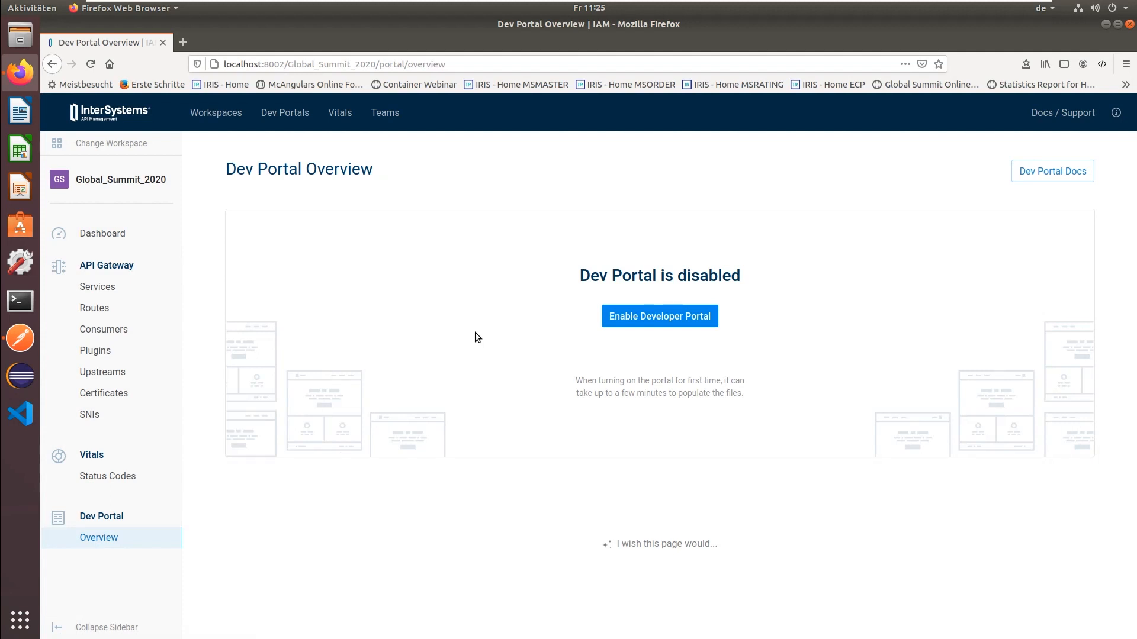
mouse_move(550, 353)
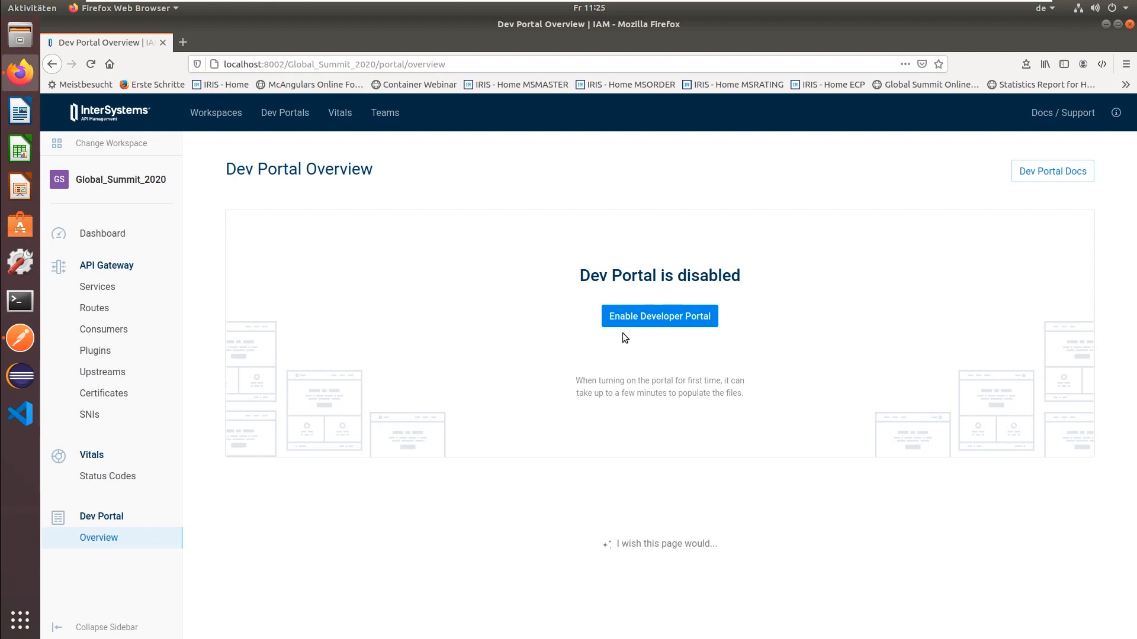
left_click(658, 316)
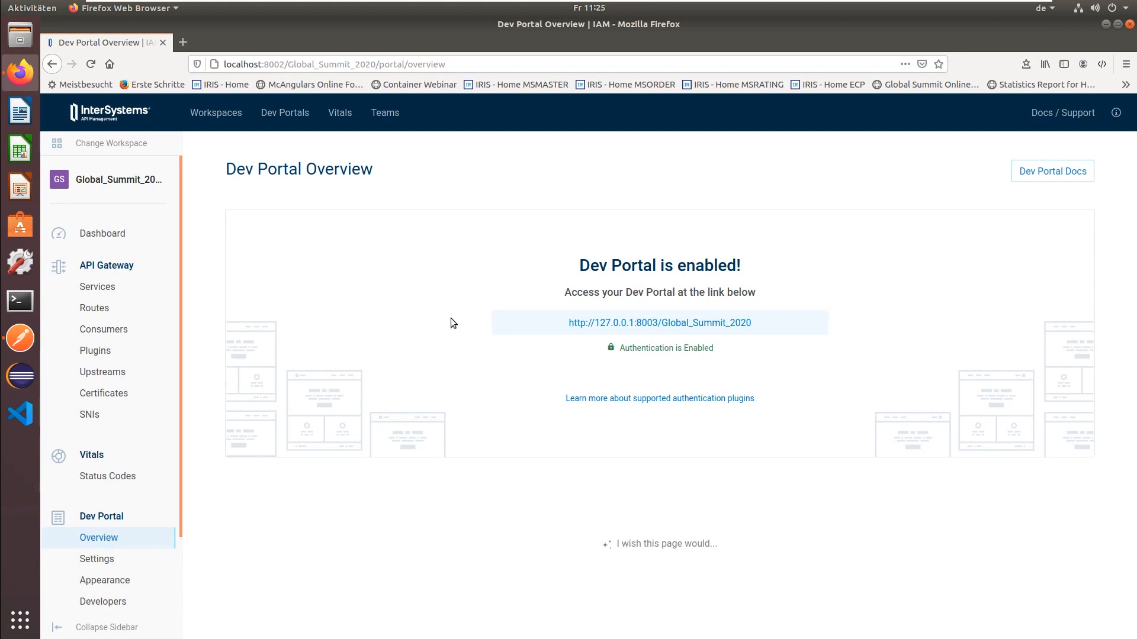
mouse_move(510, 333)
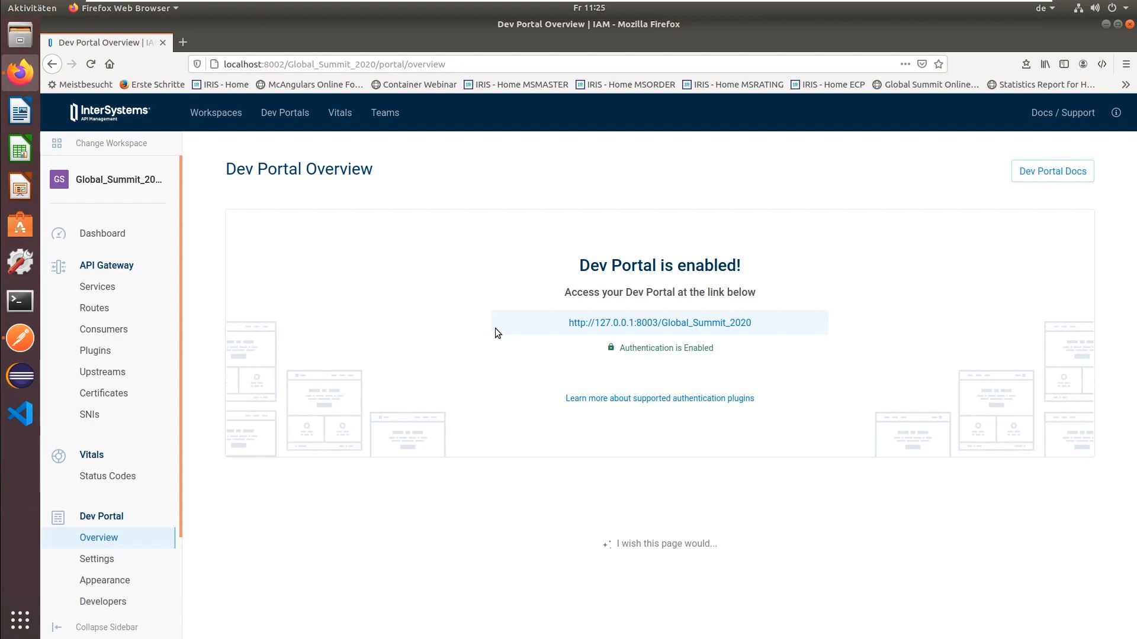
mouse_move(575, 351)
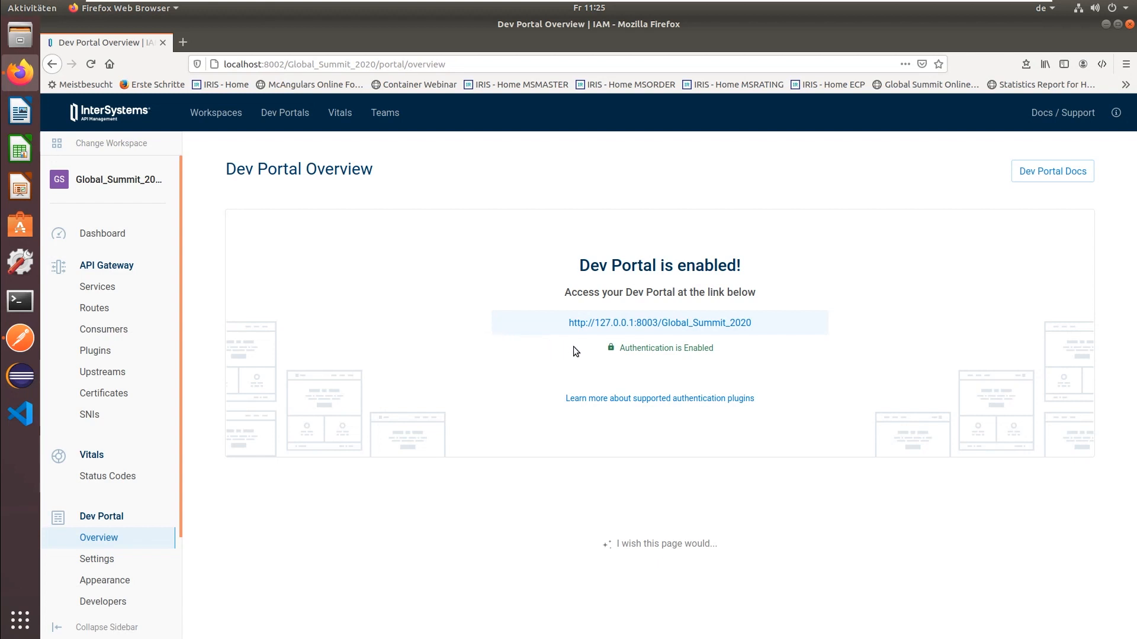
mouse_move(658, 322)
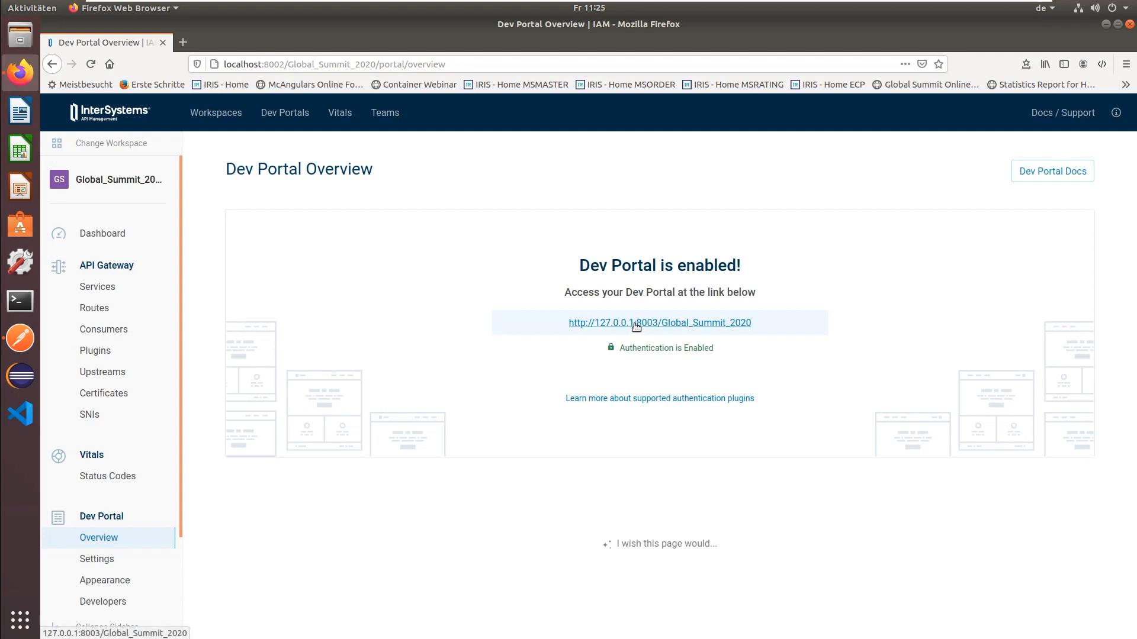
left_click(658, 322)
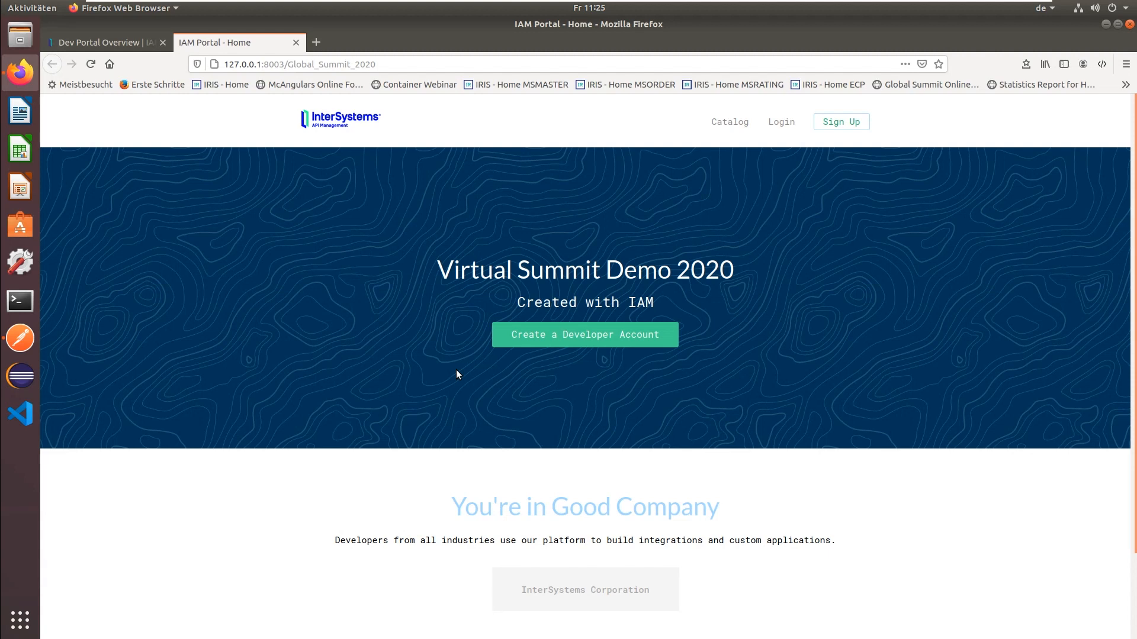
mouse_move(527, 373)
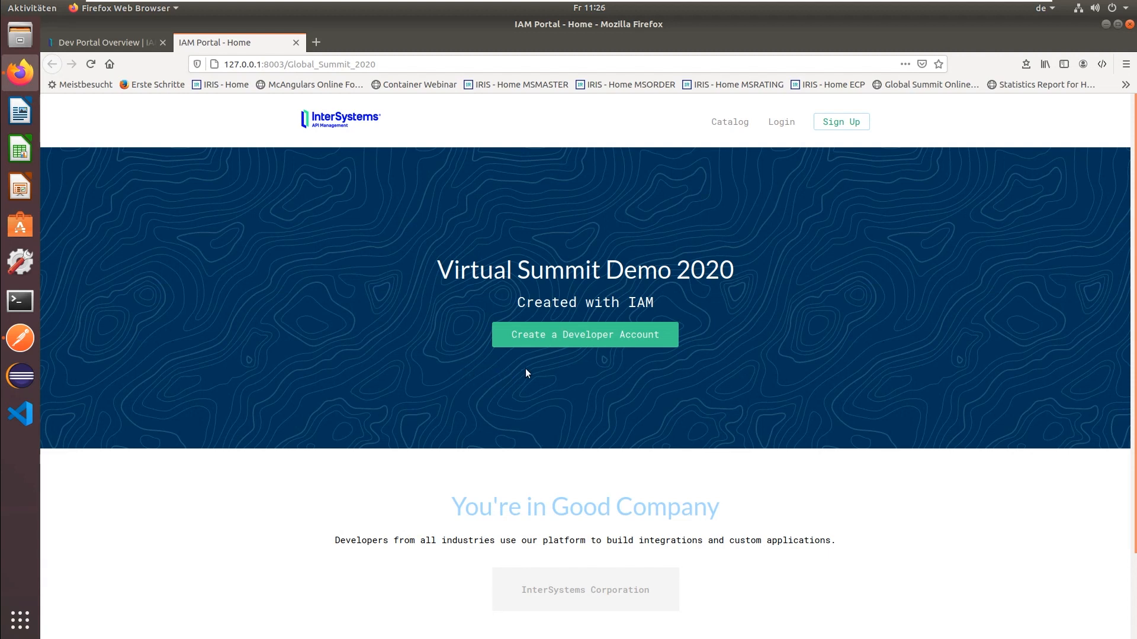
mouse_move(528, 339)
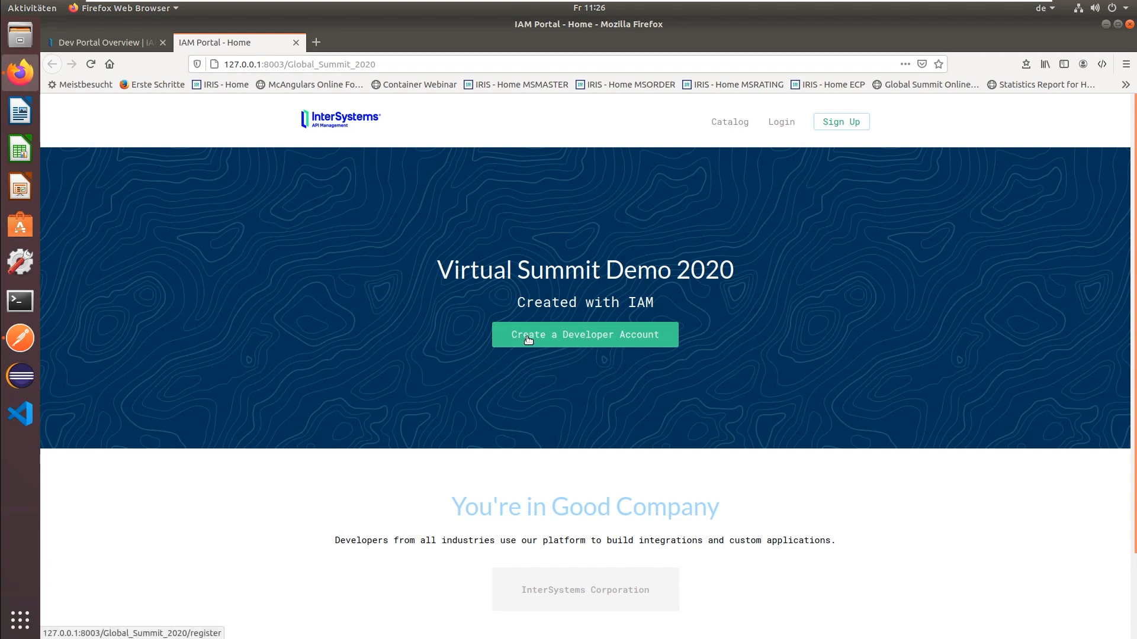
- Create a developer account for Michael with saved email and password, declining Firefox's save-login prompt
left_click(584, 334)
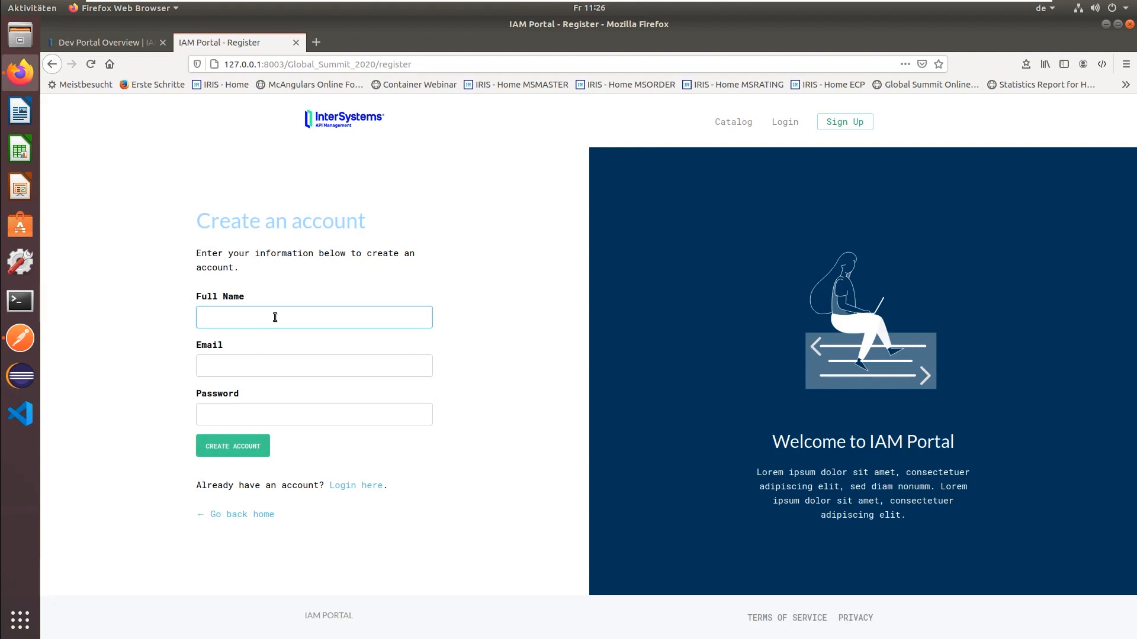
type("Michael Braam")
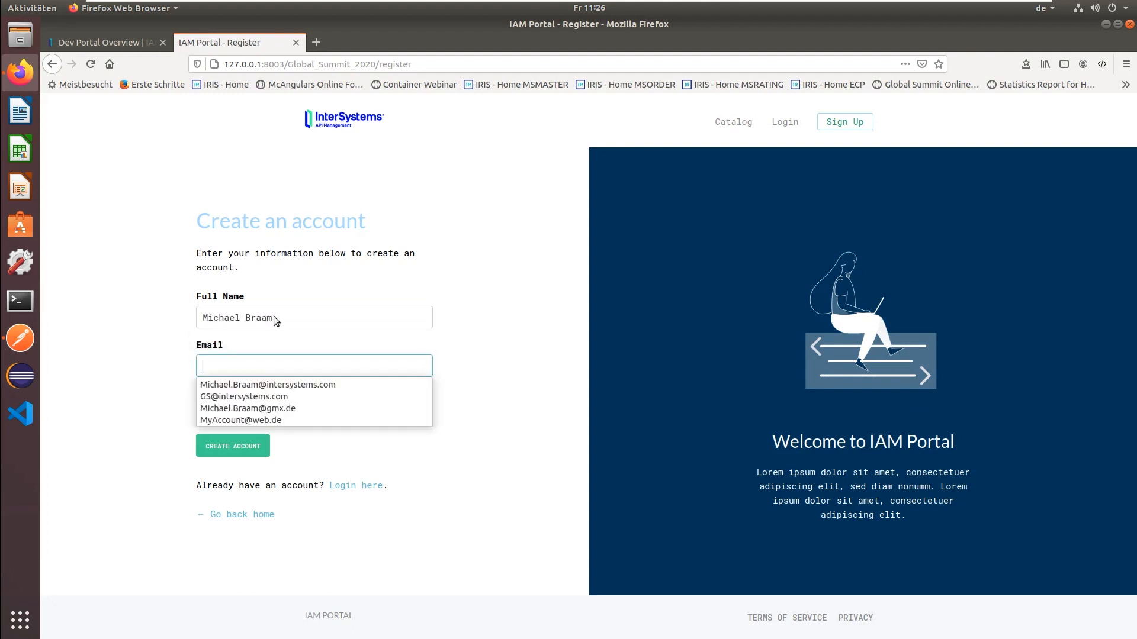
mouse_move(250, 392)
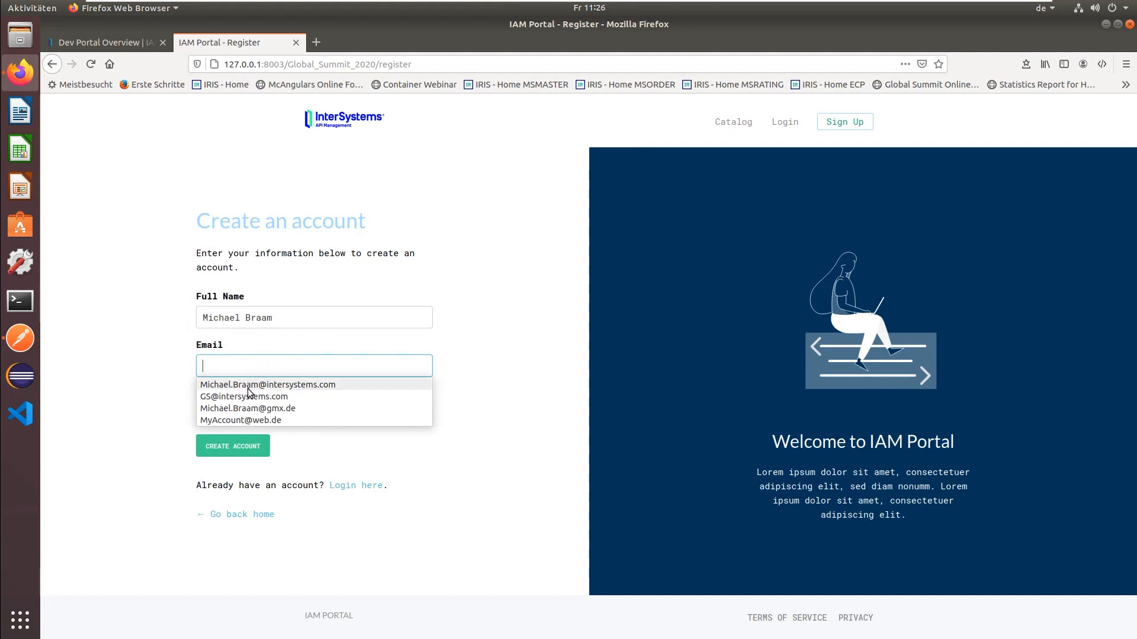
left_click(268, 383)
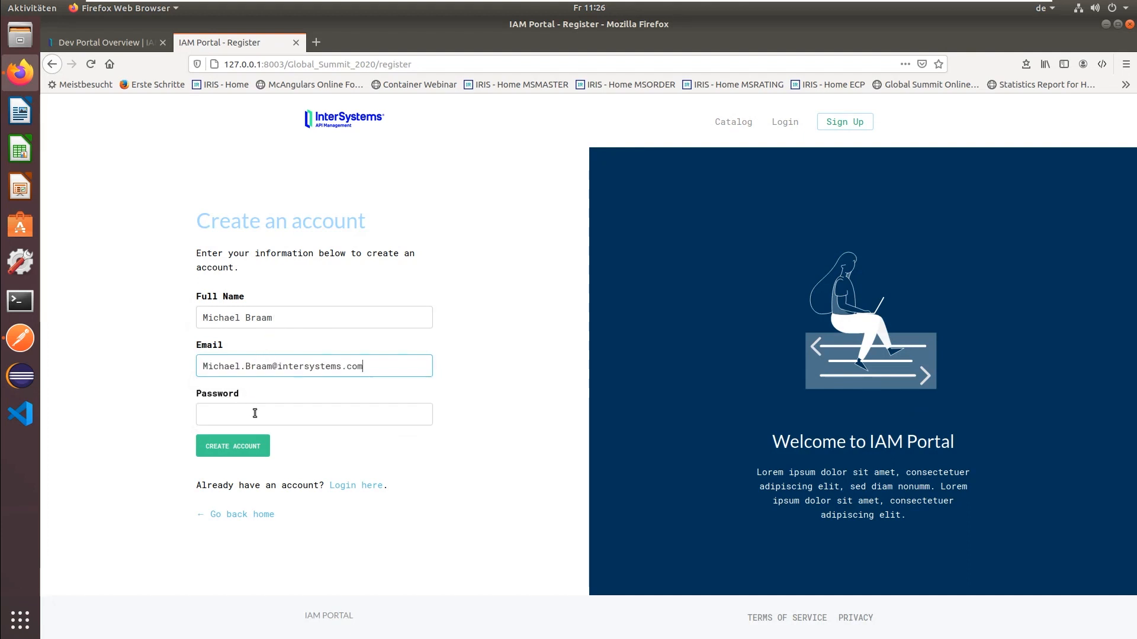
left_click(312, 415)
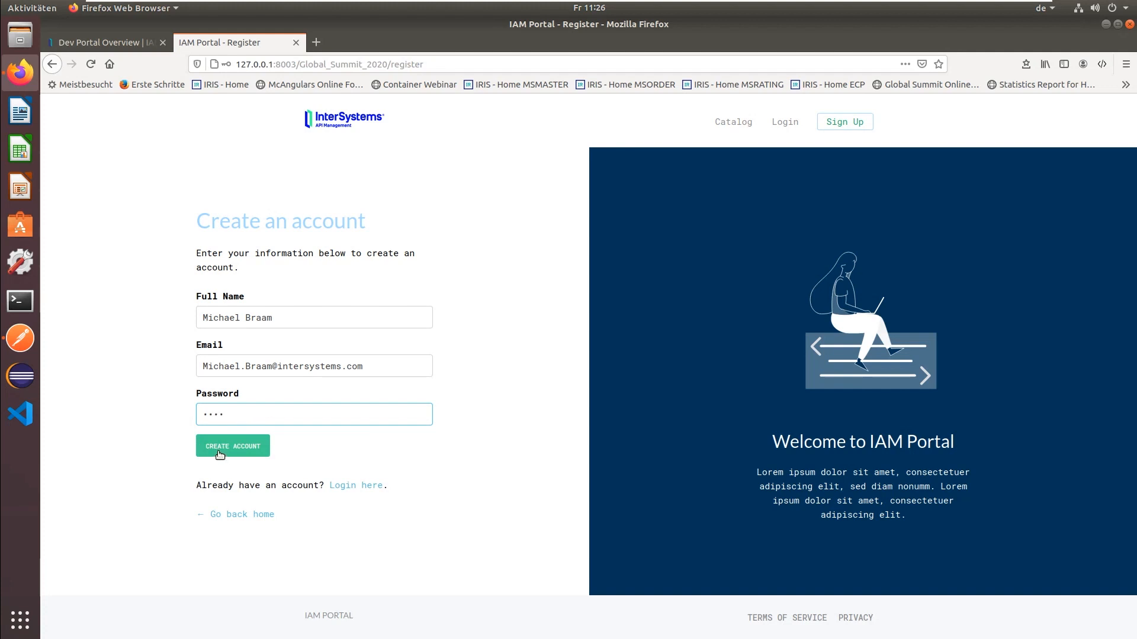
left_click(233, 447)
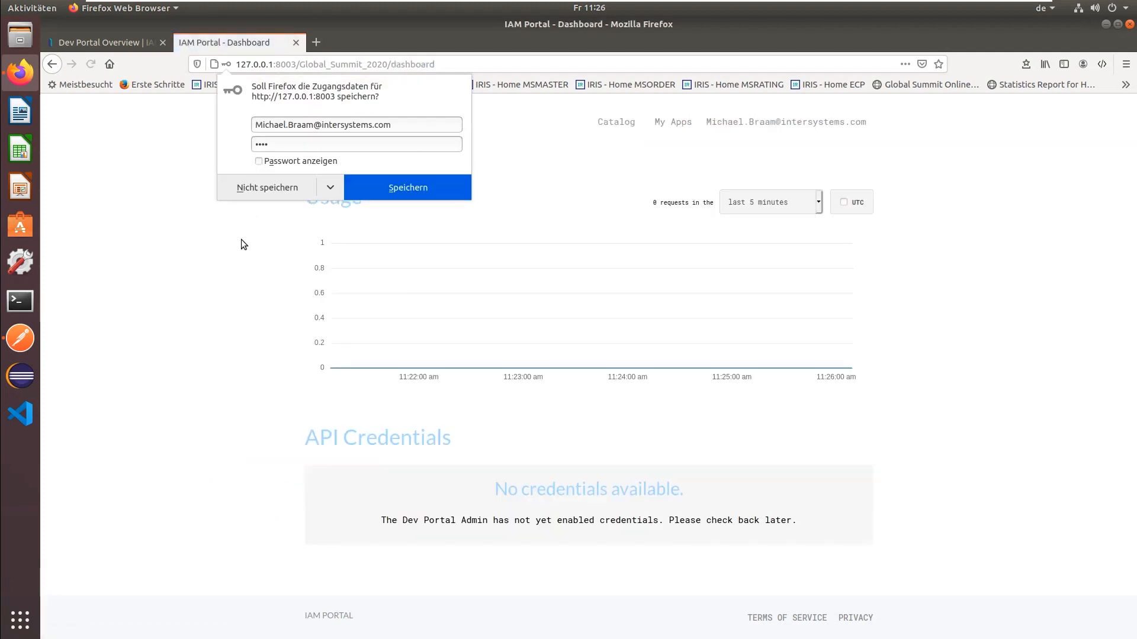
left_click(266, 188)
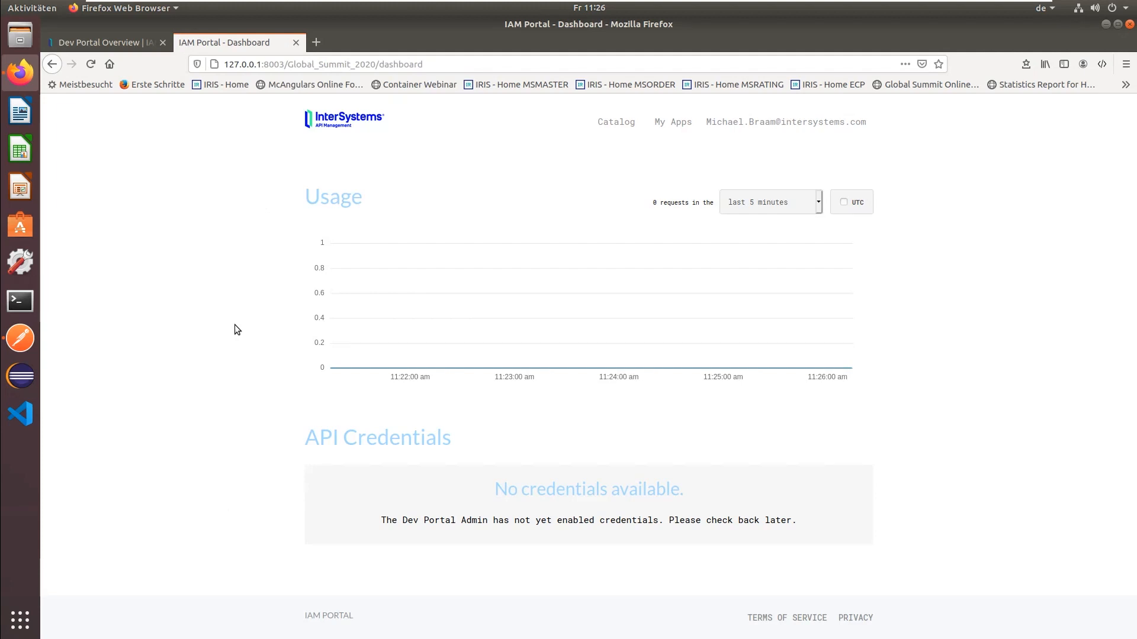
mouse_move(580, 210)
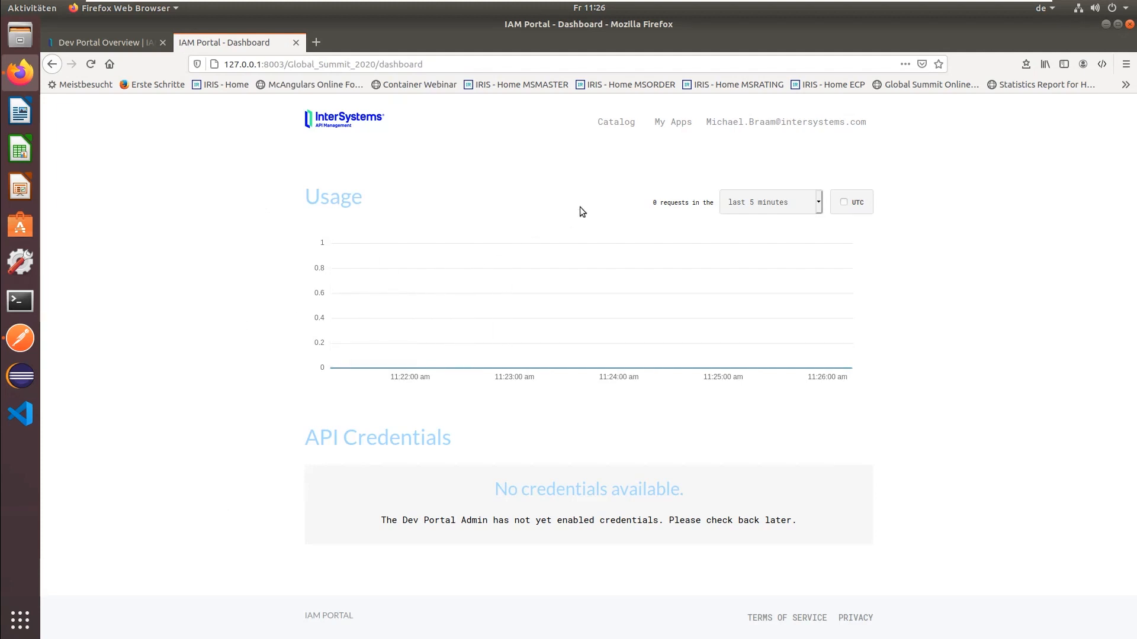
mouse_move(615, 122)
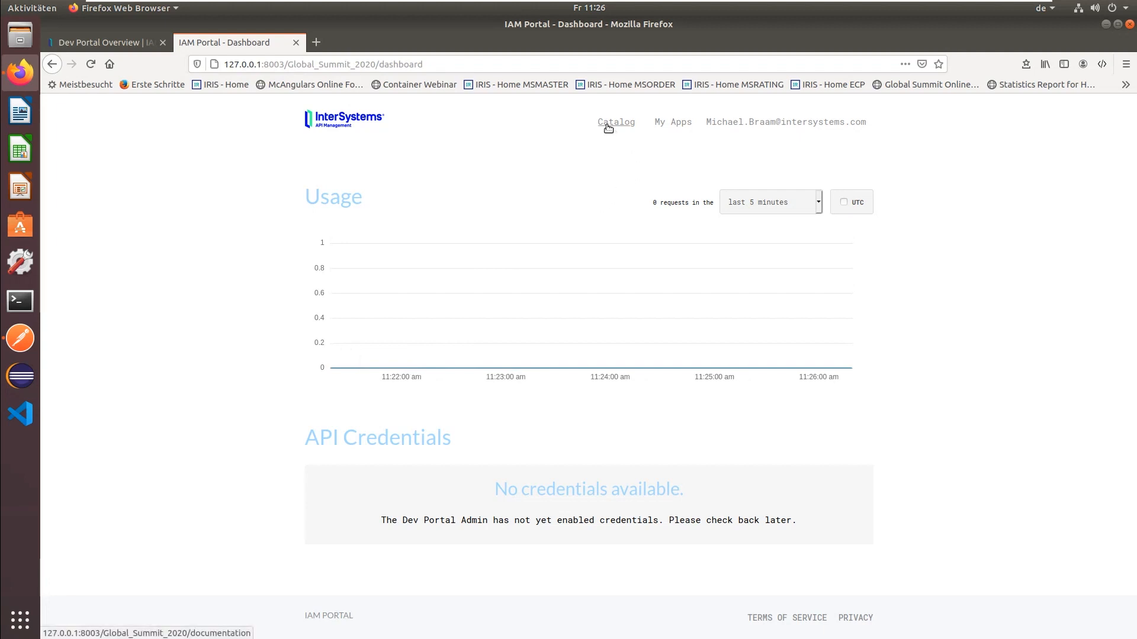
- From the catalog, bring up the Great Burger & More Co. Service API documentation
left_click(616, 122)
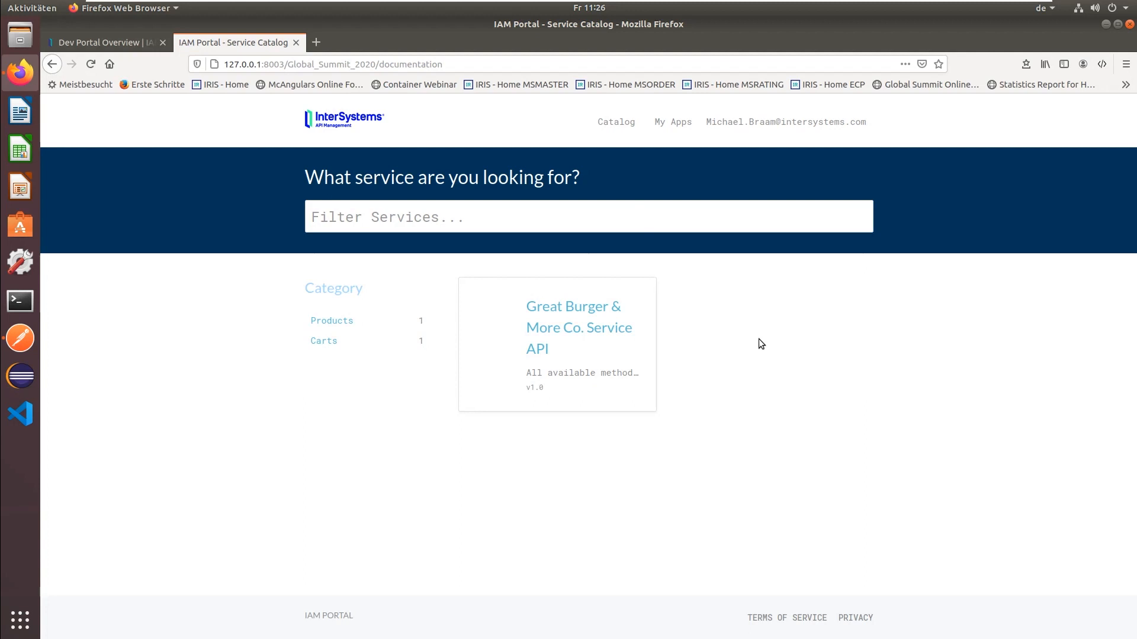
mouse_move(547, 311)
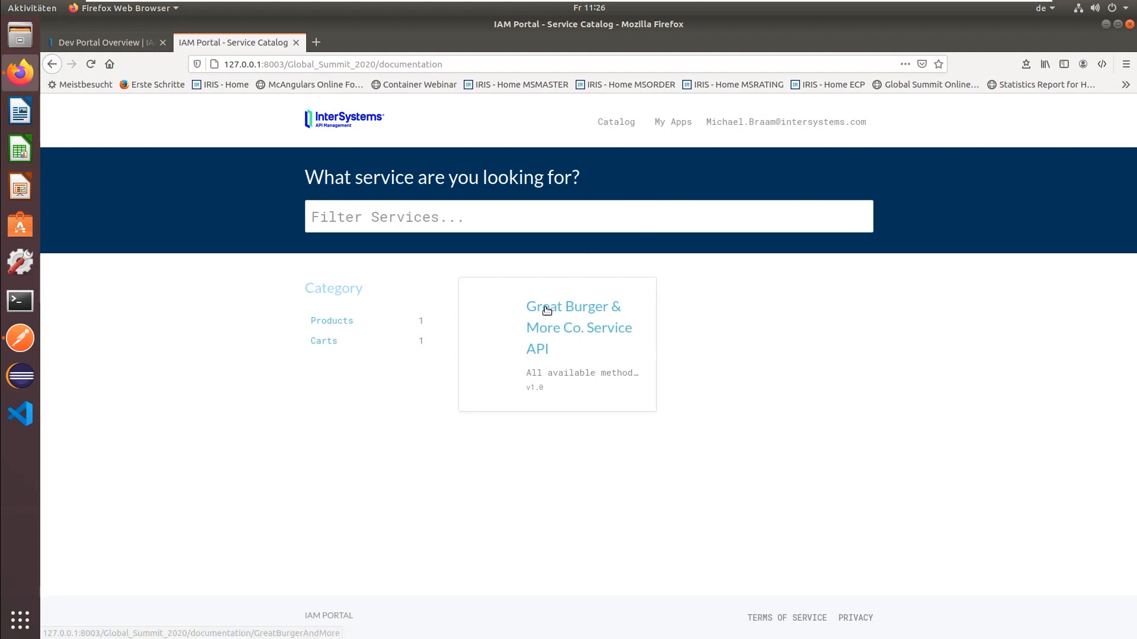
left_click(579, 327)
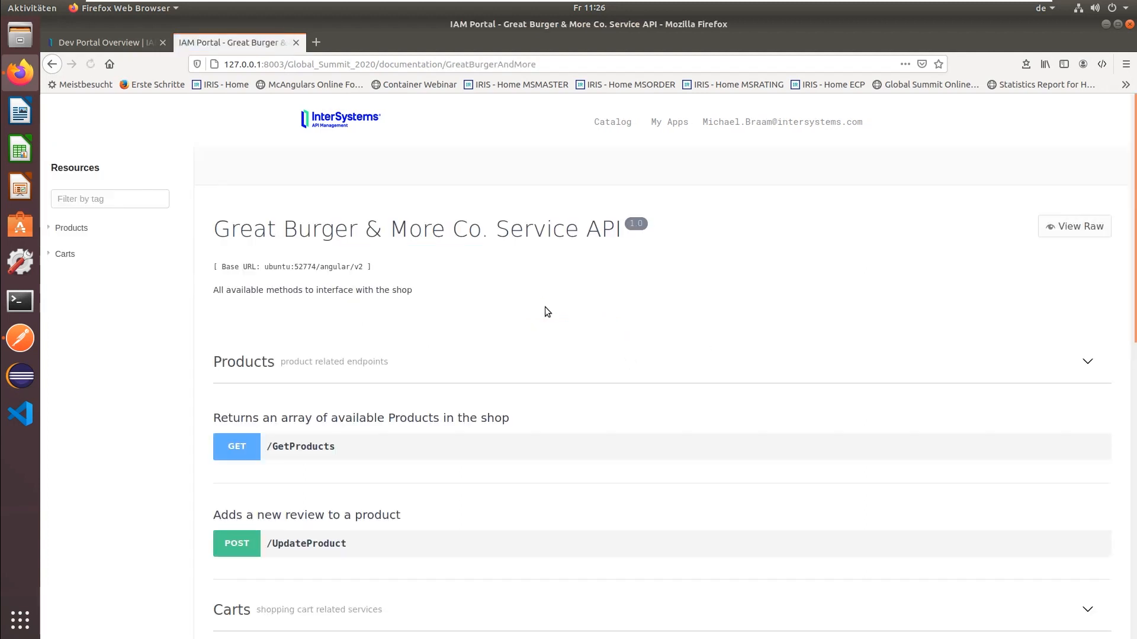
left_click(90, 64)
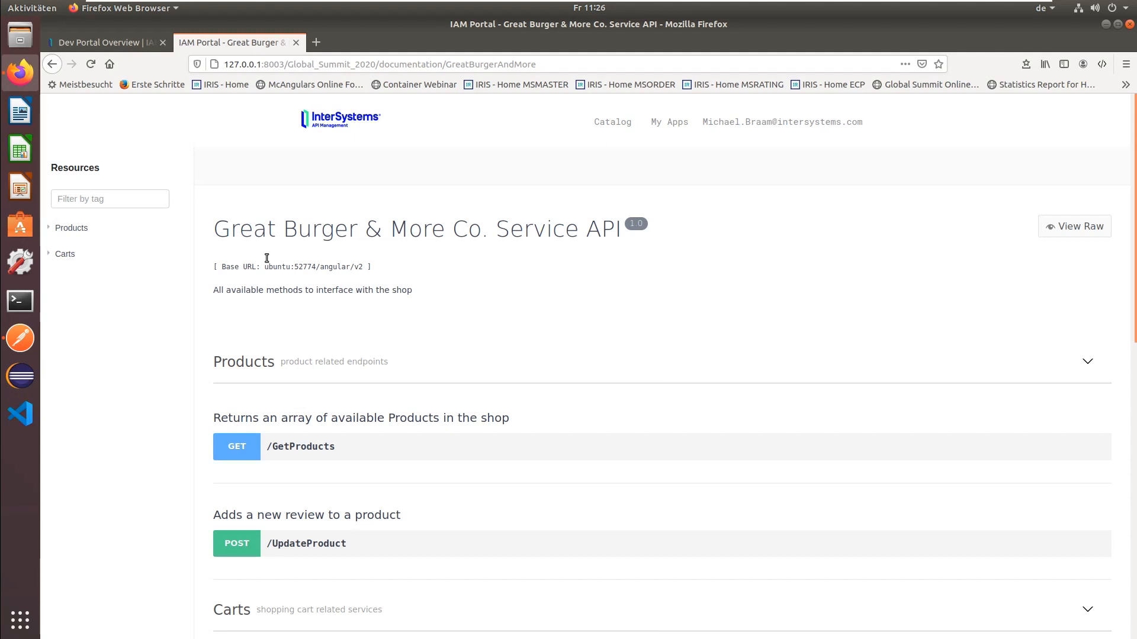
mouse_move(124, 392)
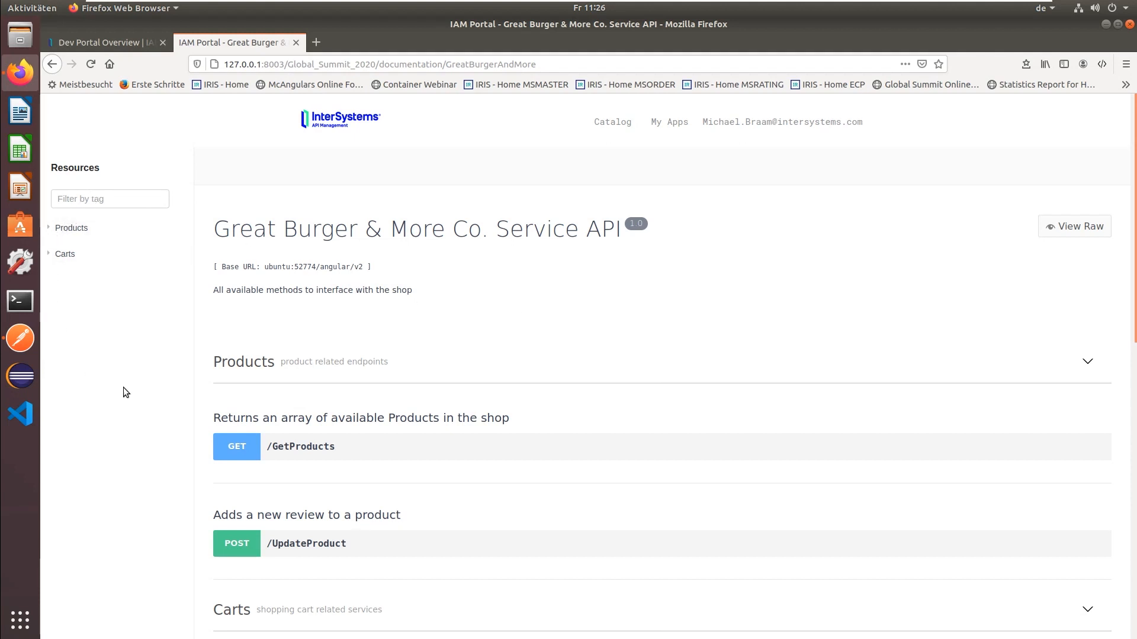
mouse_move(51, 240)
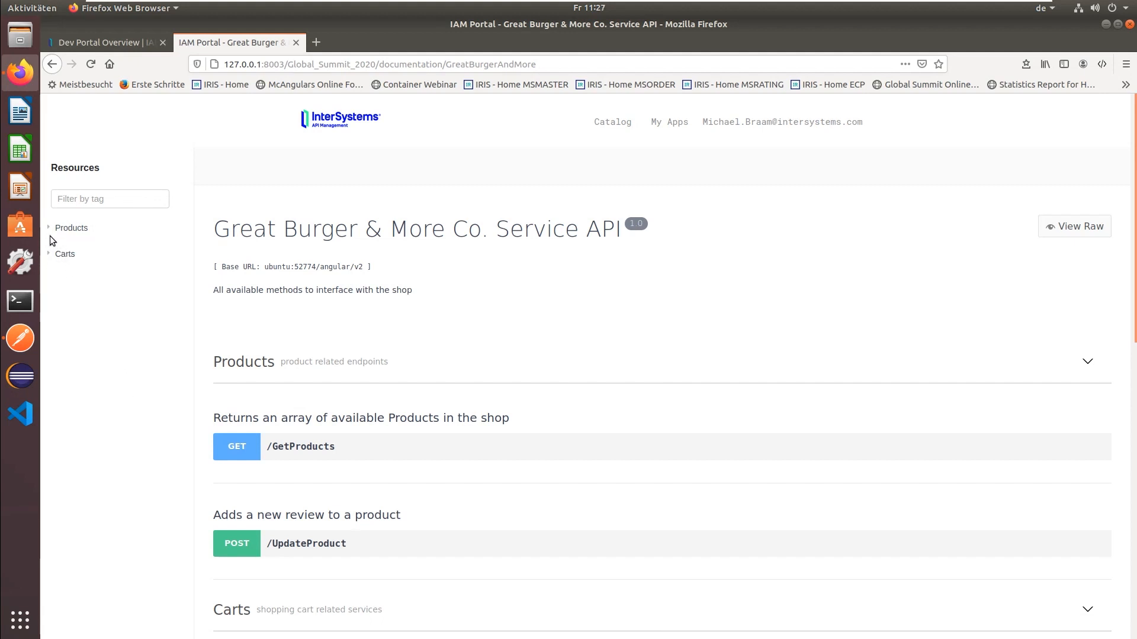
- Expand the Products and Carts resource groups and review their endpoint lists
left_click(71, 227)
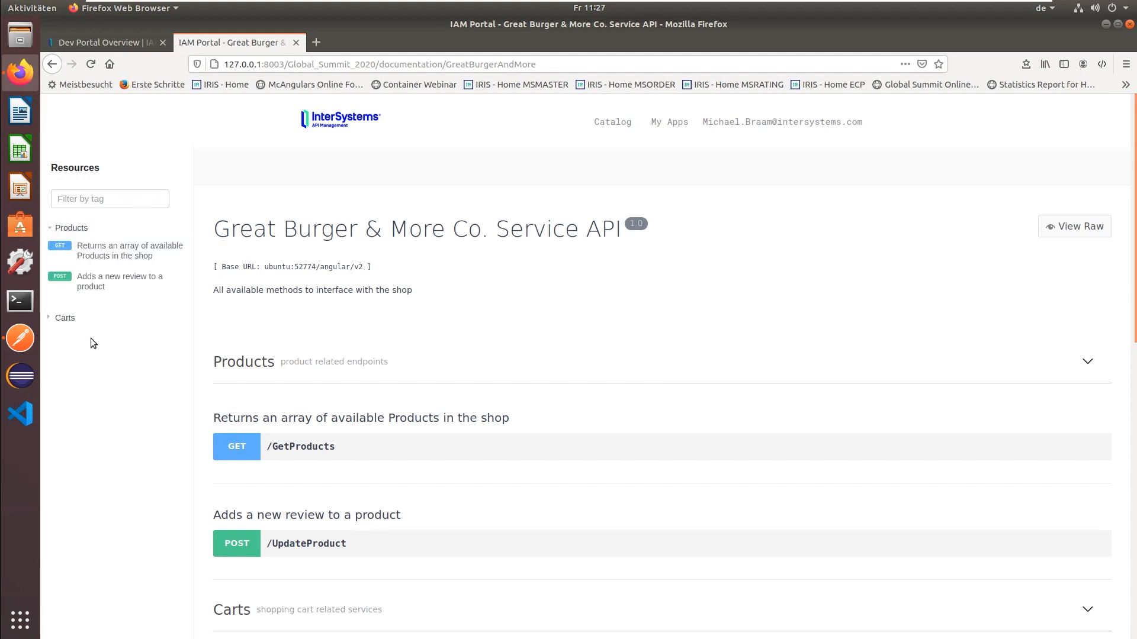
left_click(64, 317)
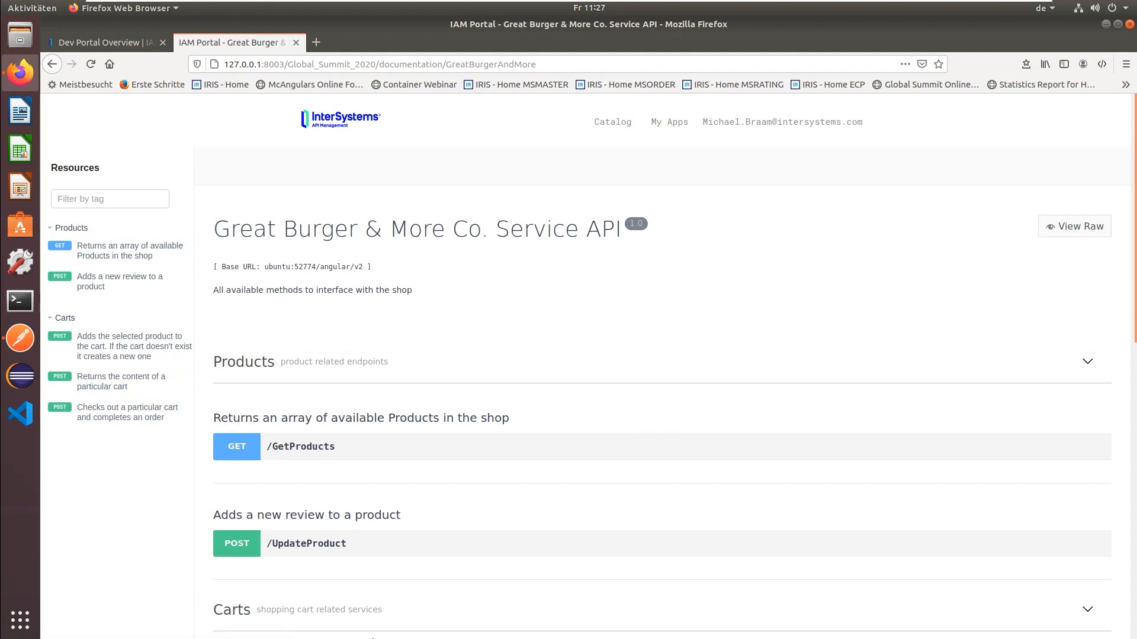
mouse_move(756, 377)
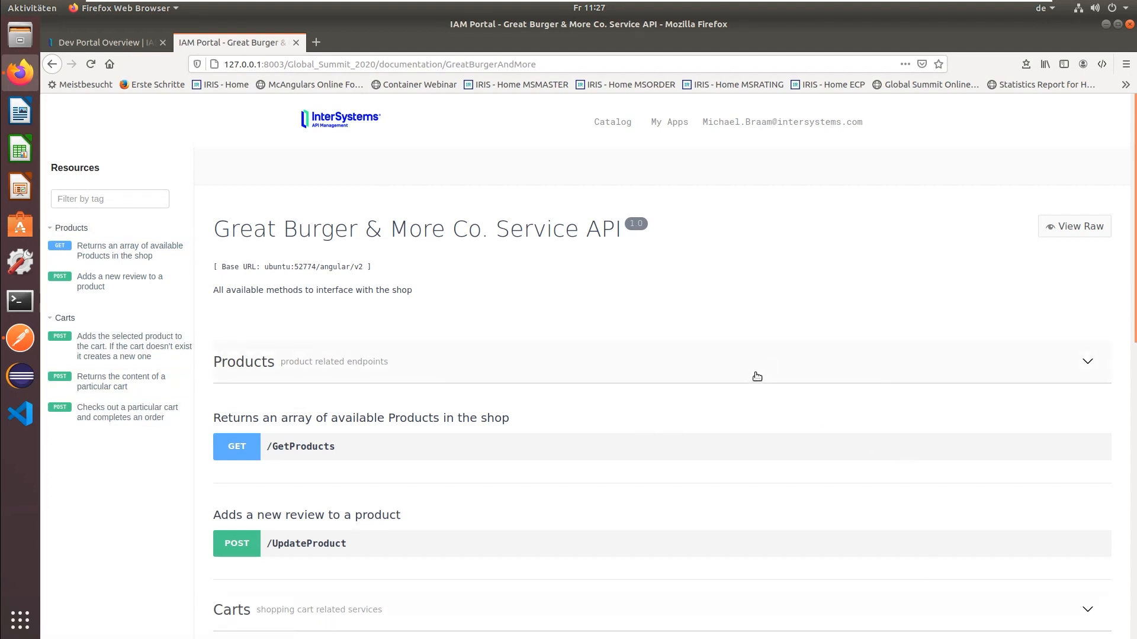
mouse_move(756, 376)
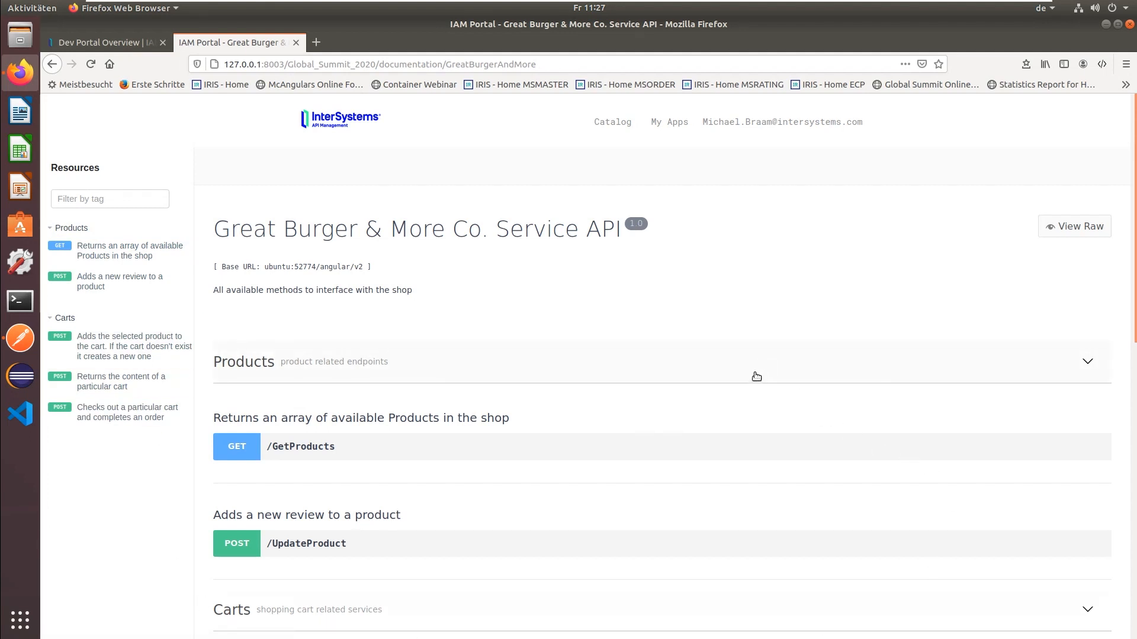
scroll("down", 3)
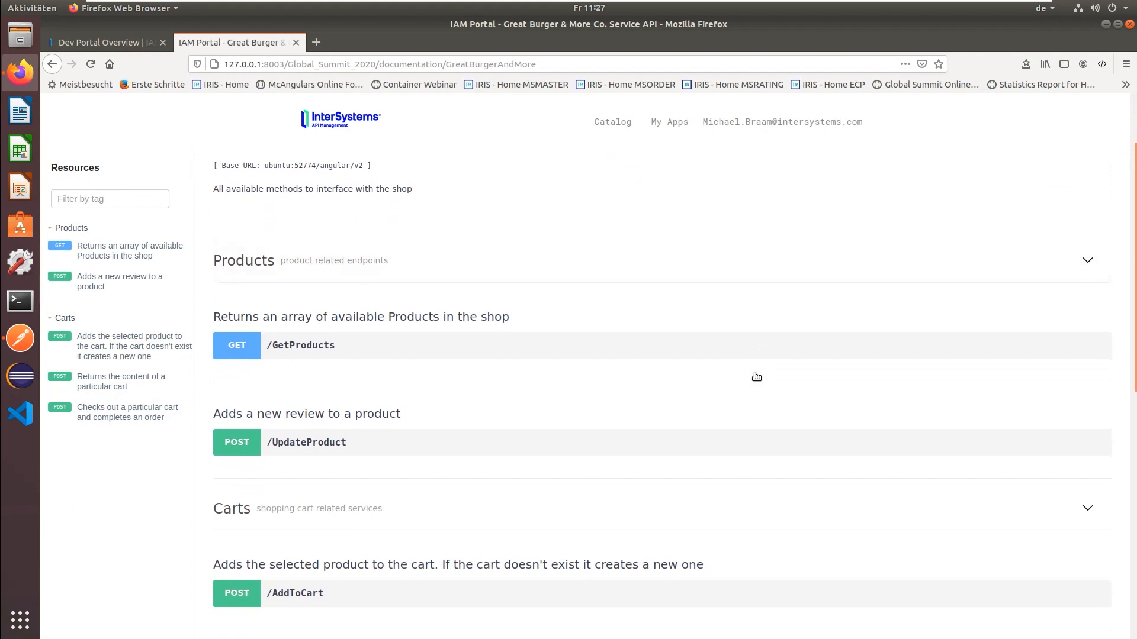
scroll("down", 3)
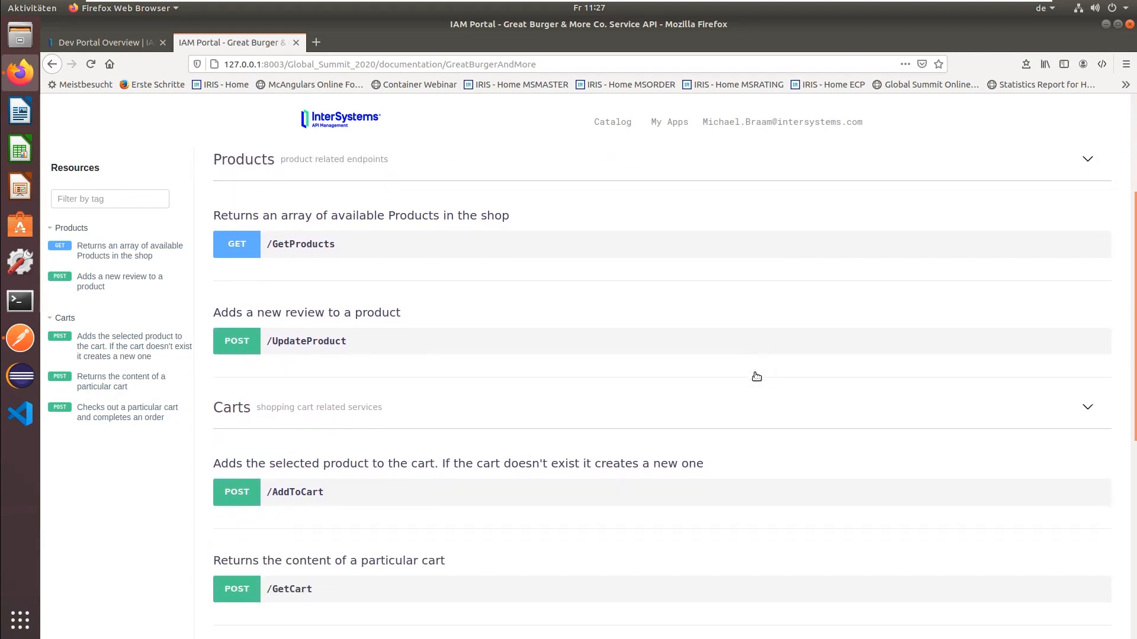
mouse_move(250, 148)
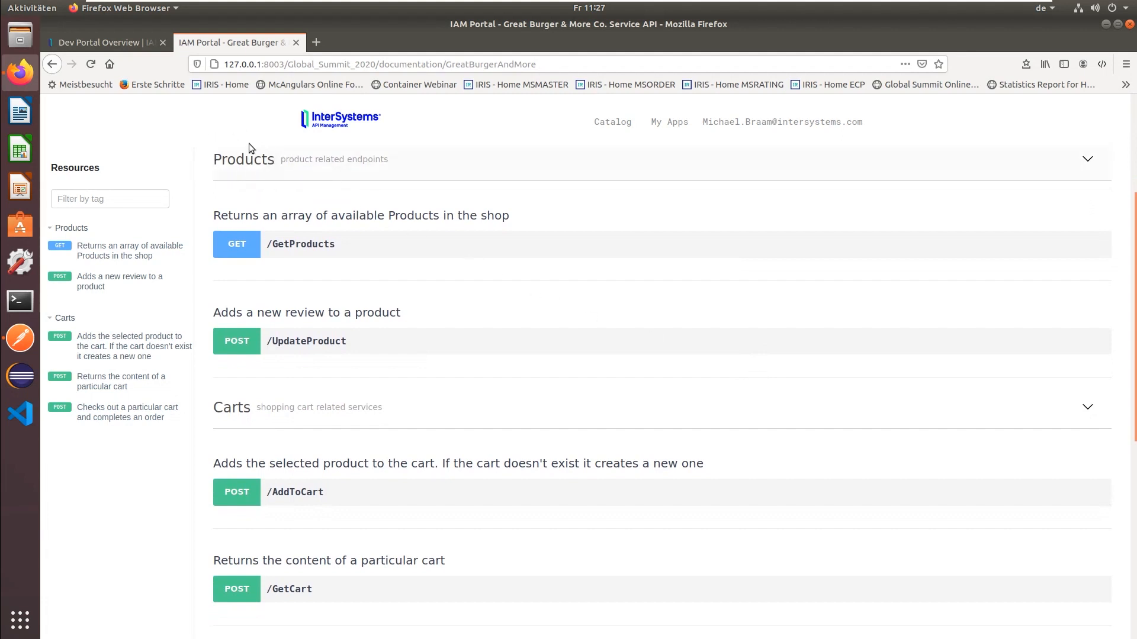
mouse_move(864, 421)
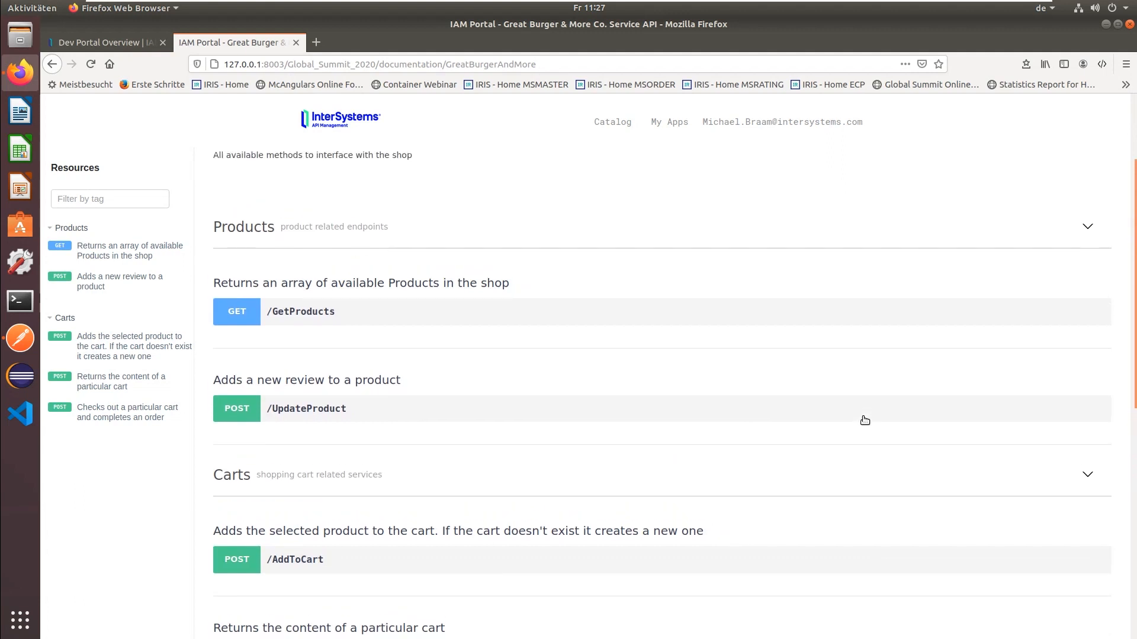
mouse_move(305, 321)
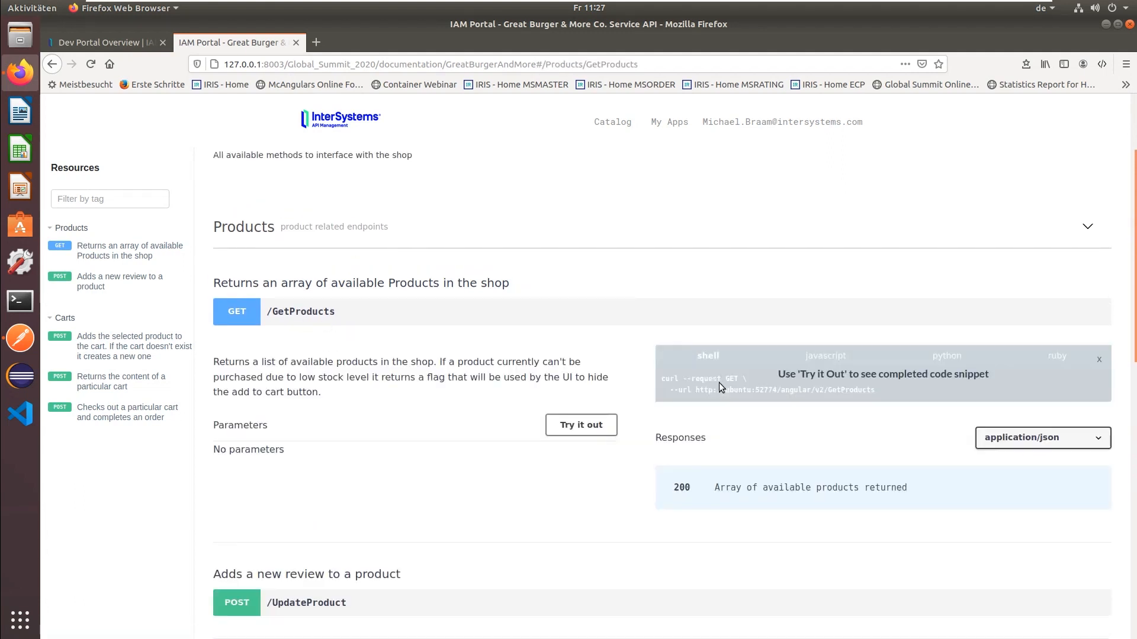
mouse_move(539, 518)
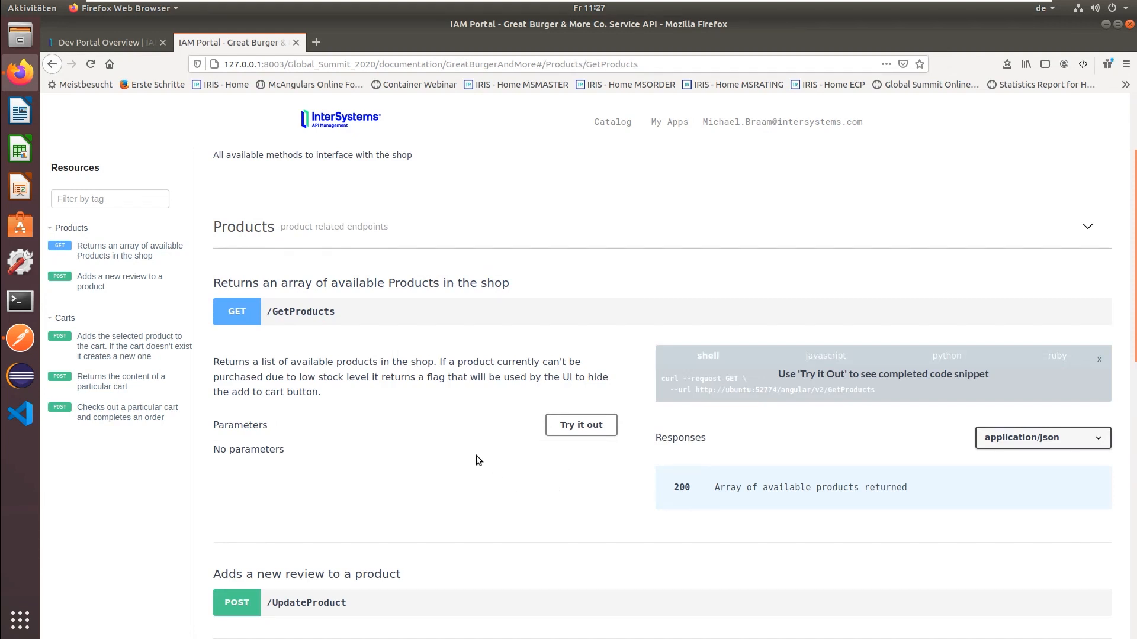
mouse_move(203, 304)
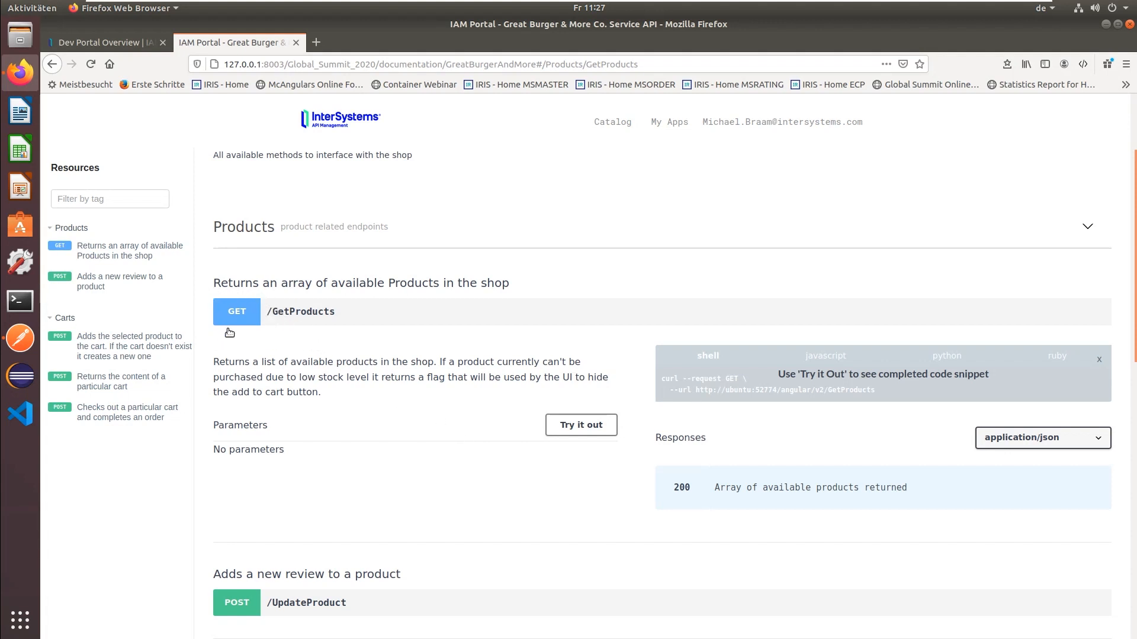
mouse_move(243, 334)
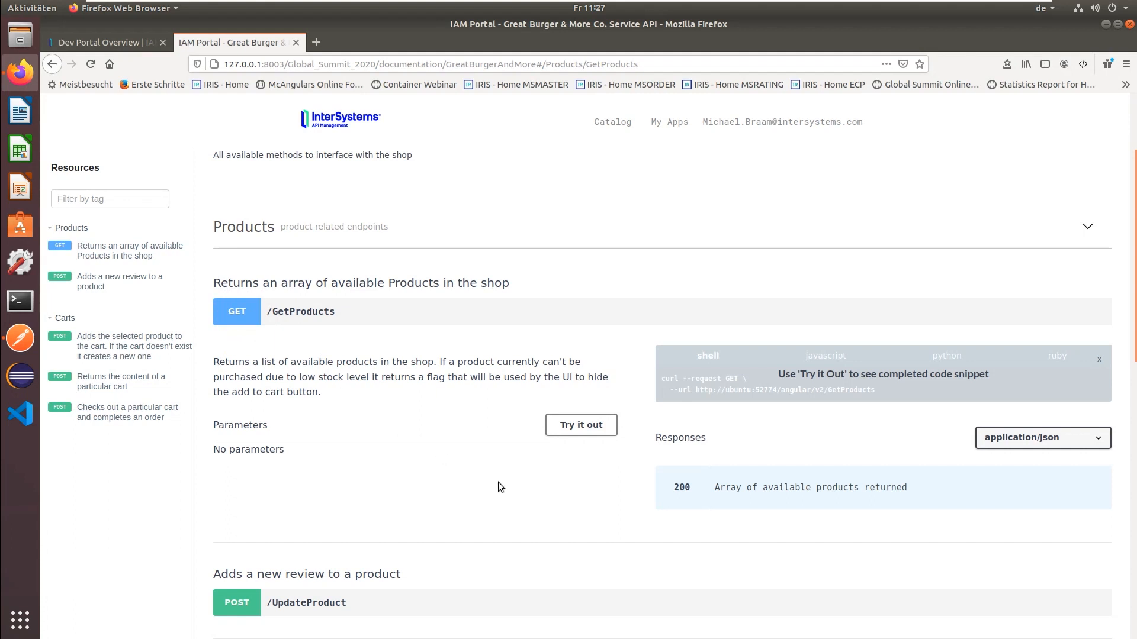
mouse_move(589, 466)
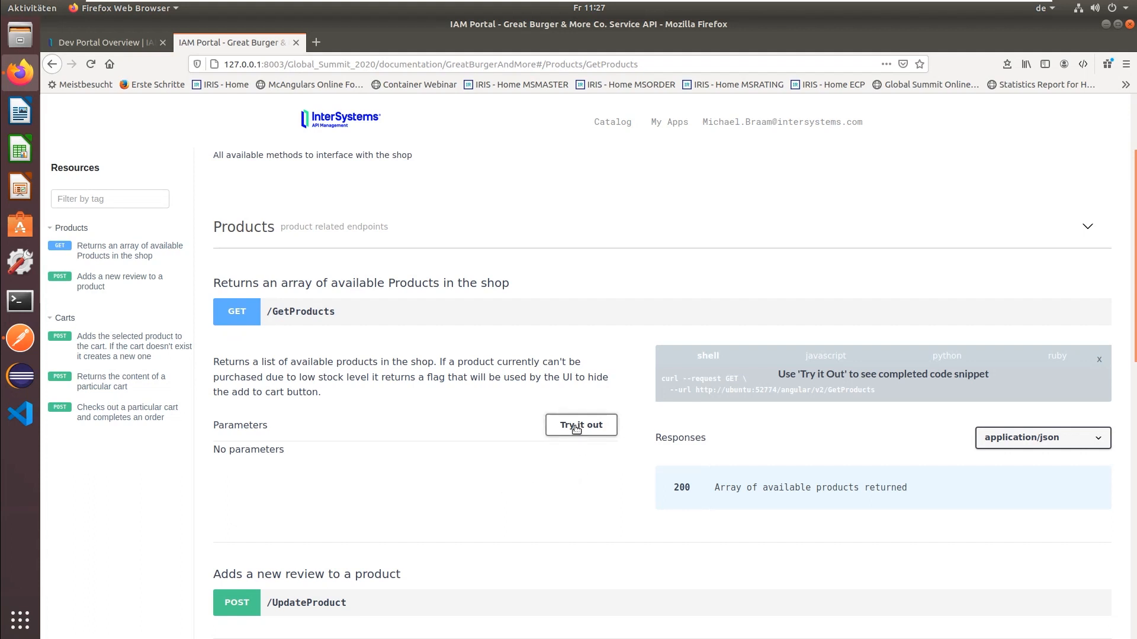
- Execute GET /GetProducts via Try it out and view the returned JSON product list
left_click(580, 425)
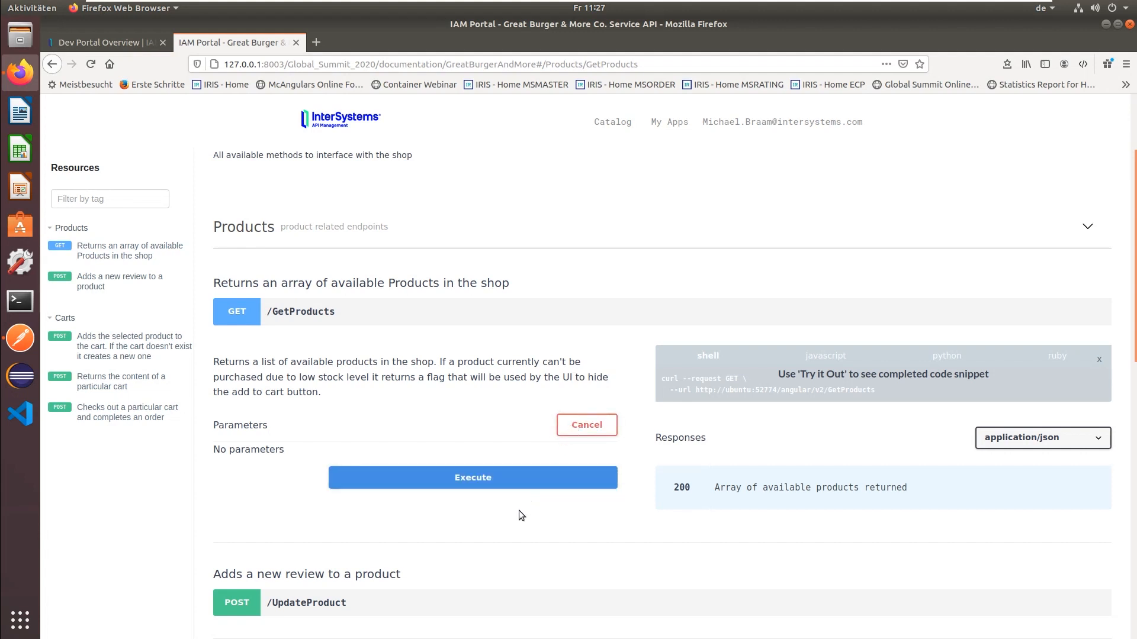
mouse_move(464, 491)
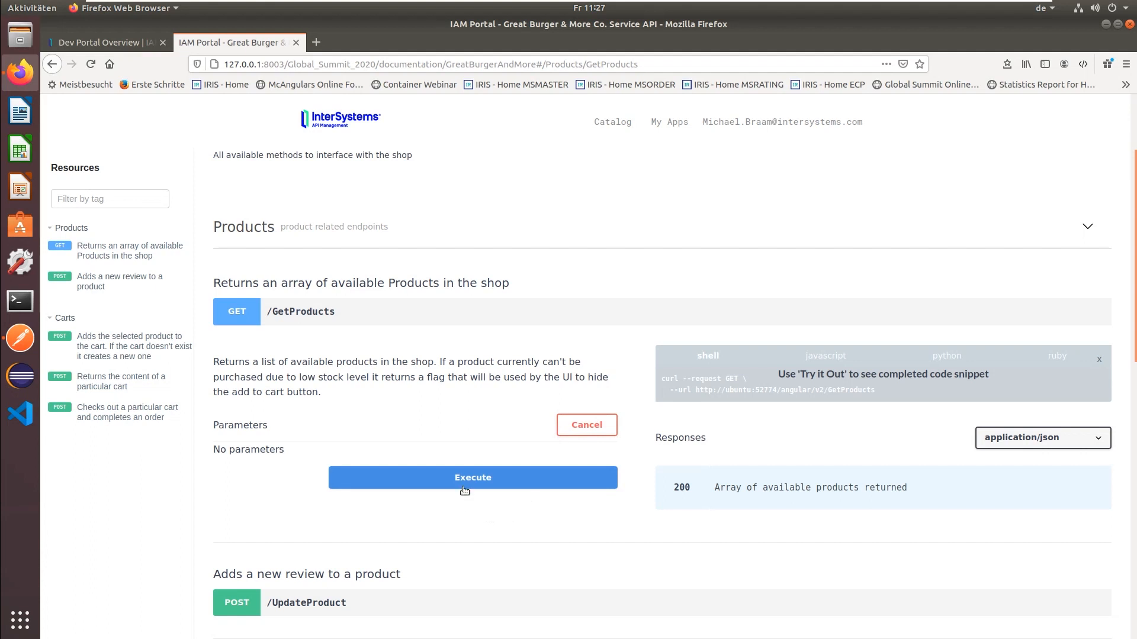
left_click(472, 477)
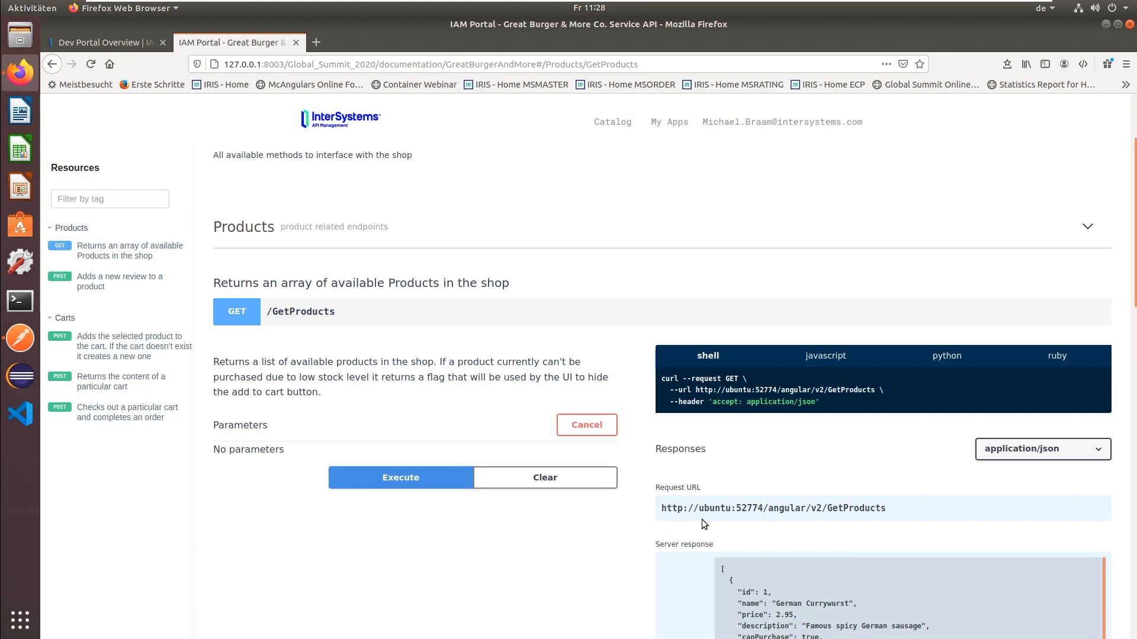
scroll("down", 3)
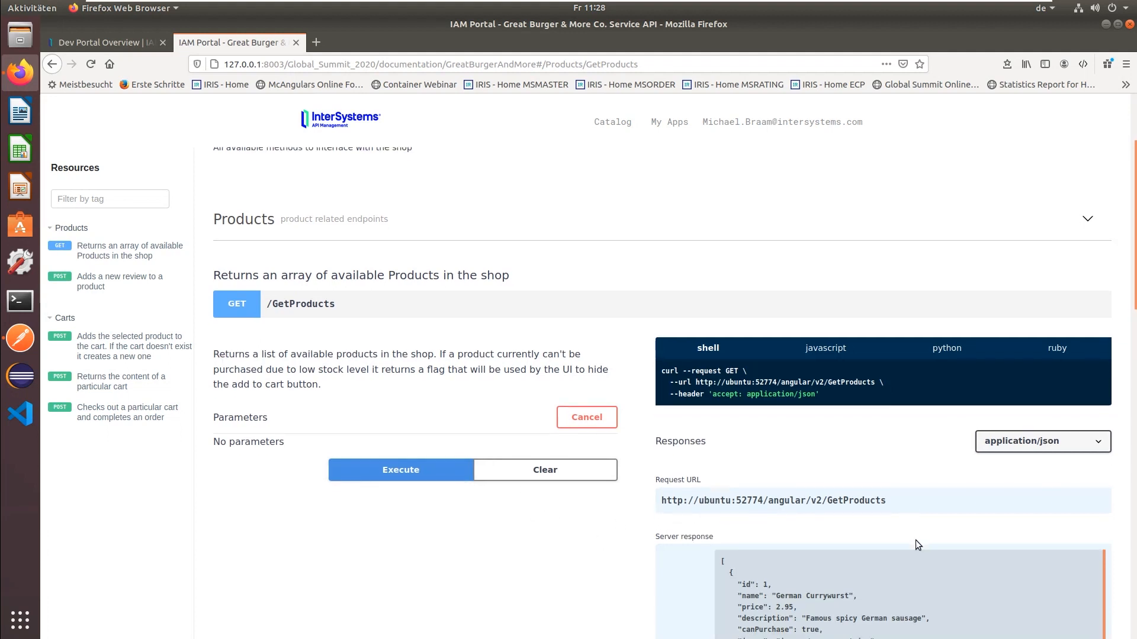
scroll("down", 3)
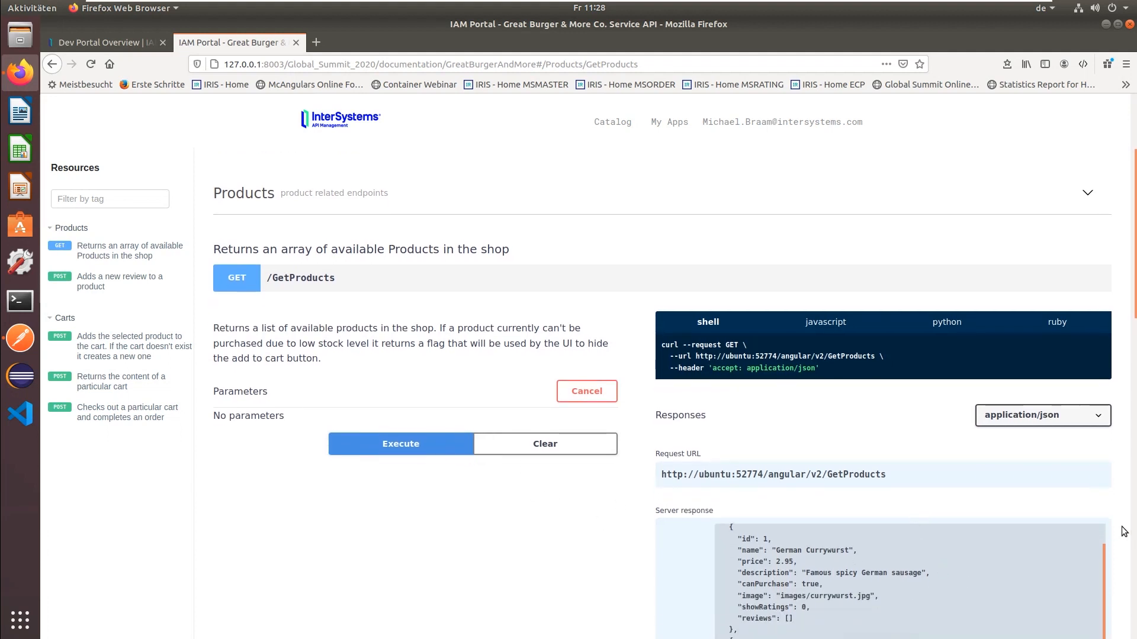
scroll("down", 3)
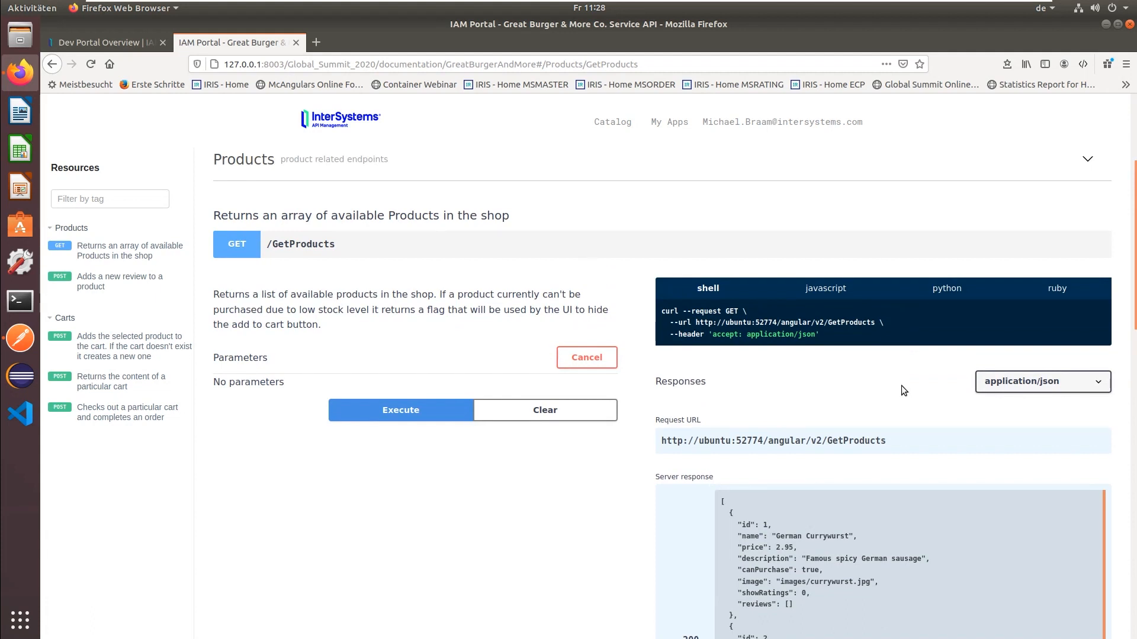
mouse_move(824, 289)
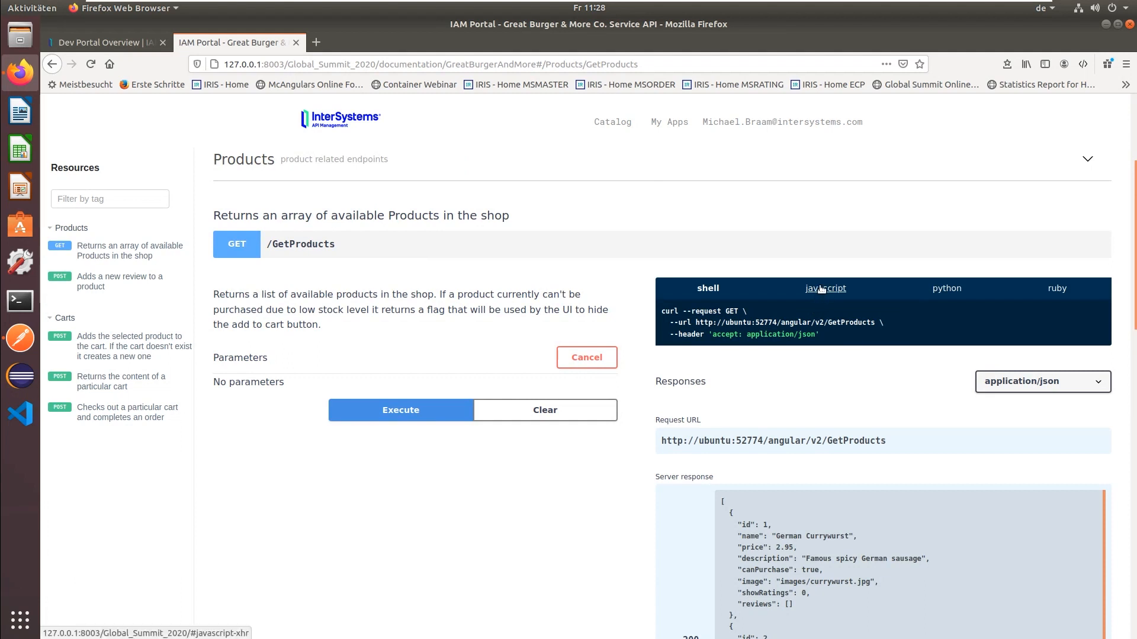
- Switch the GetProducts code sample from curl to the JavaScript XMLHttpRequest version
left_click(824, 289)
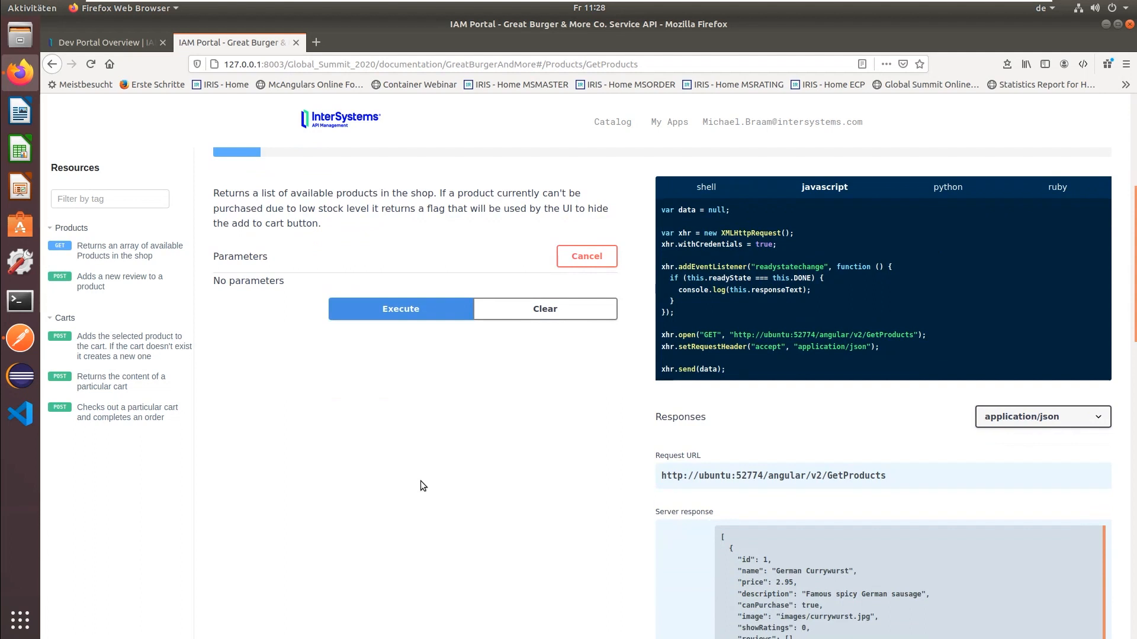
mouse_move(305, 453)
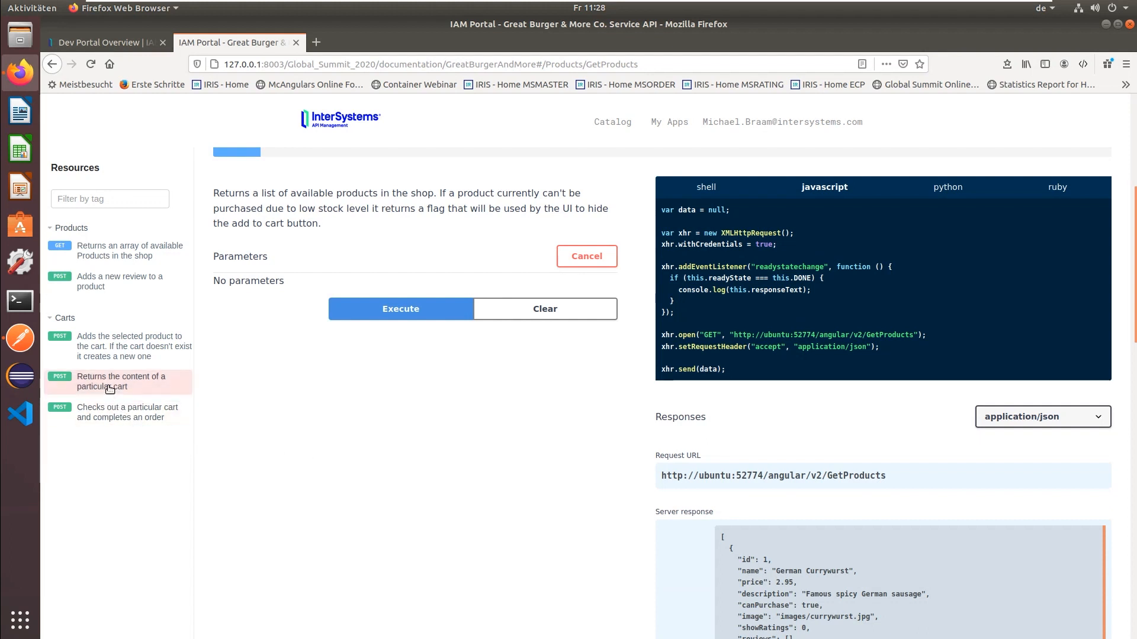
- Expand the POST /GetCart endpoint under Carts showing its cartId body and responses
left_click(121, 381)
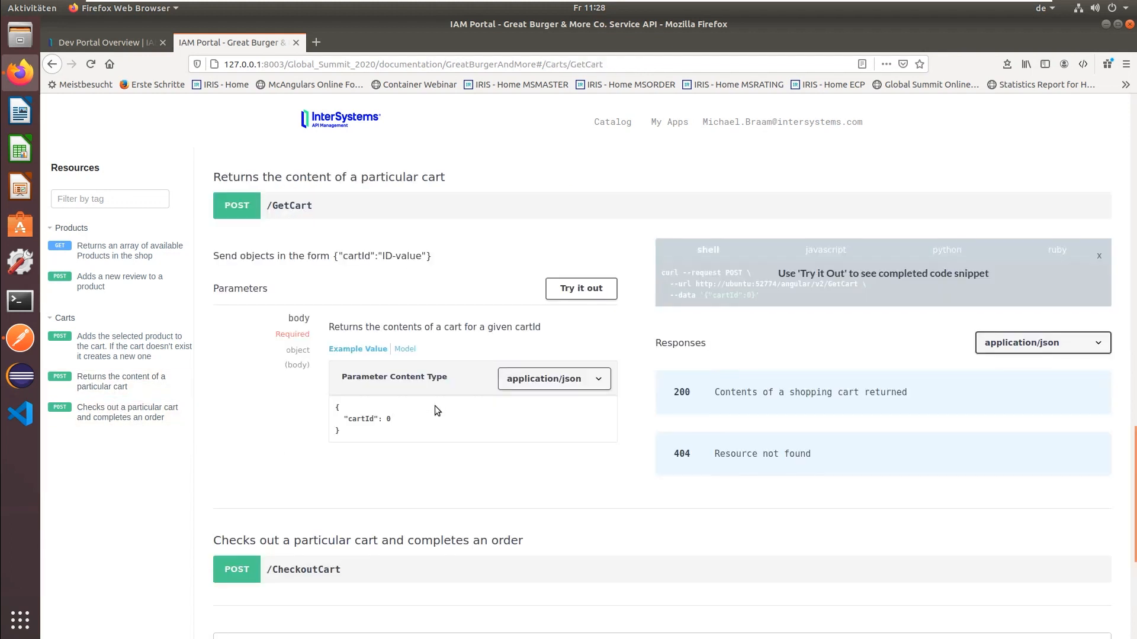
mouse_move(290, 287)
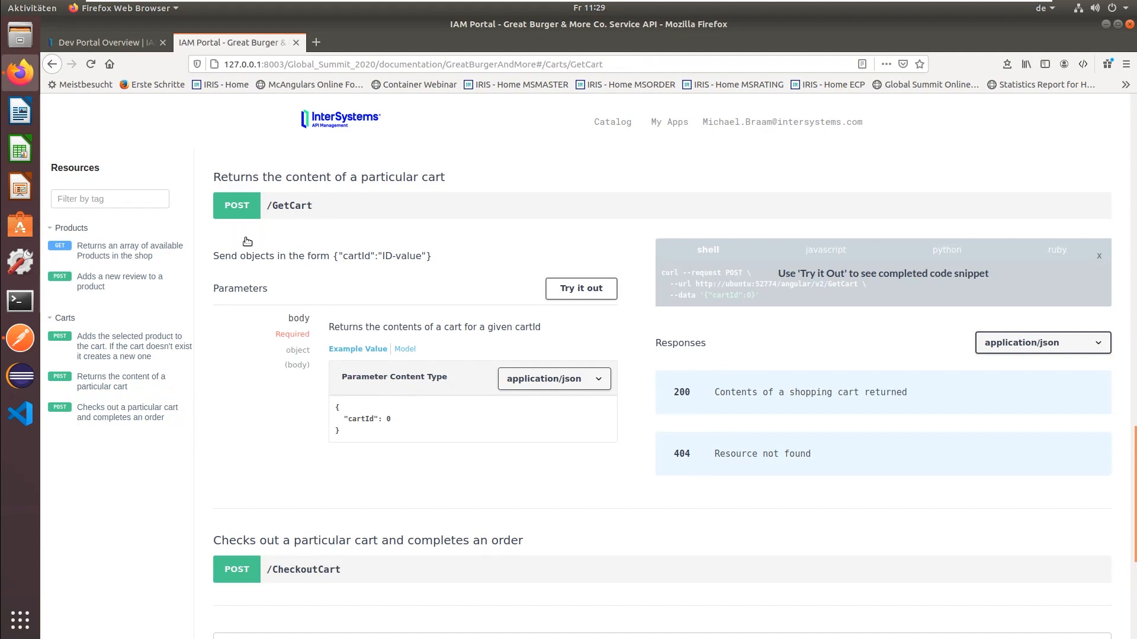
mouse_move(650, 364)
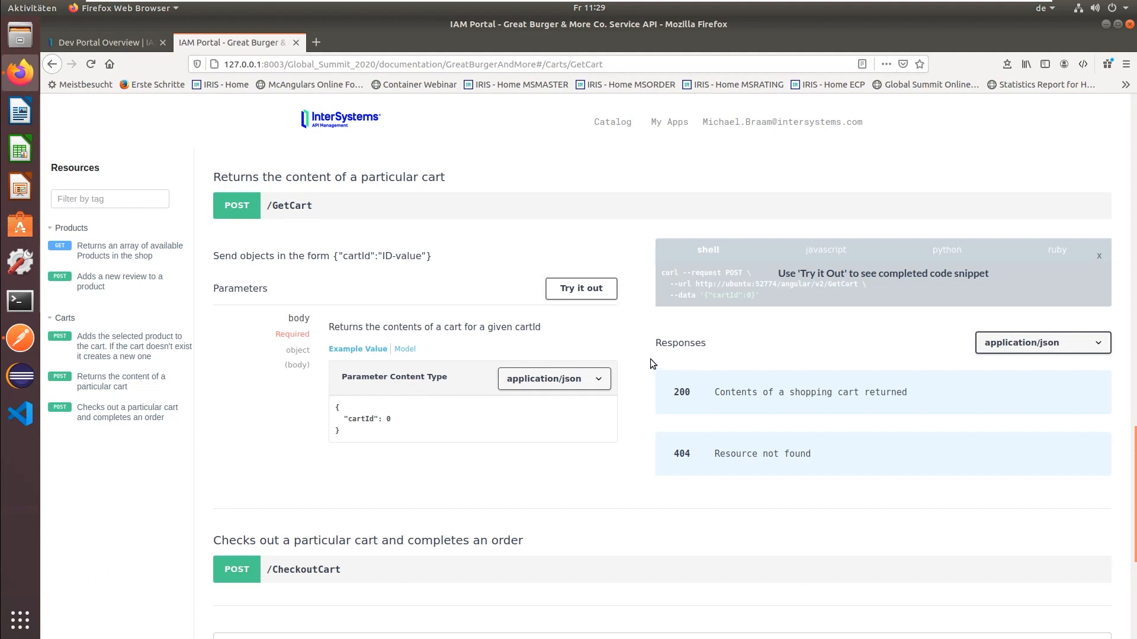
mouse_move(423, 500)
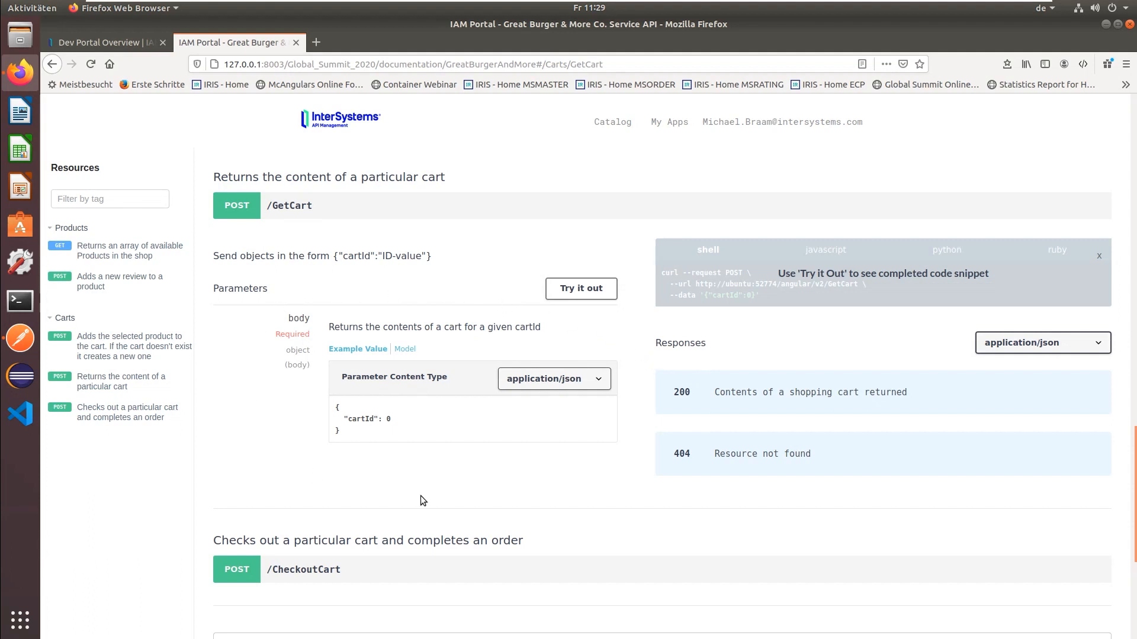
mouse_move(444, 497)
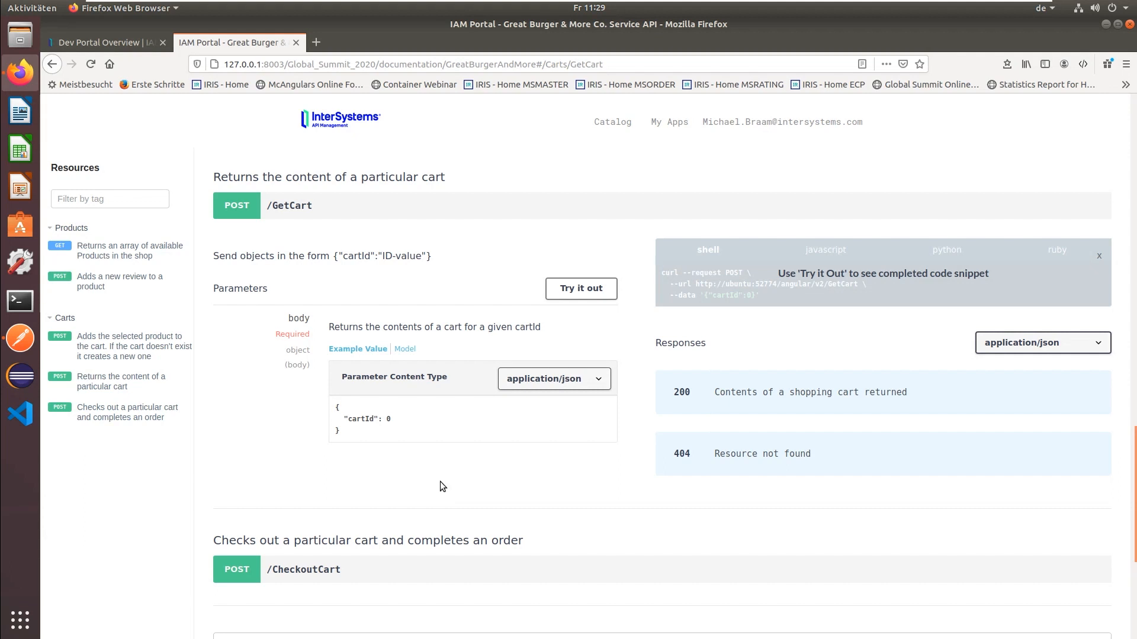
mouse_move(580, 289)
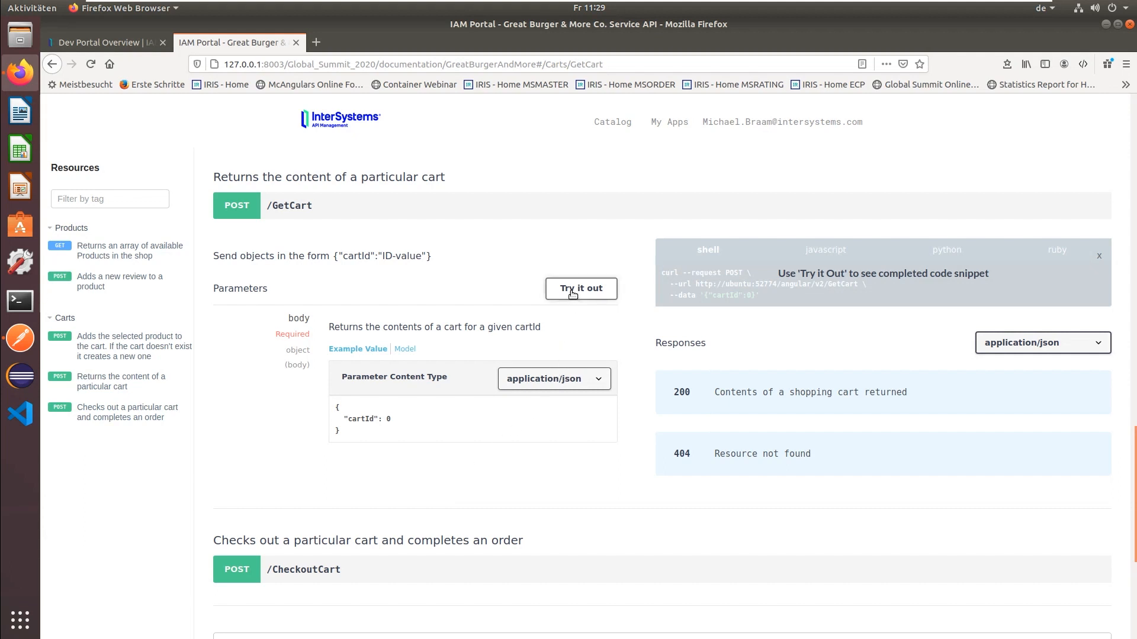
- Execute POST /GetCart with cartId 10000 and view the 200 German Currywurst response
left_click(580, 288)
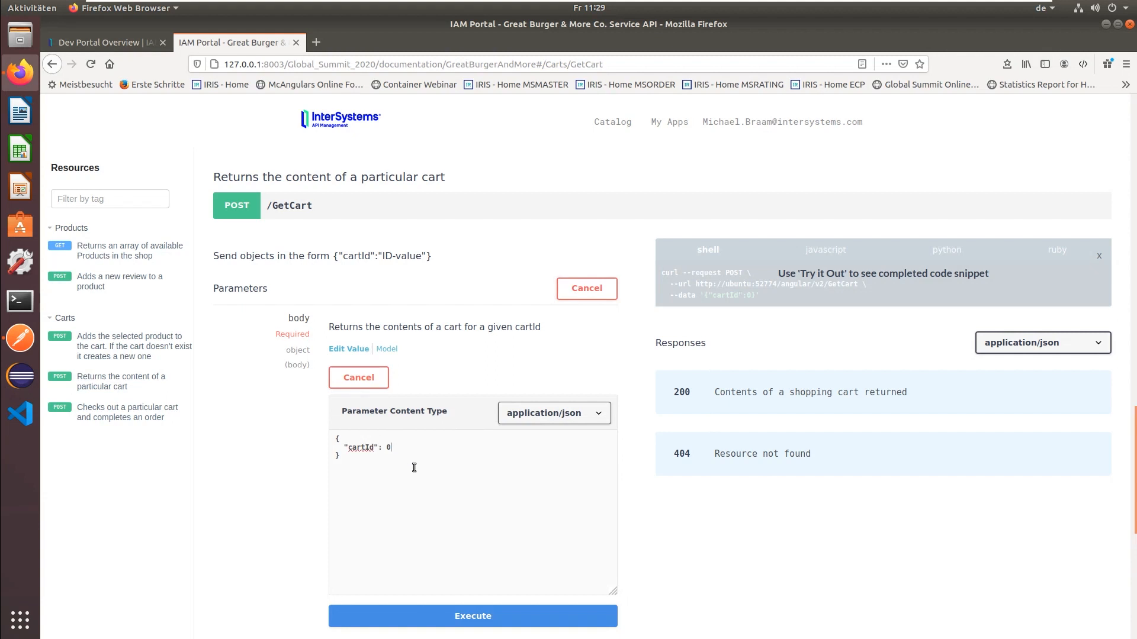
key("BackSpace")
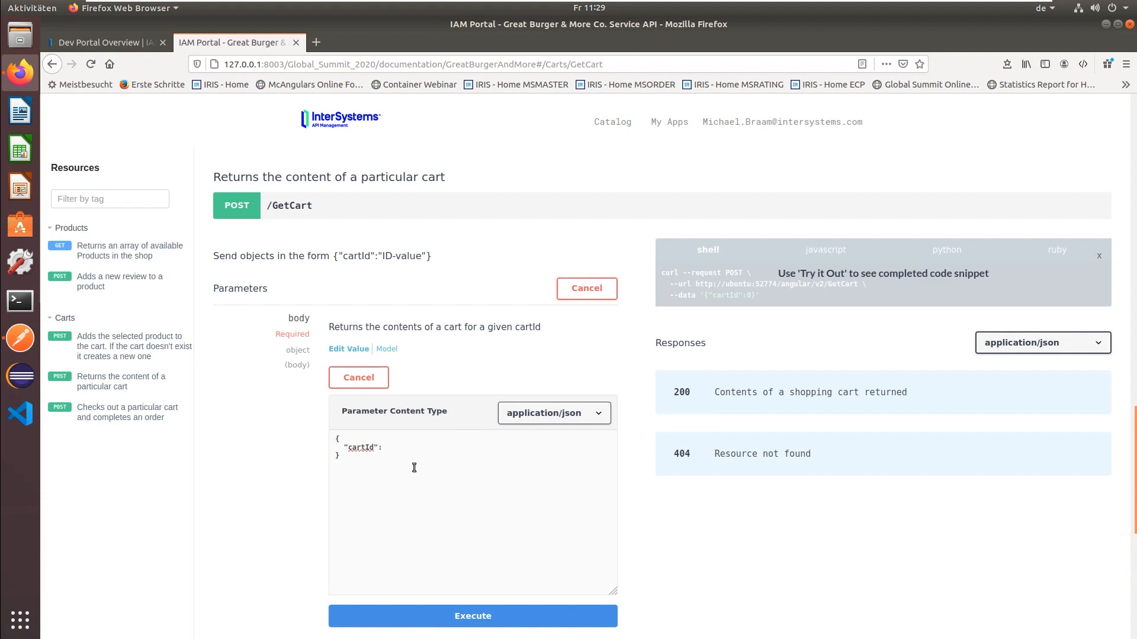
type("1000")
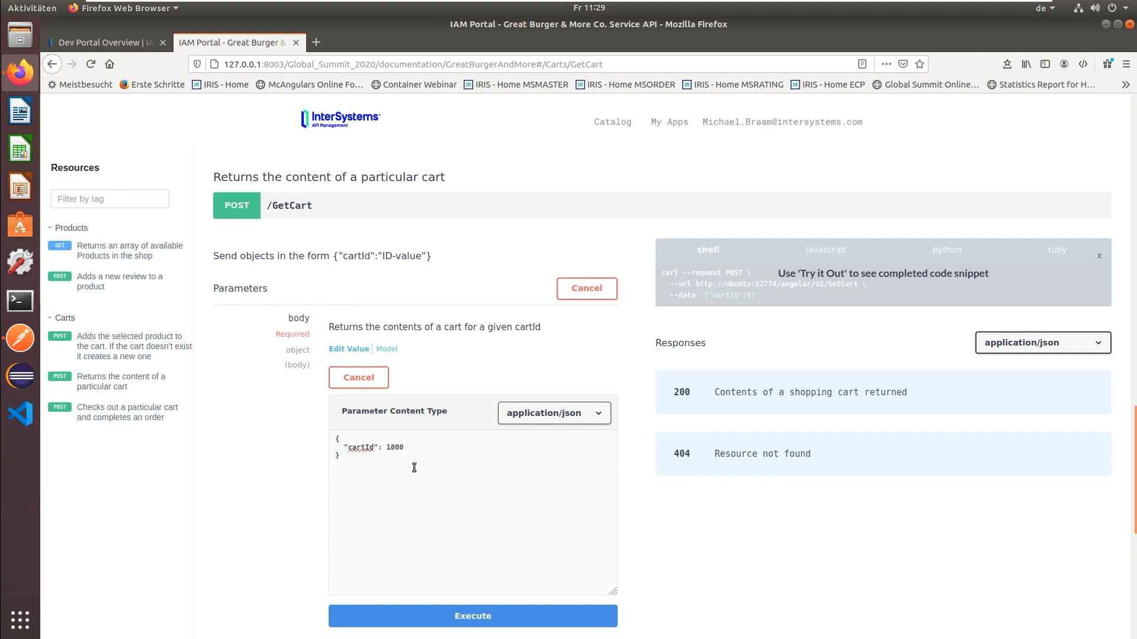
type("0")
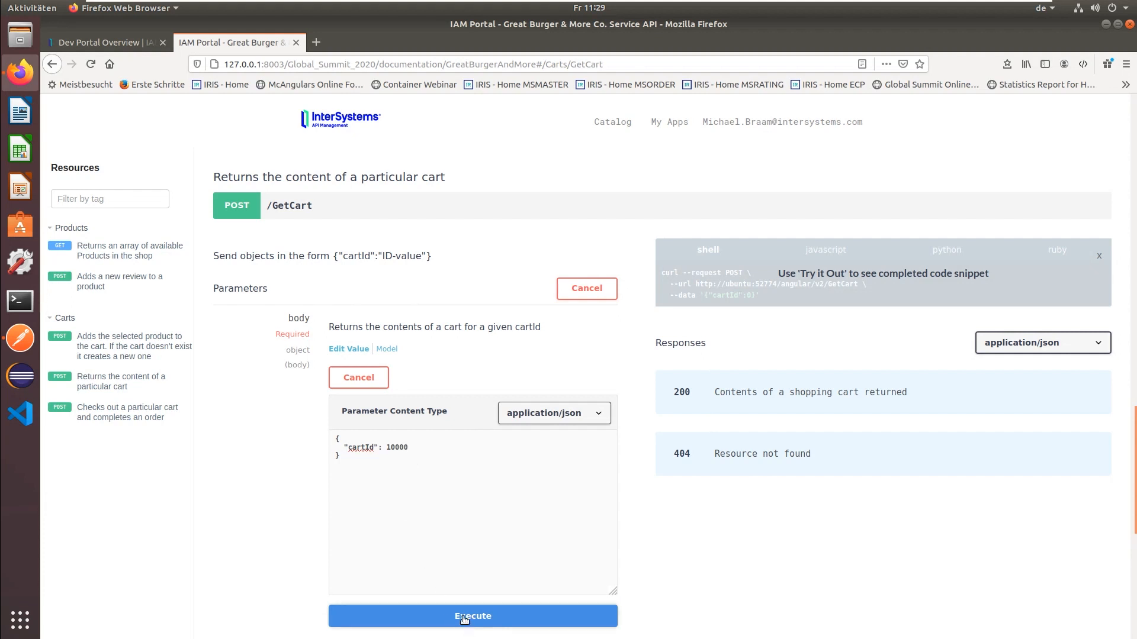
left_click(472, 616)
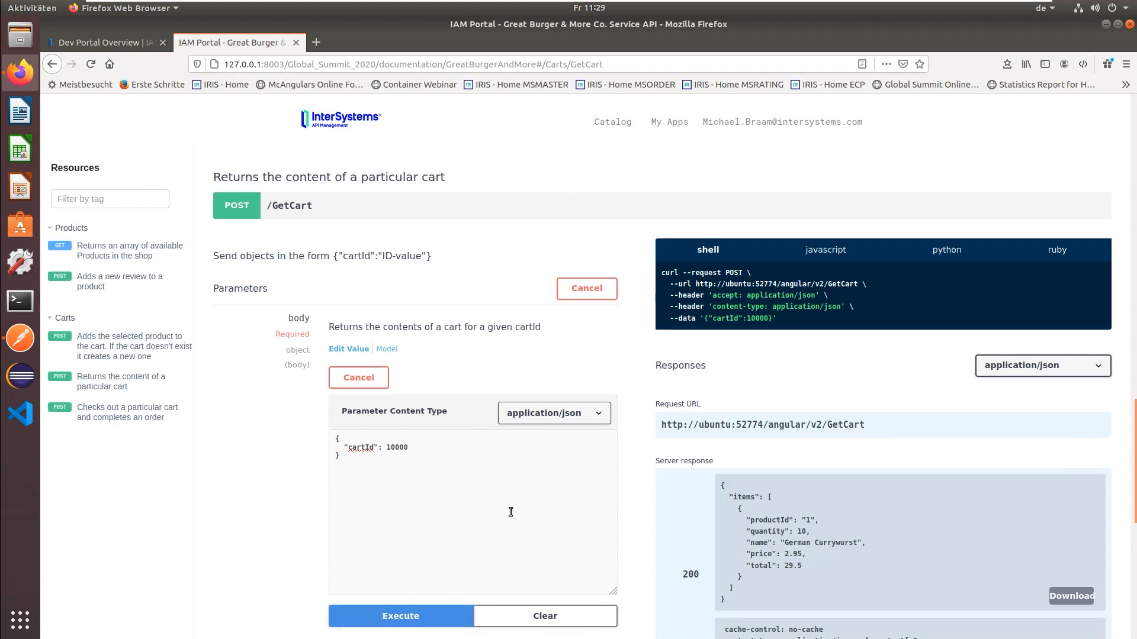
scroll("down", 3)
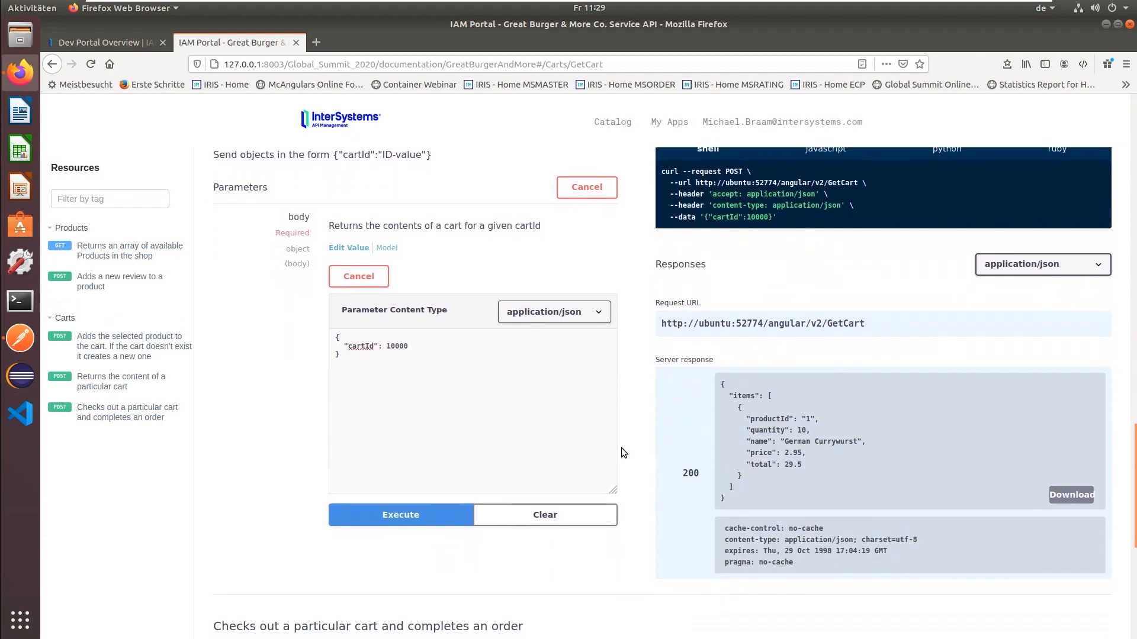
mouse_move(949, 442)
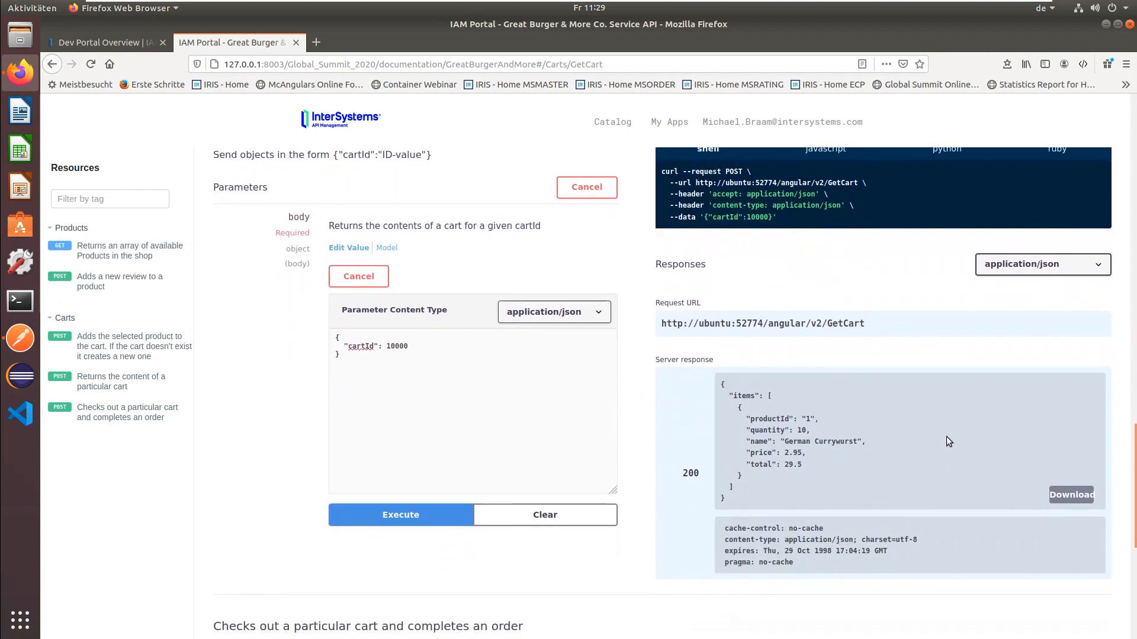
mouse_move(796, 482)
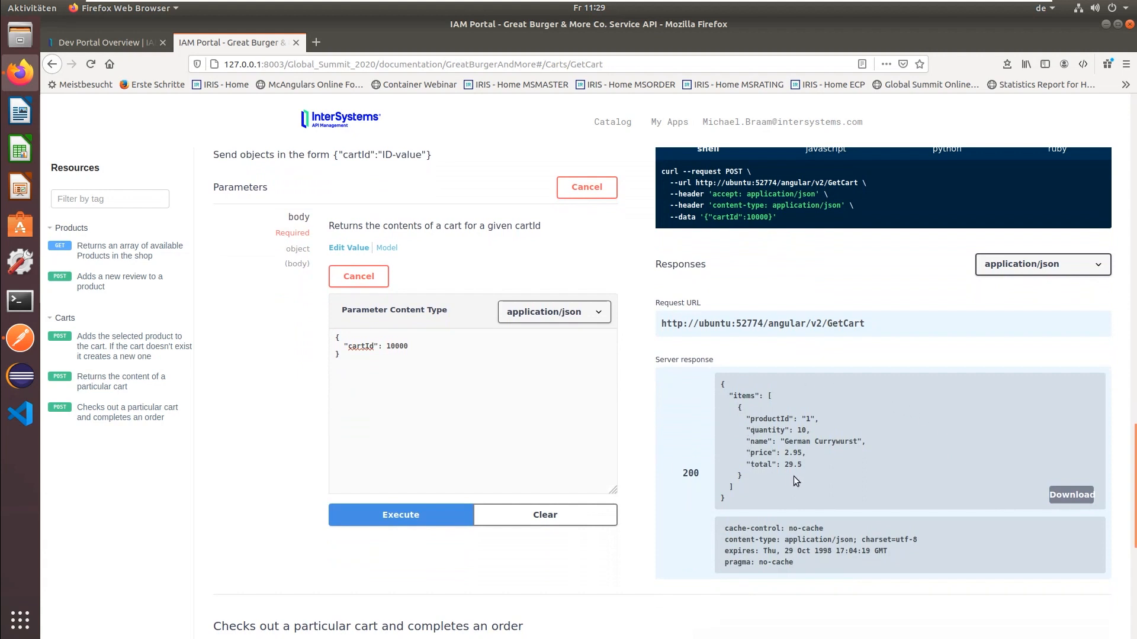
mouse_move(843, 485)
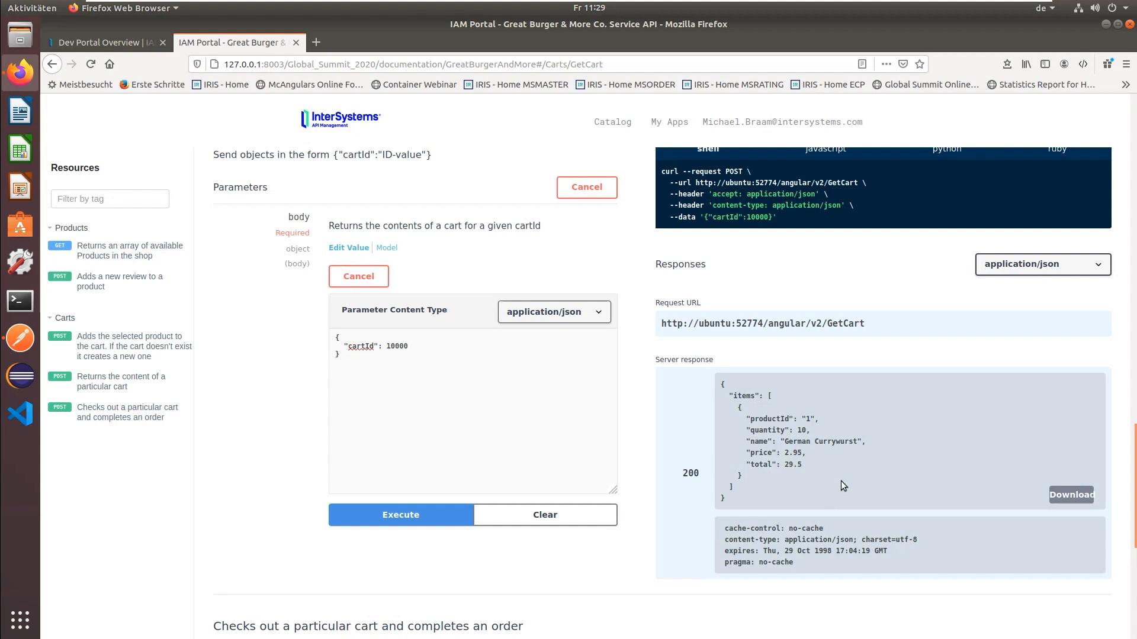
mouse_move(843, 460)
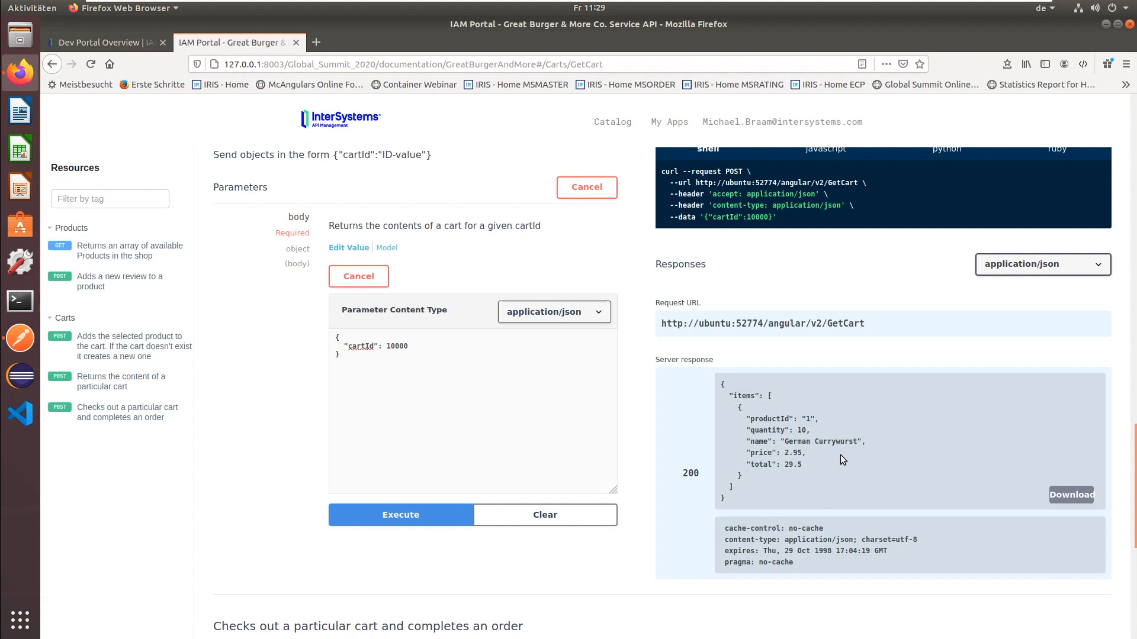
mouse_move(642, 429)
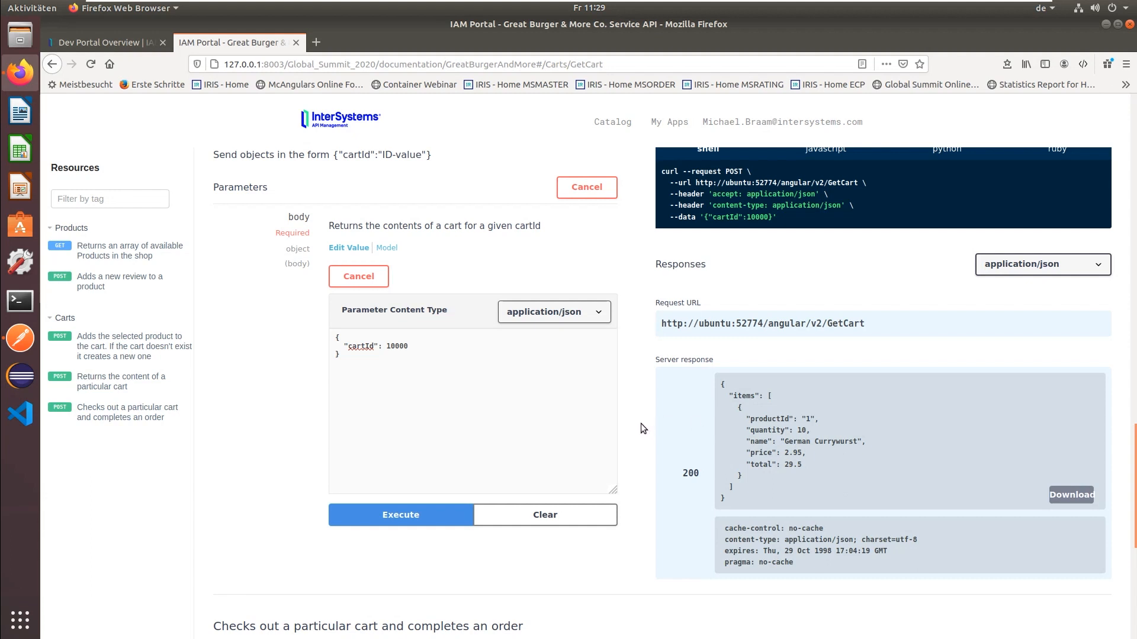
- Expand the RatingRequest model under Models to show stars, text, sender and productId
scroll("down", 3)
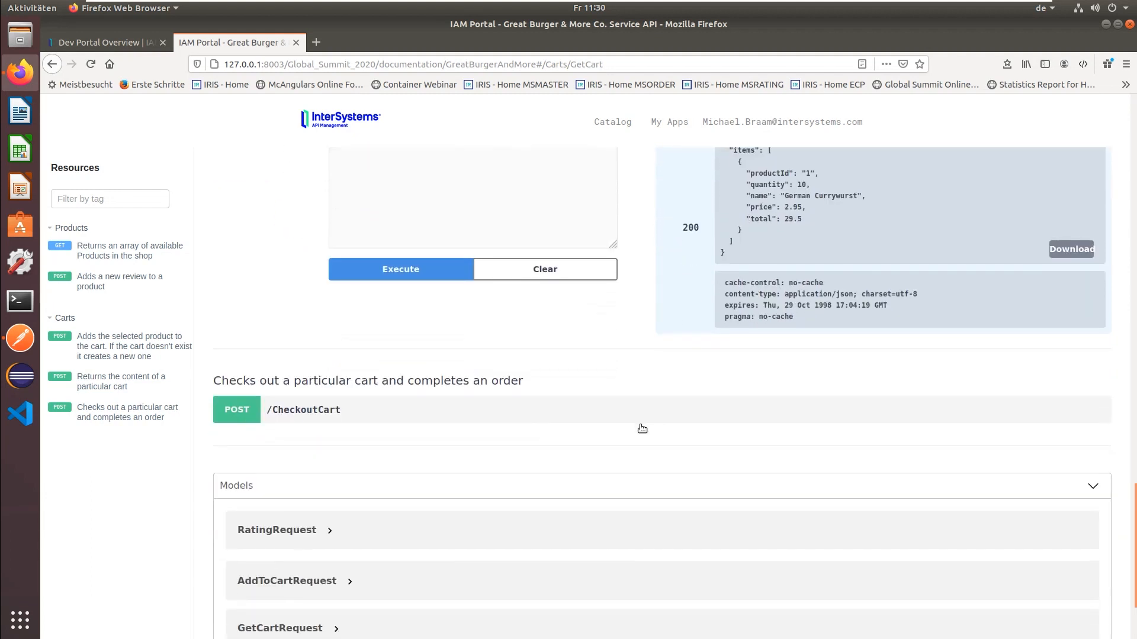
scroll("down", 3)
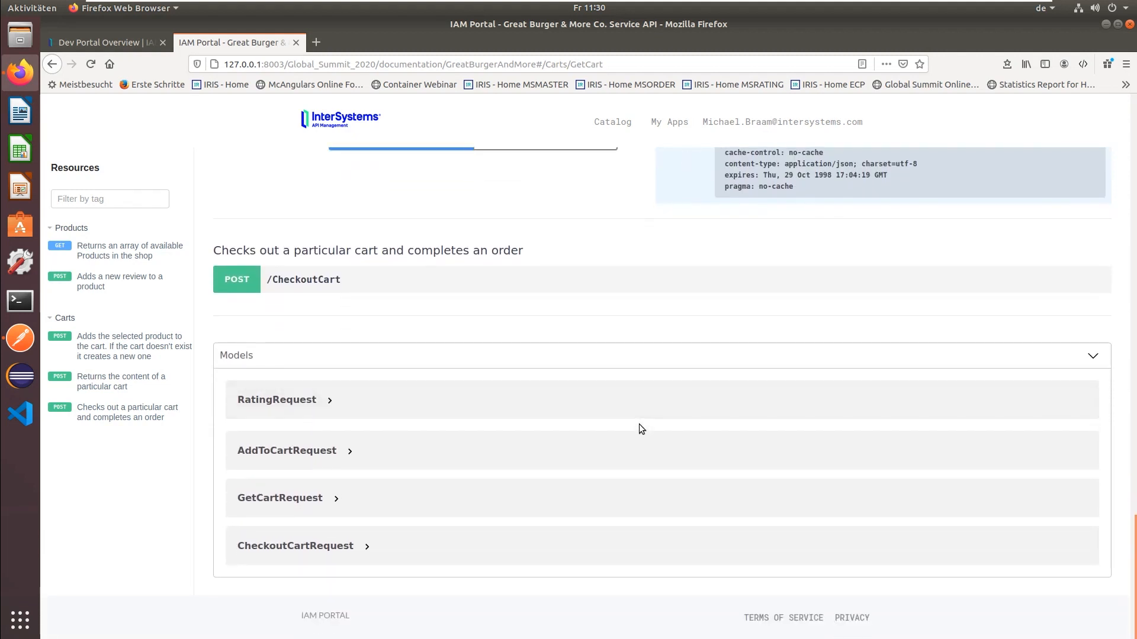
mouse_move(599, 431)
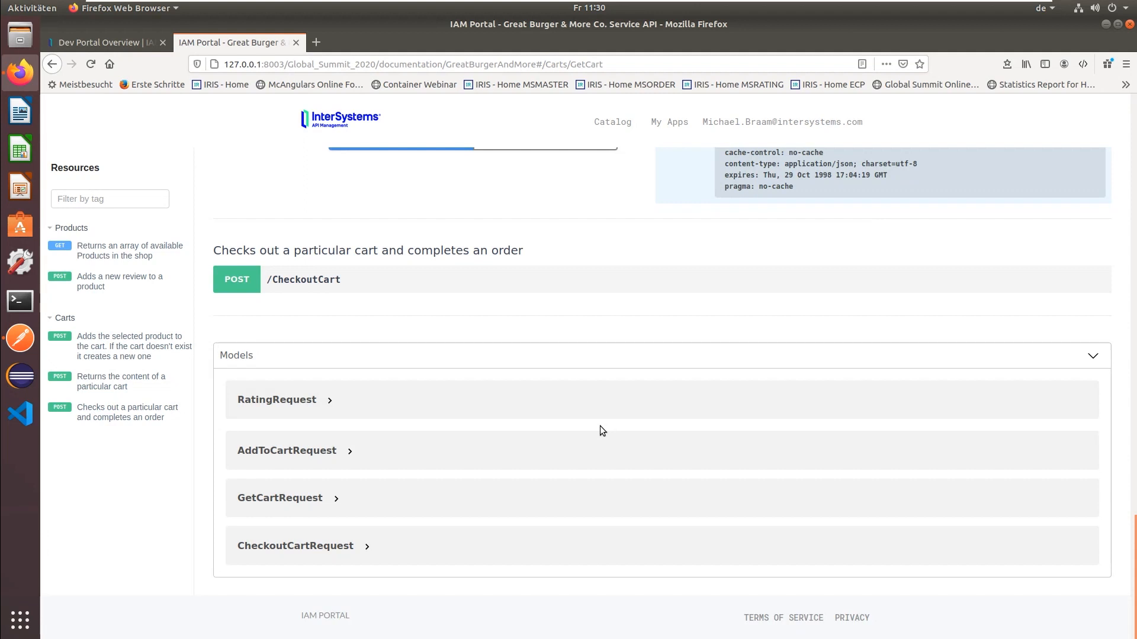
mouse_move(331, 408)
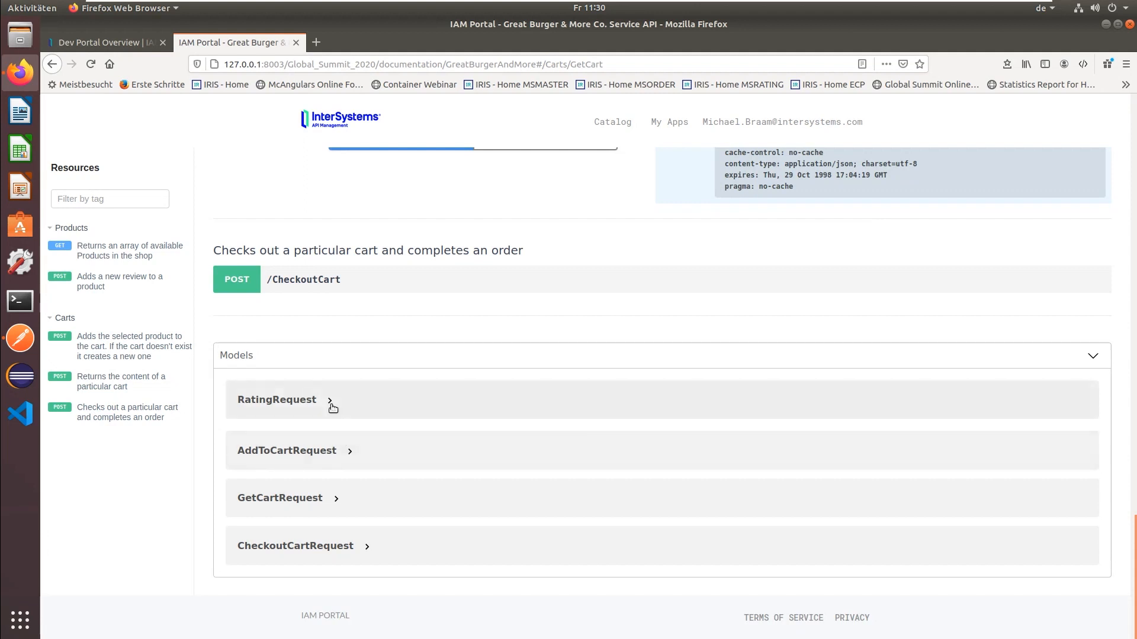
mouse_move(329, 405)
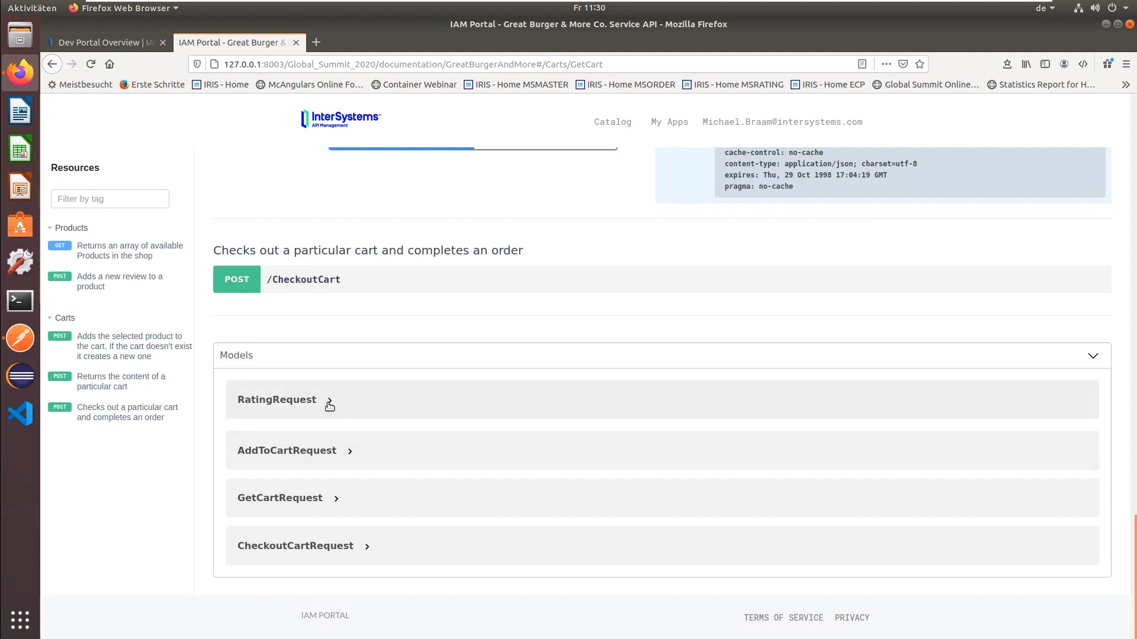
left_click(276, 399)
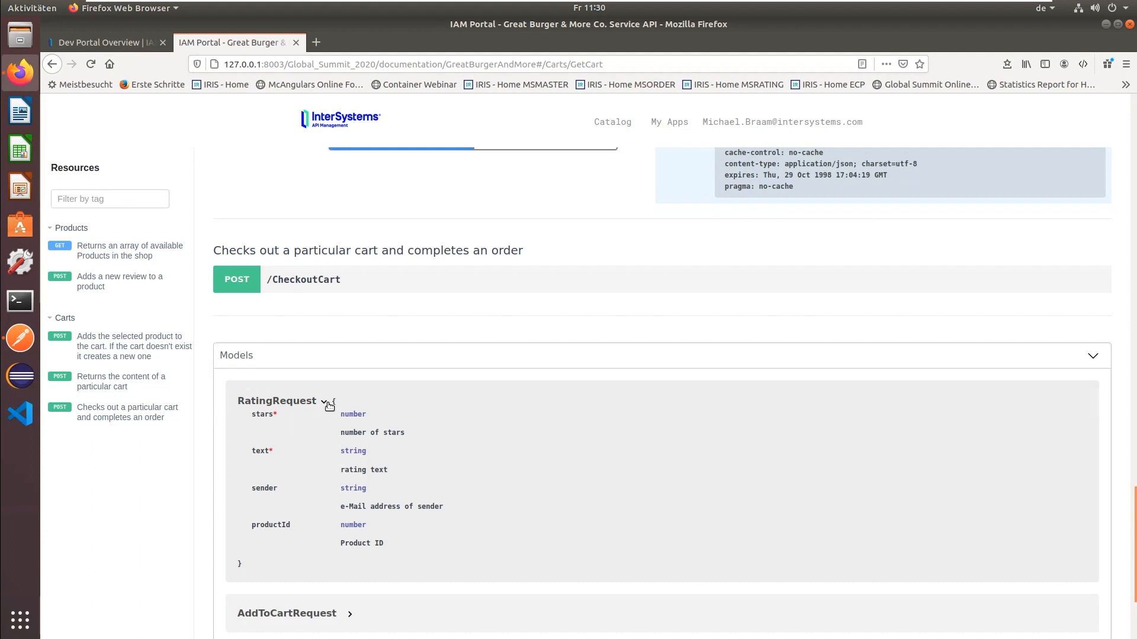
mouse_move(392, 461)
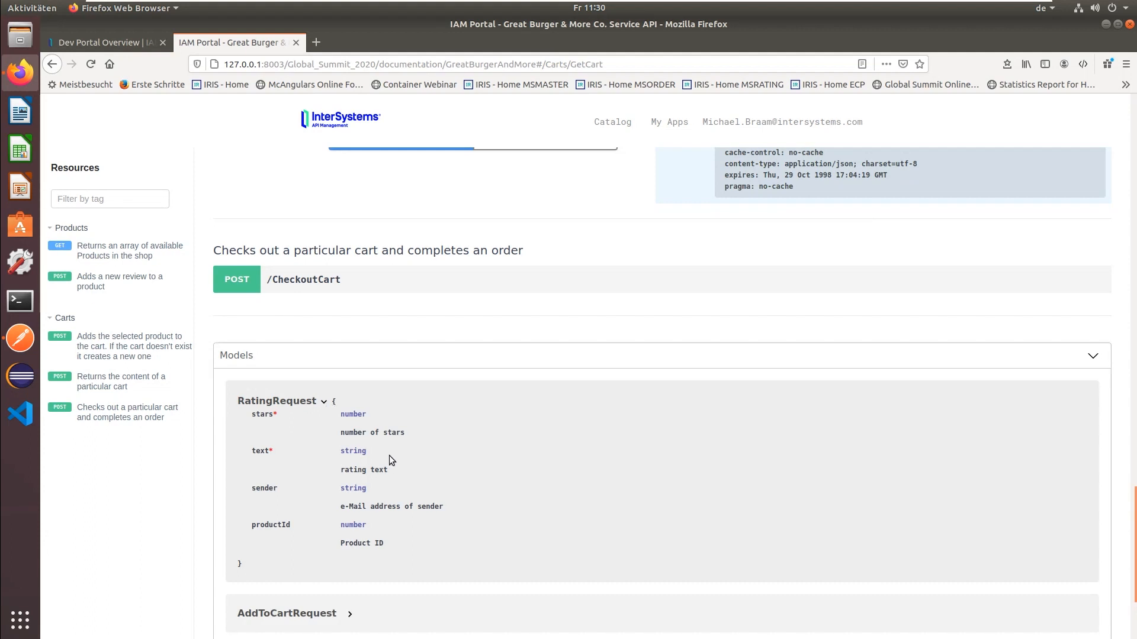
mouse_move(338, 412)
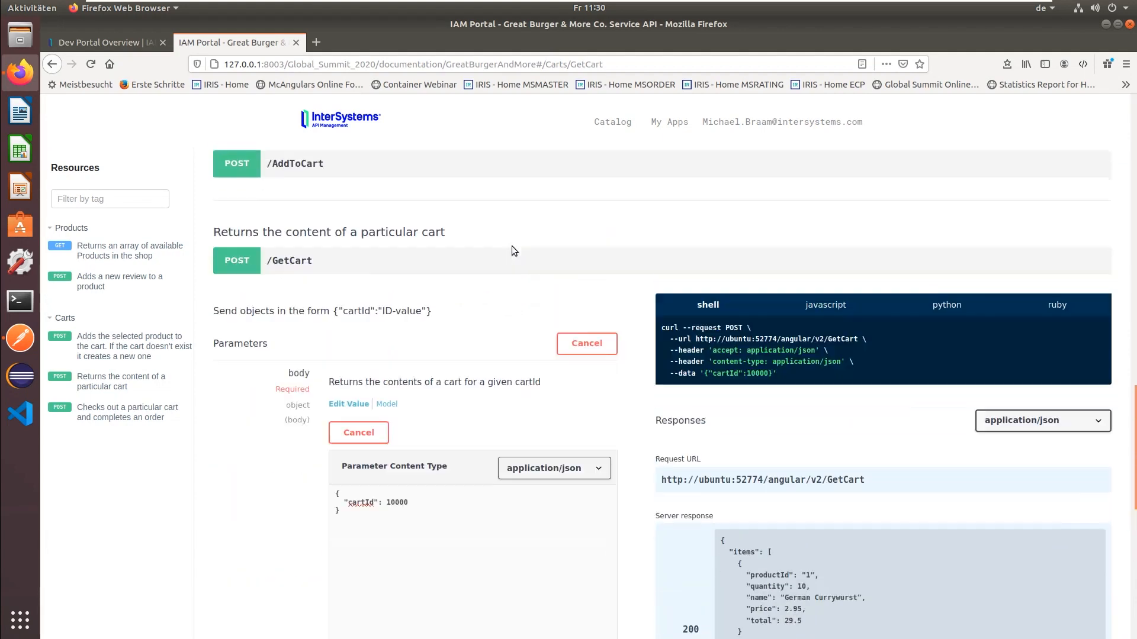
scroll("down", 3)
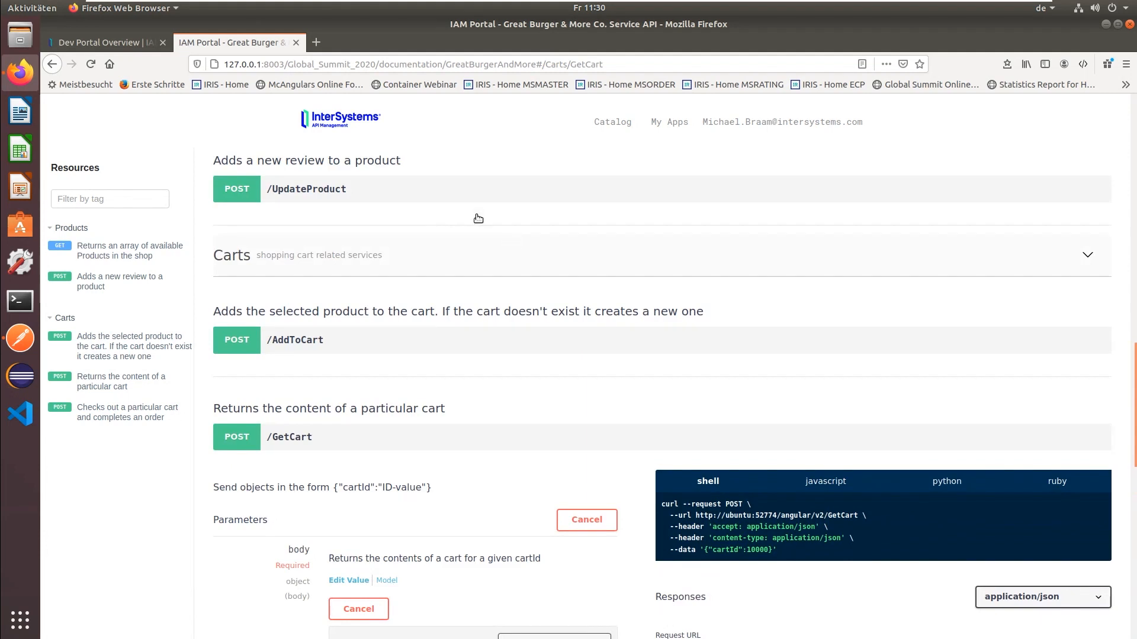
mouse_move(187, 125)
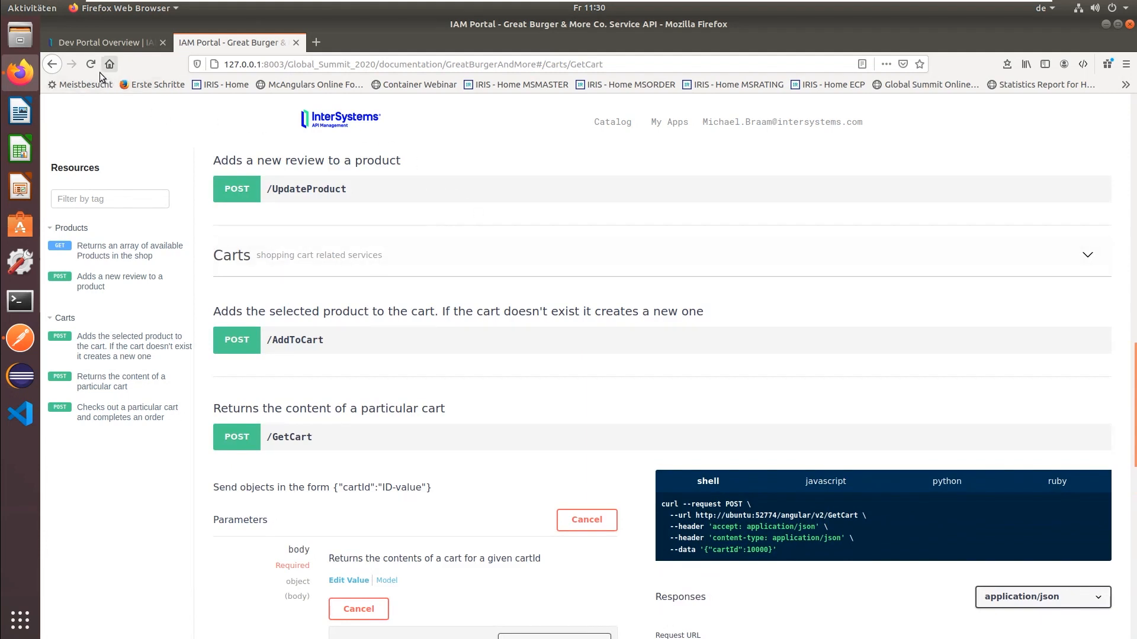
left_click(102, 43)
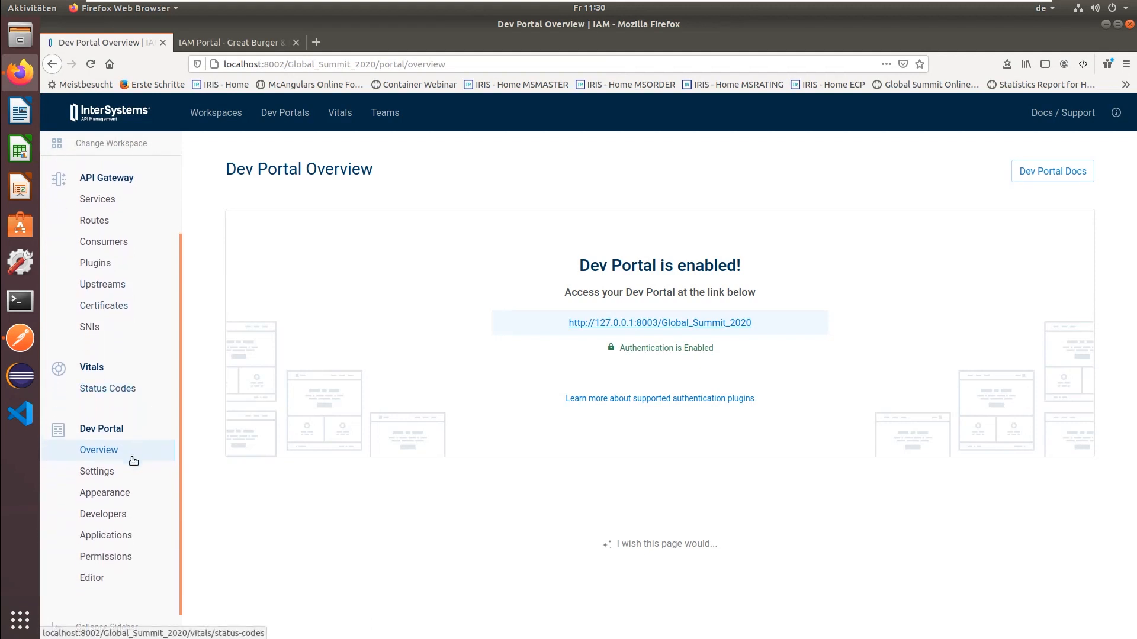
left_click(96, 472)
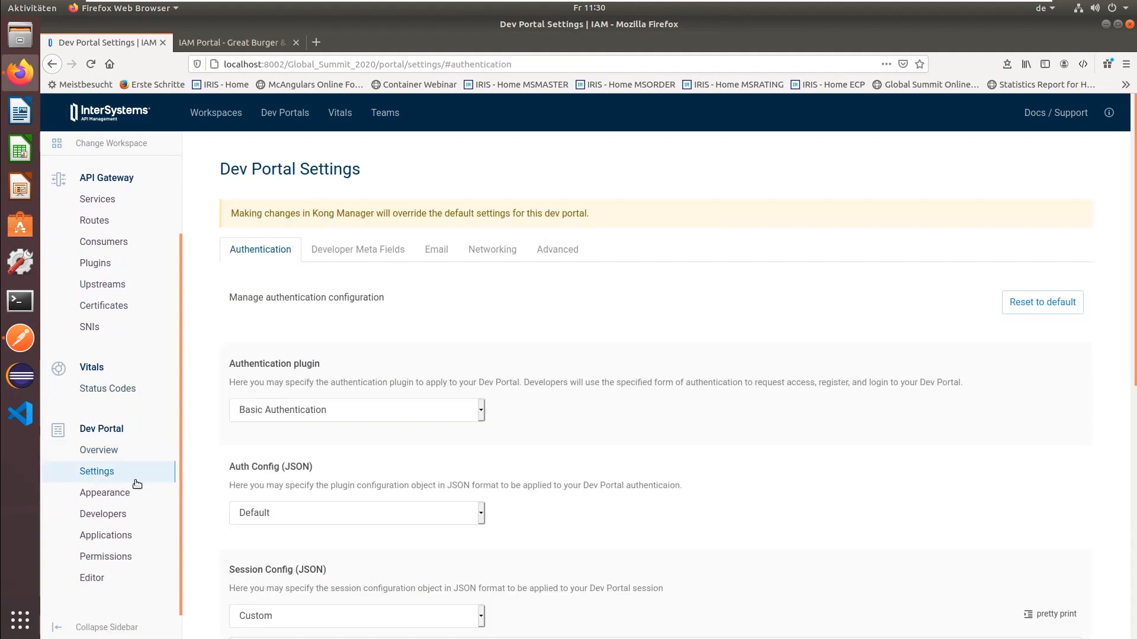
mouse_move(543, 450)
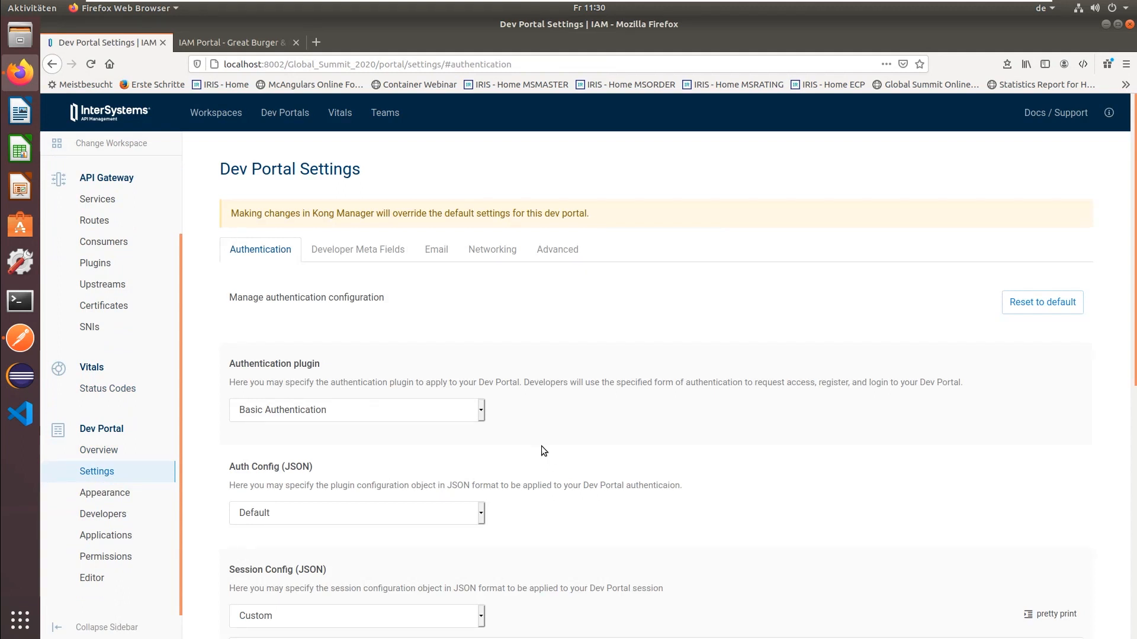
mouse_move(482, 426)
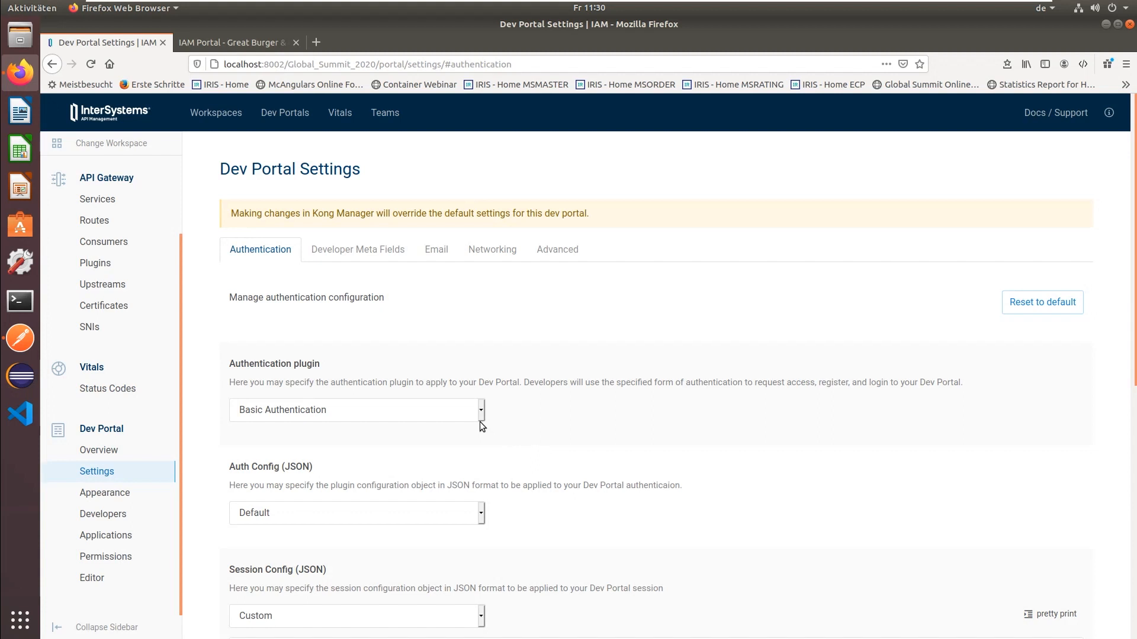
left_click(356, 409)
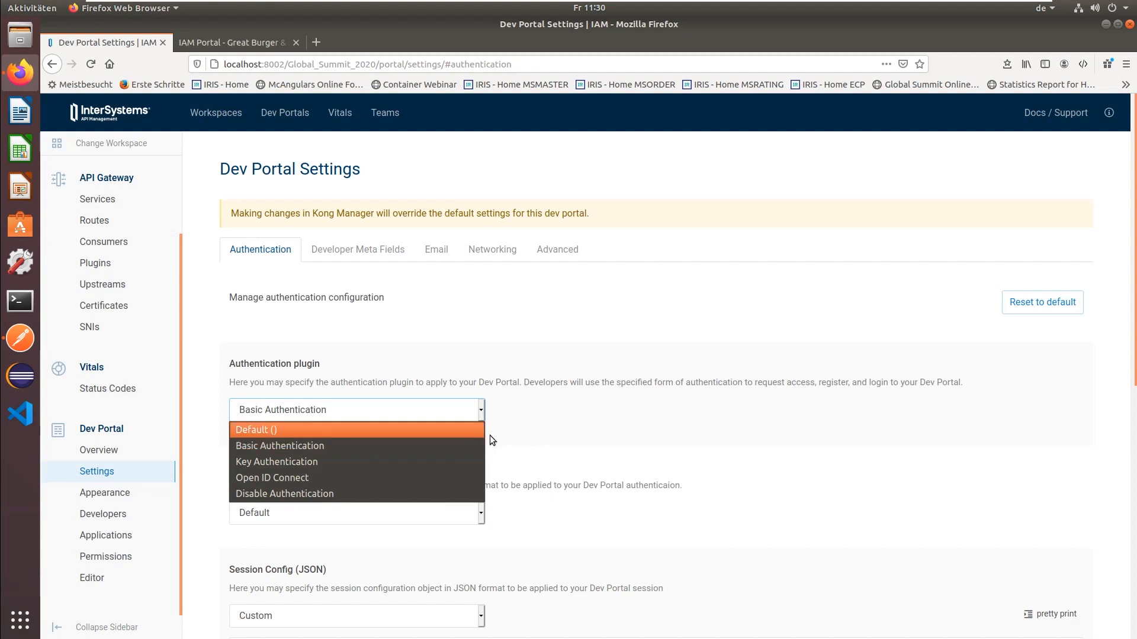
left_click(280, 445)
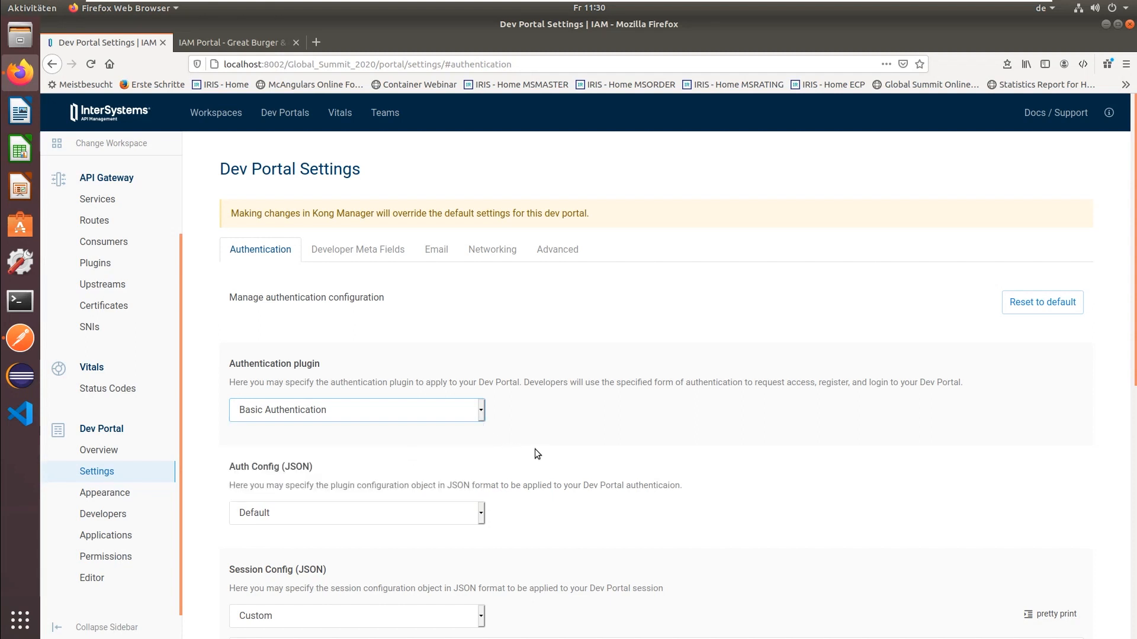
scroll("down", 3)
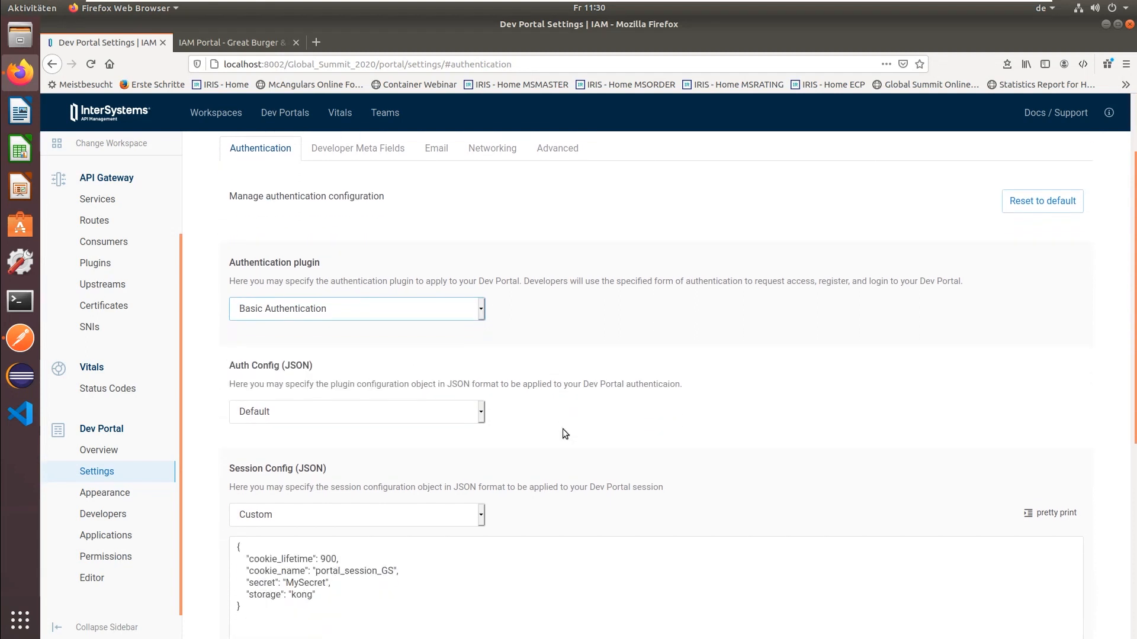
scroll("down", 3)
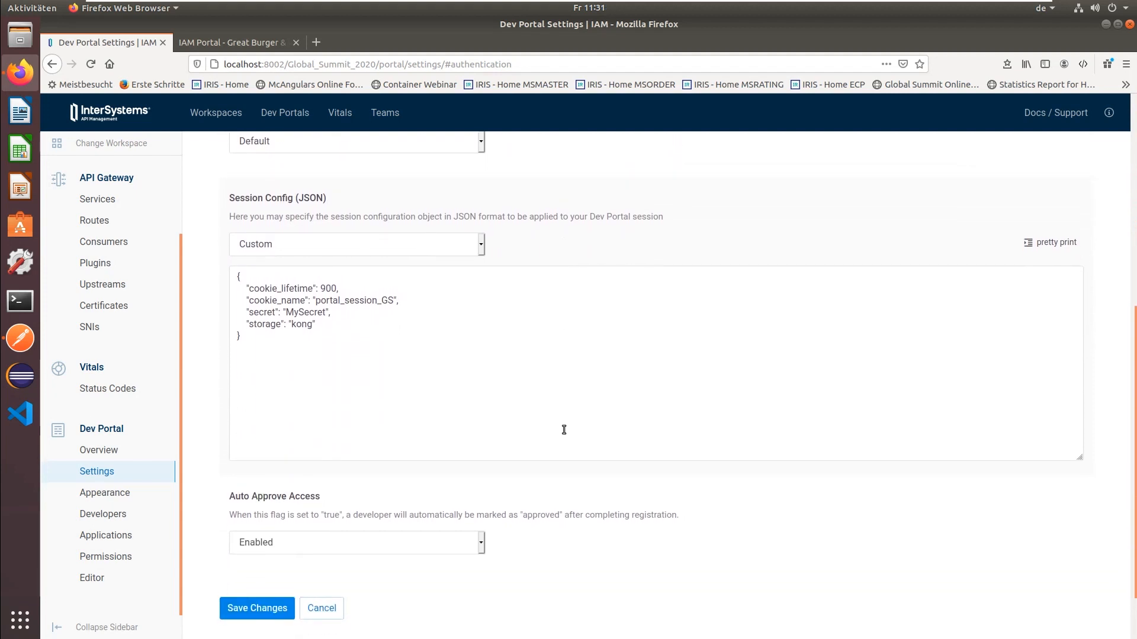
scroll("down", 3)
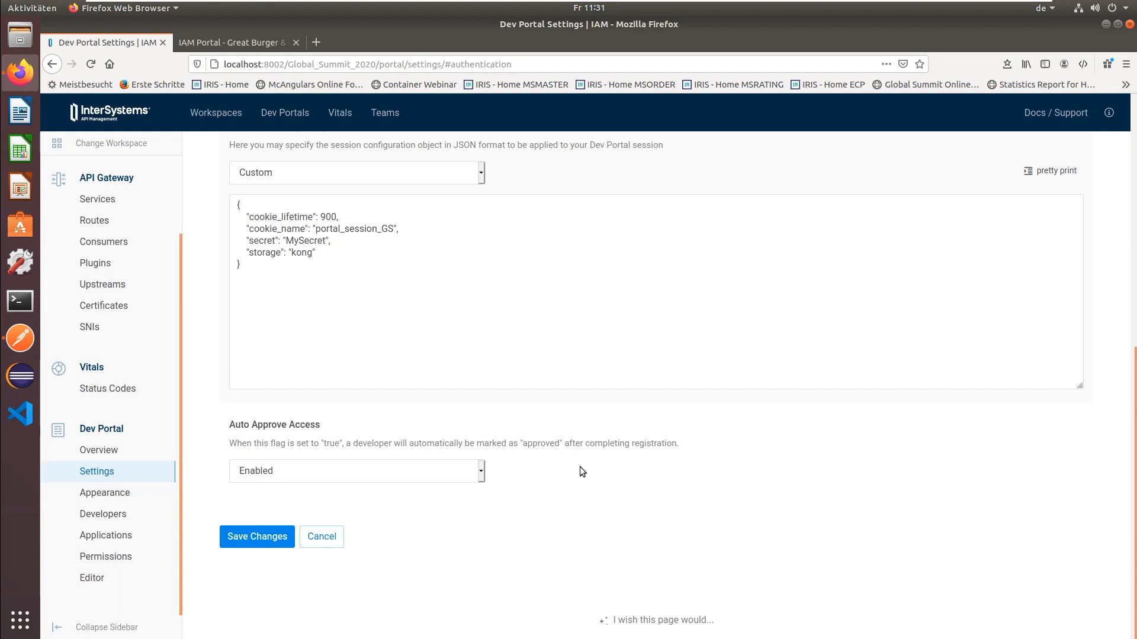
mouse_move(474, 477)
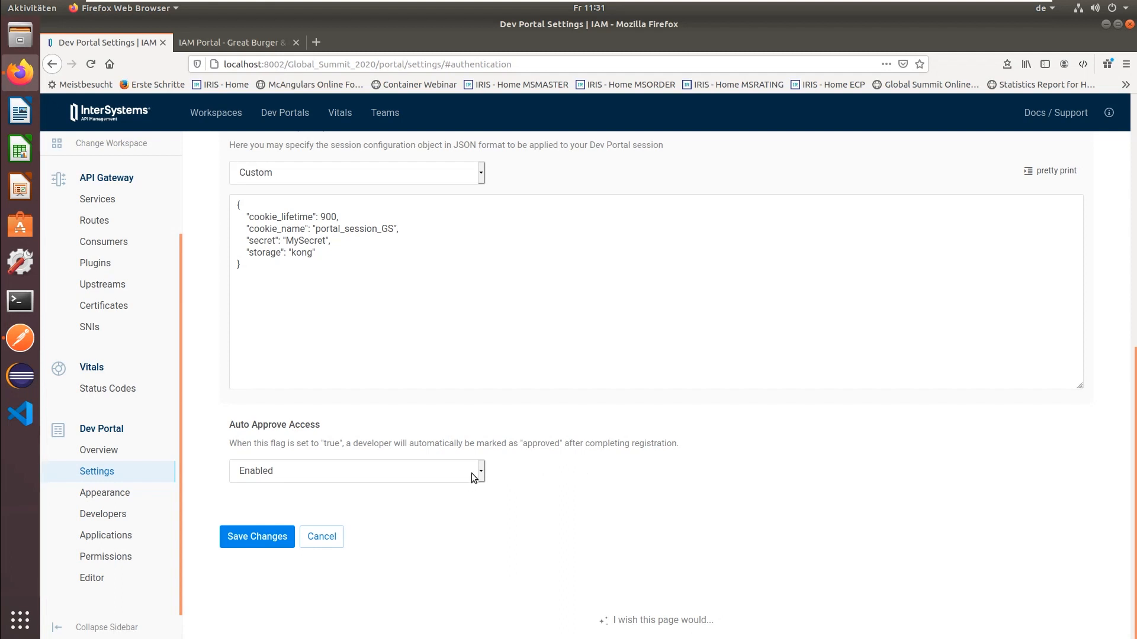
mouse_move(104, 493)
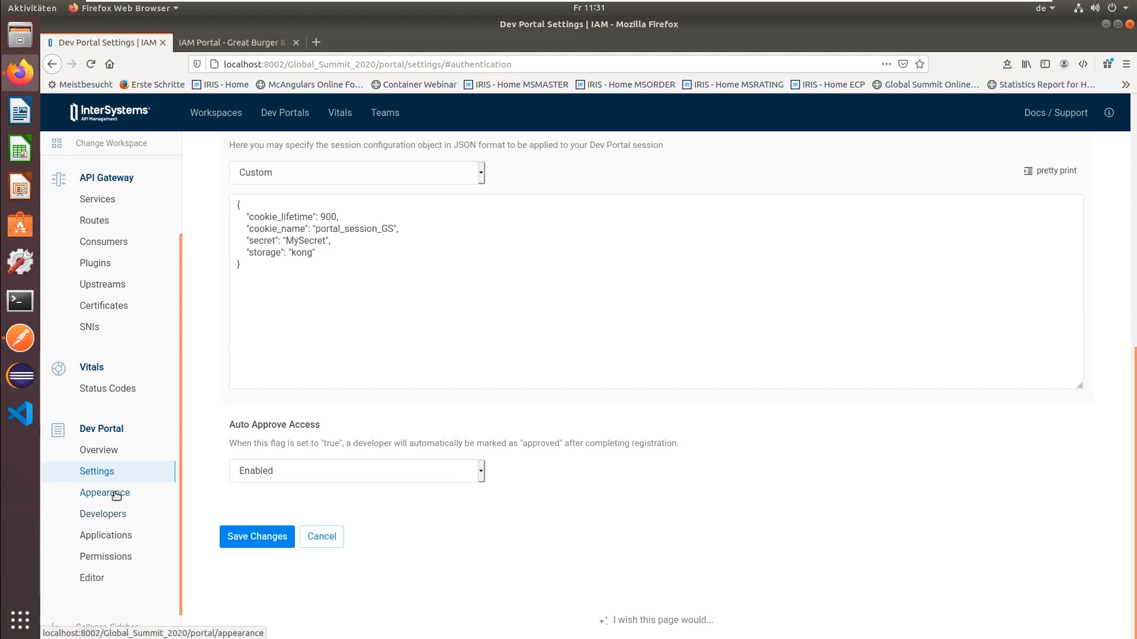
- Show the Dev Portal Appearance page and scroll through its Branding and Colors settings
left_click(104, 493)
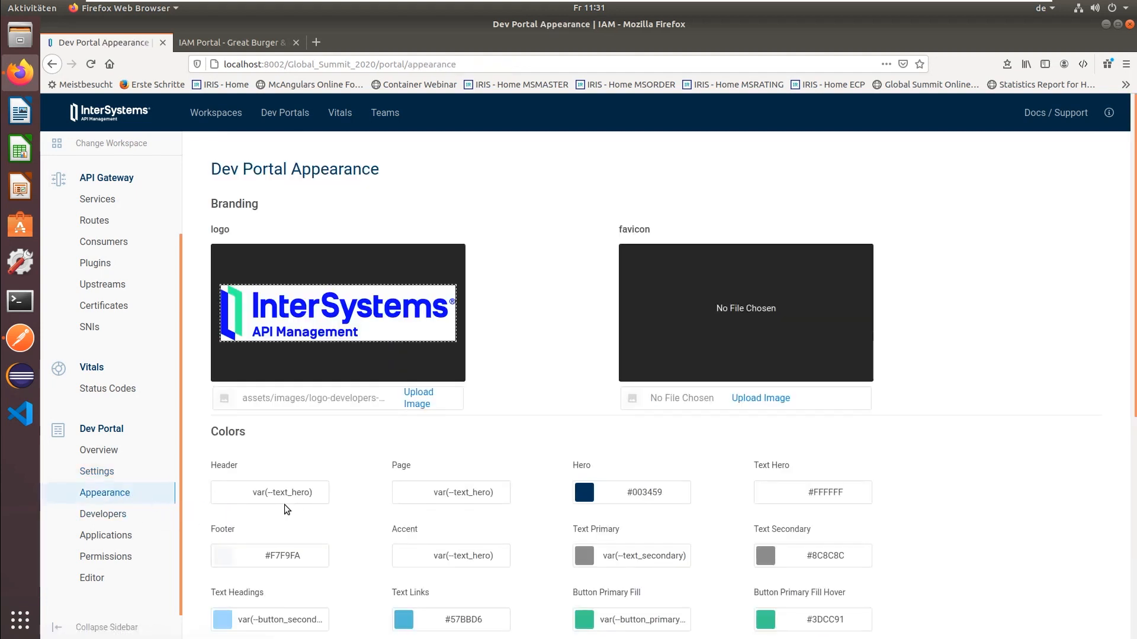
mouse_move(554, 443)
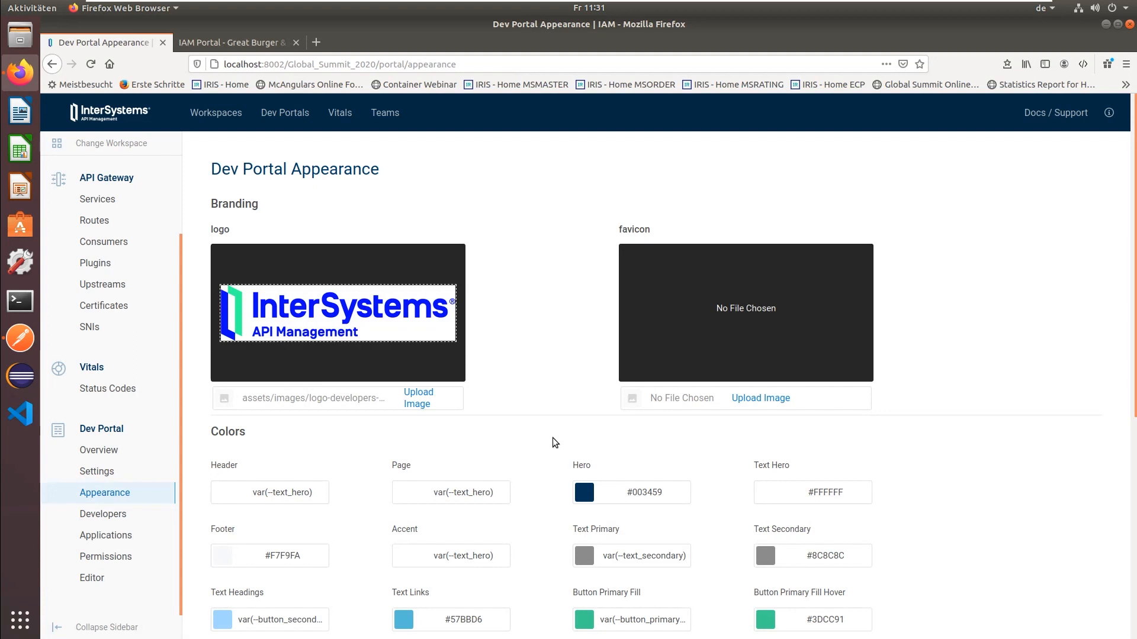
mouse_move(541, 376)
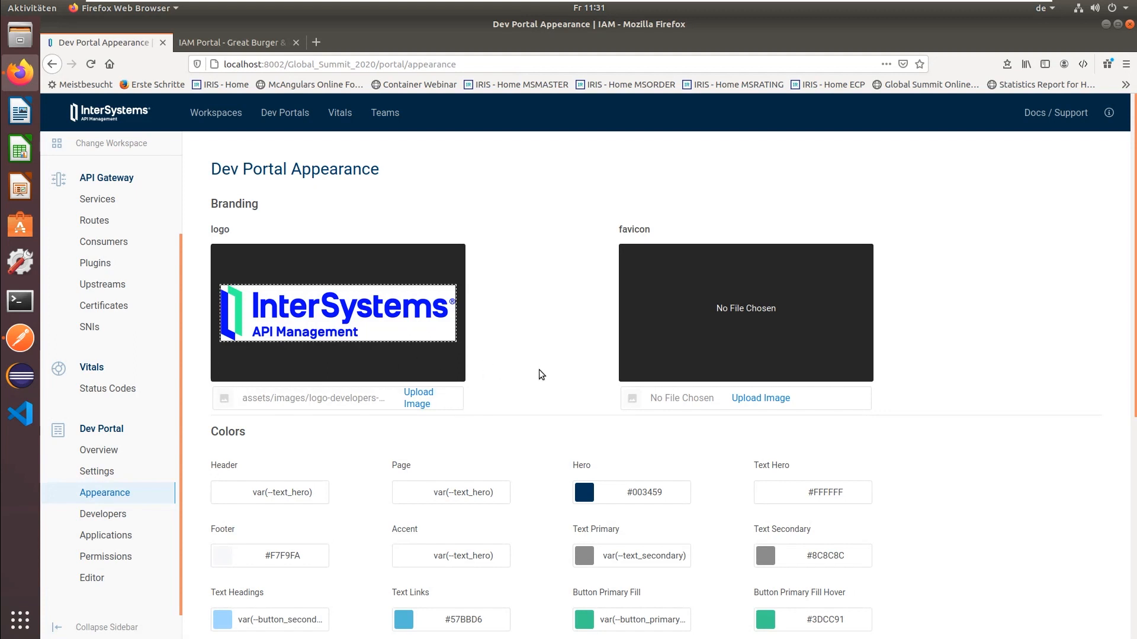
scroll("down", 3)
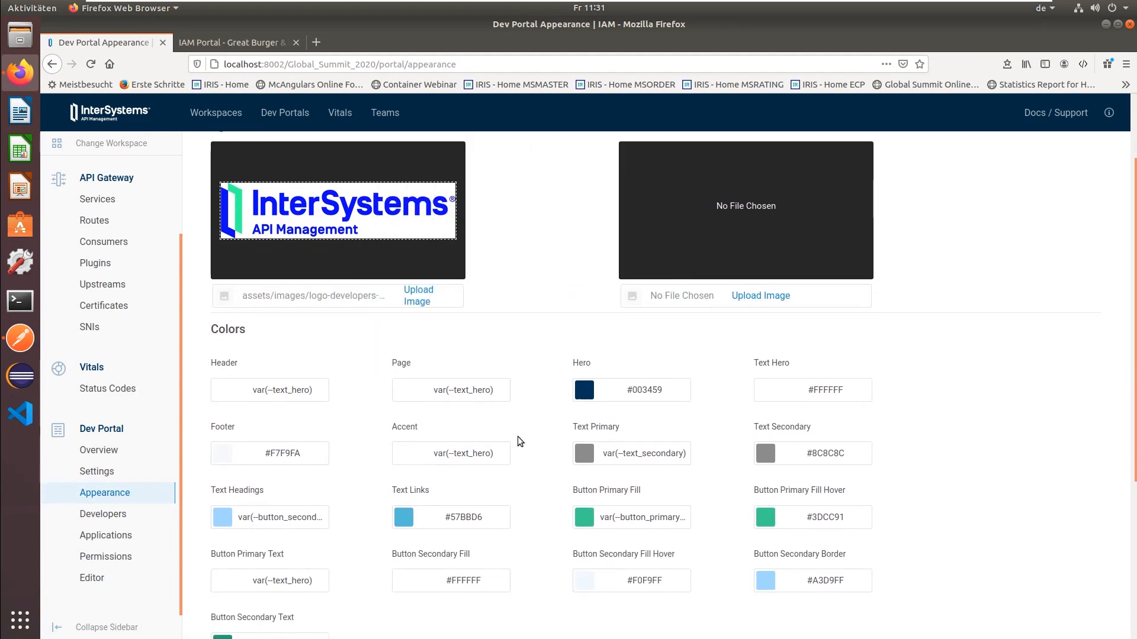
scroll("down", 3)
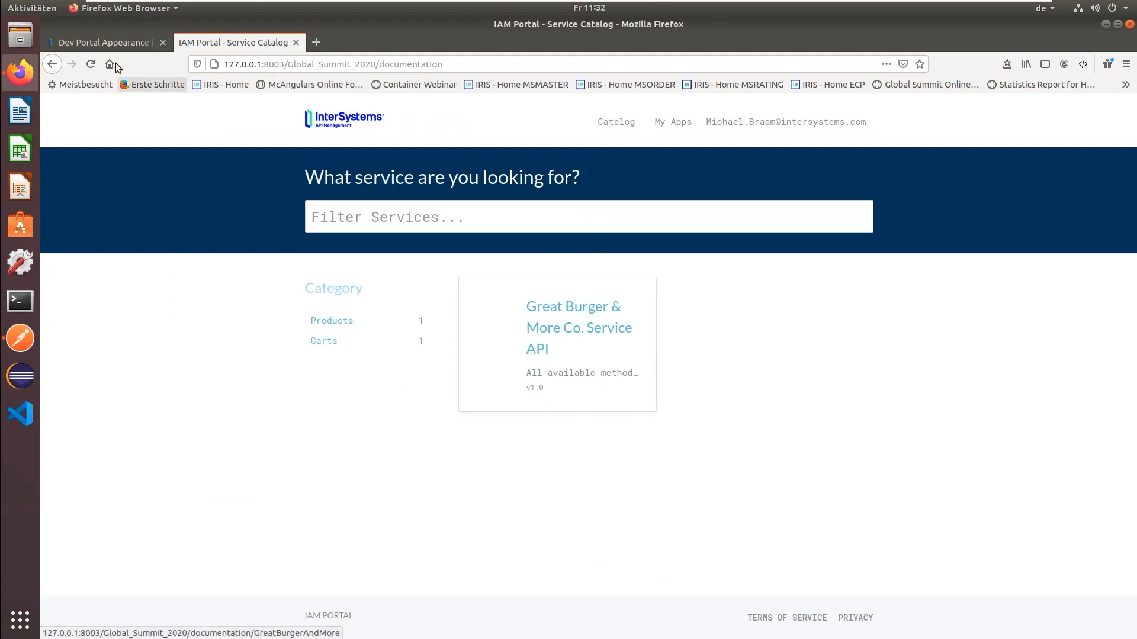
- Set the Accent colour to the dark hero blue swatch, save changes, and view the live catalog
left_click(101, 43)
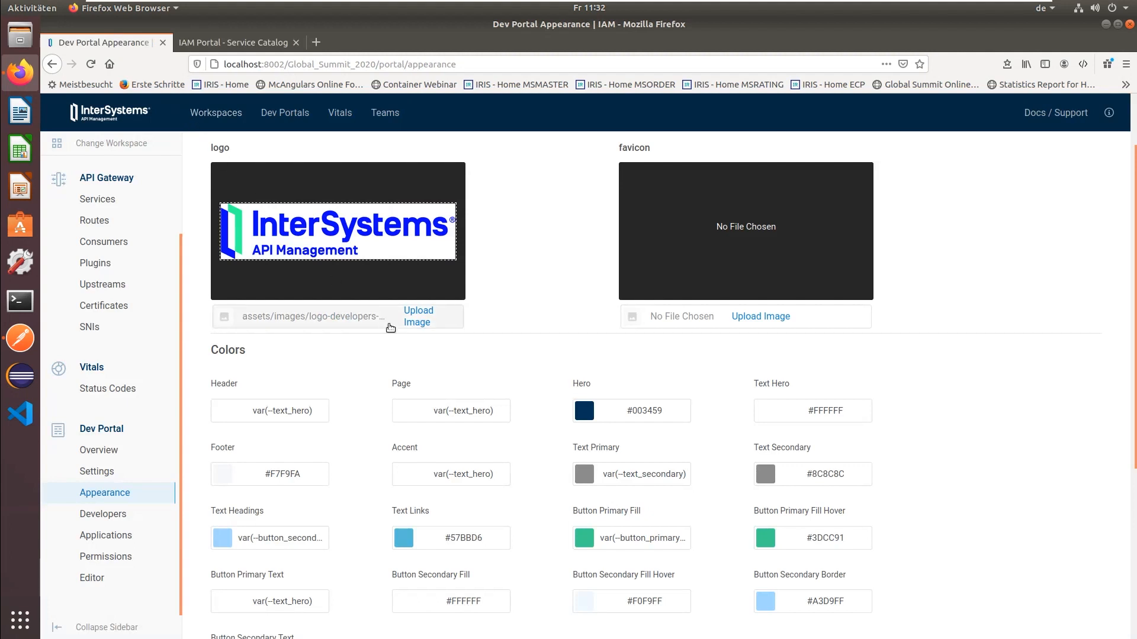
left_click(450, 411)
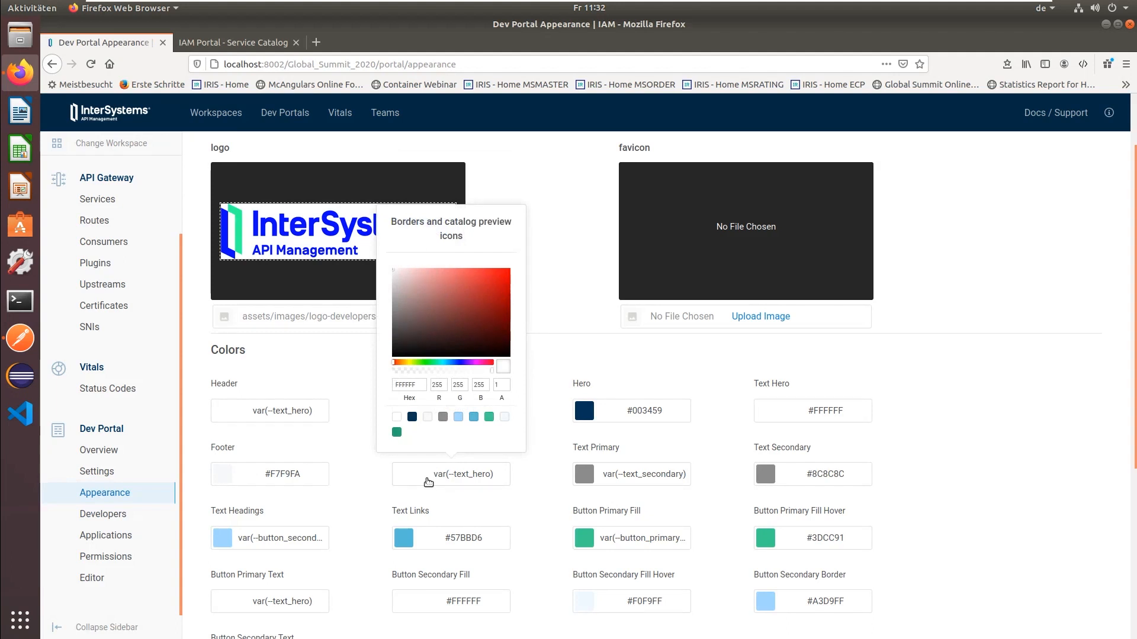
mouse_move(417, 431)
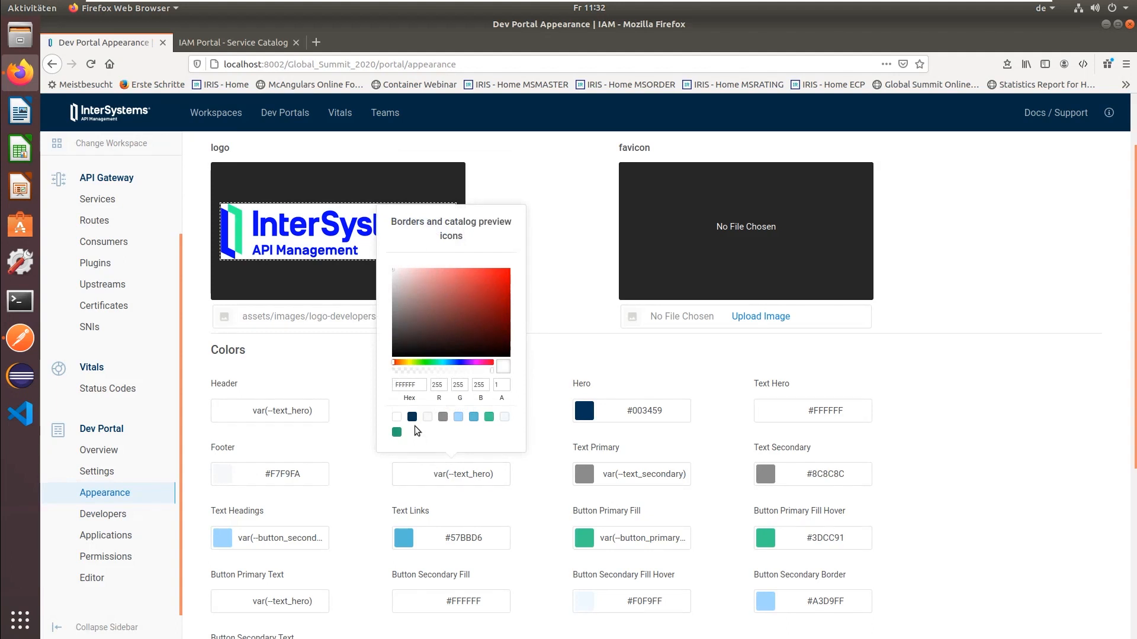
left_click(412, 415)
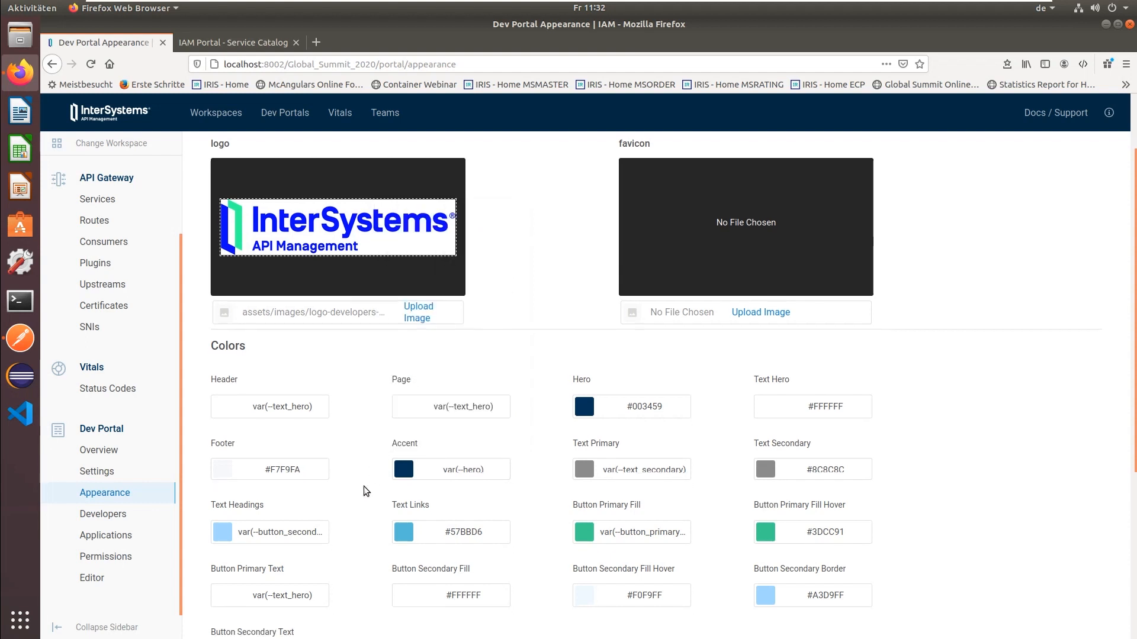
scroll("down", 3)
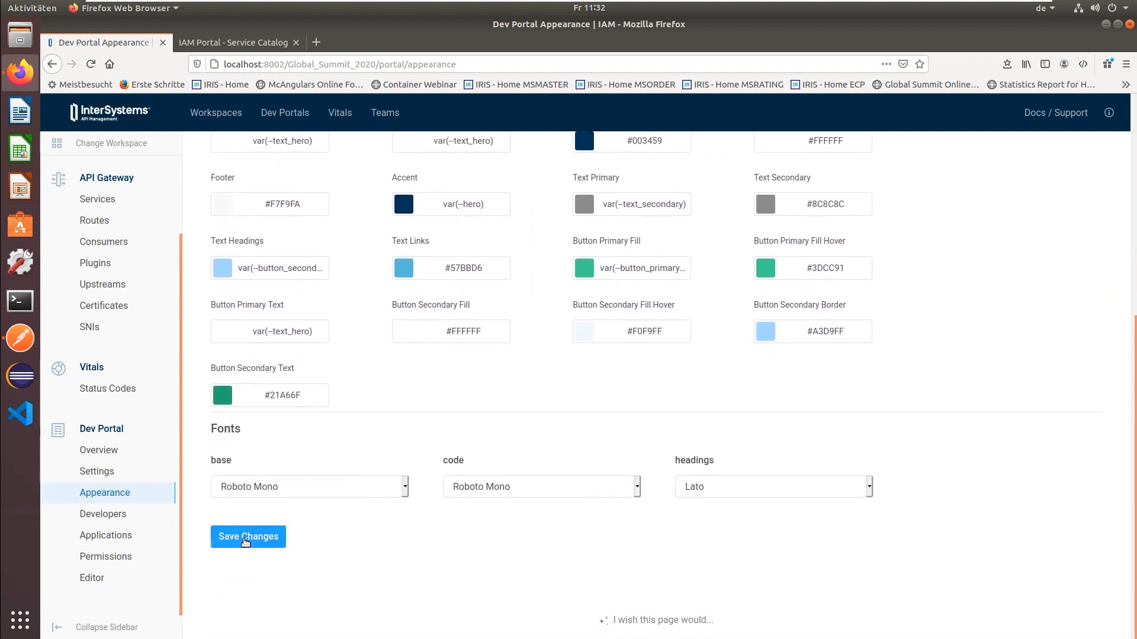
left_click(248, 537)
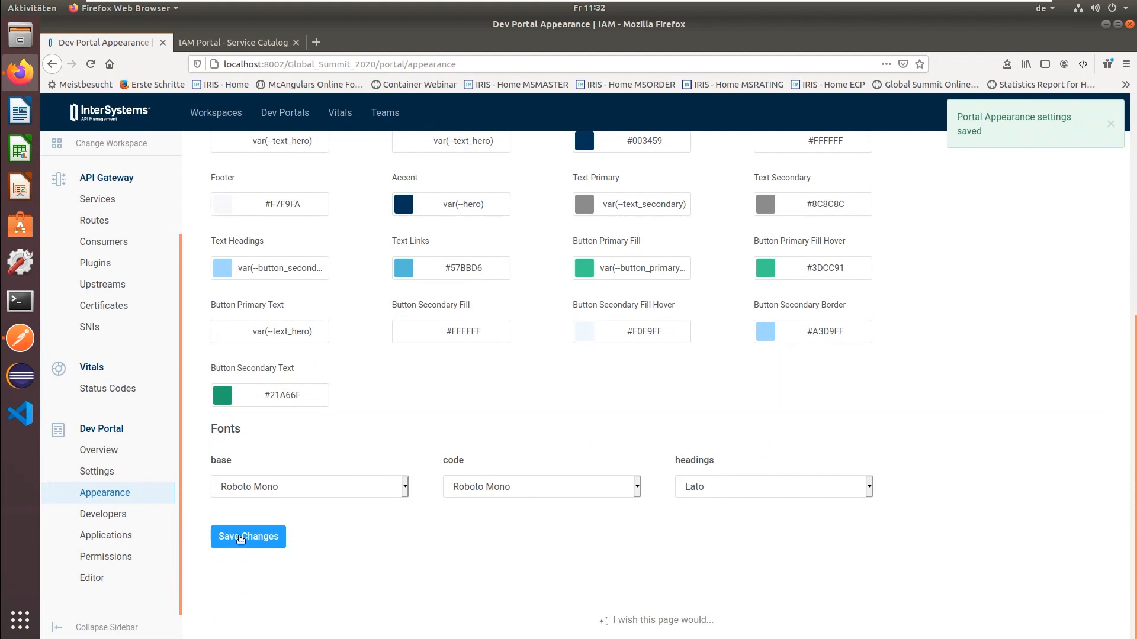
left_click(234, 42)
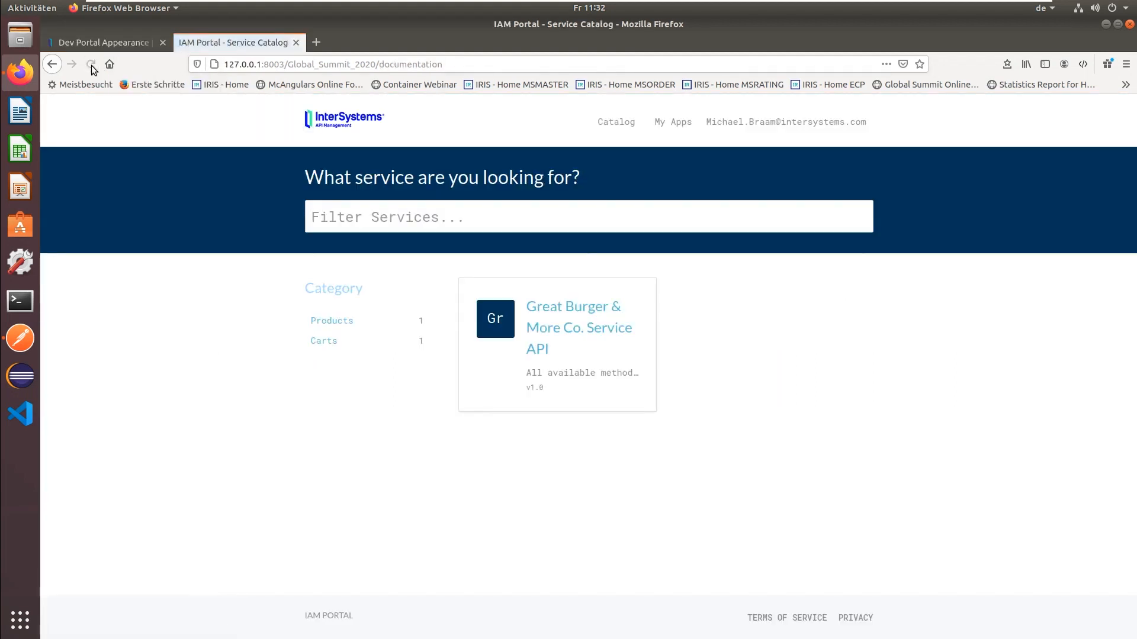
mouse_move(516, 307)
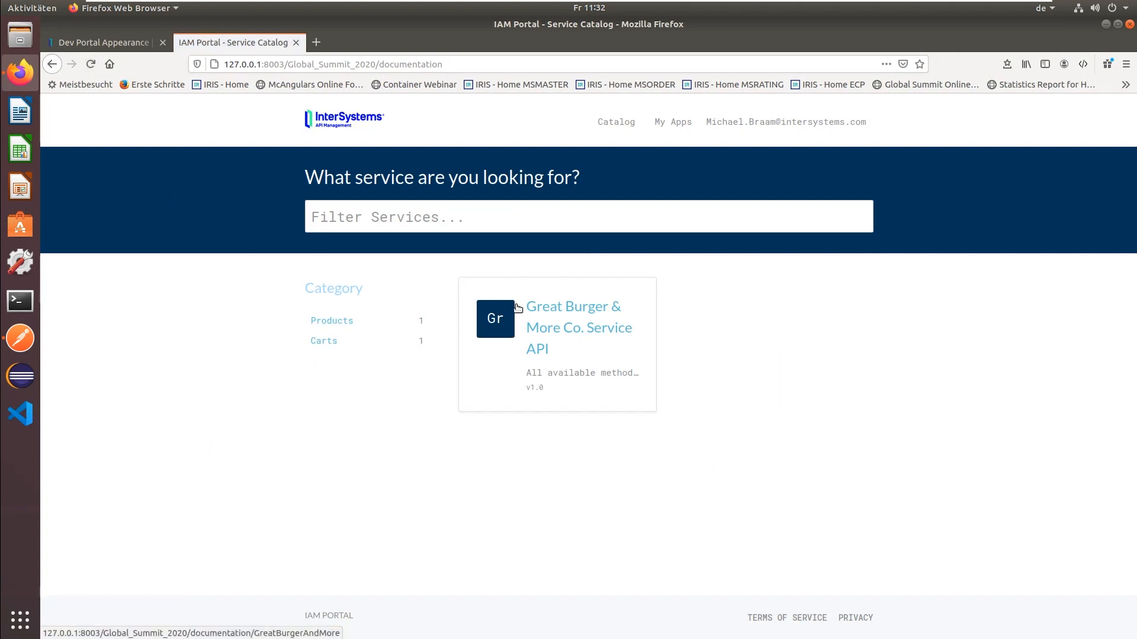
mouse_move(512, 335)
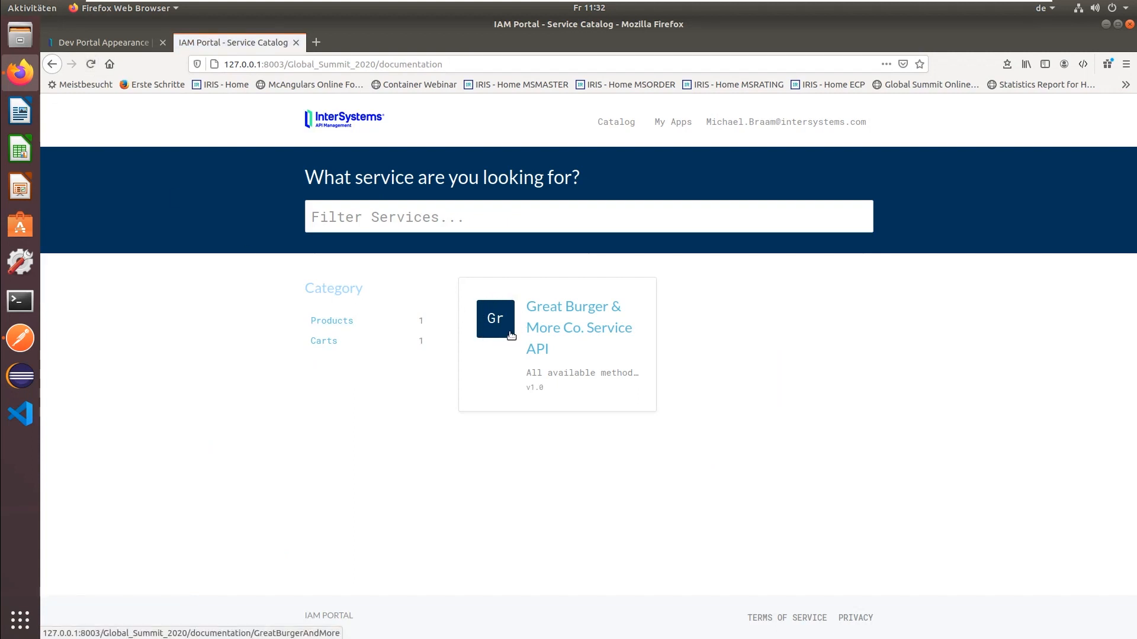
- Return from the catalog tab to the Dev Portal Appearance settings tab
left_click(101, 43)
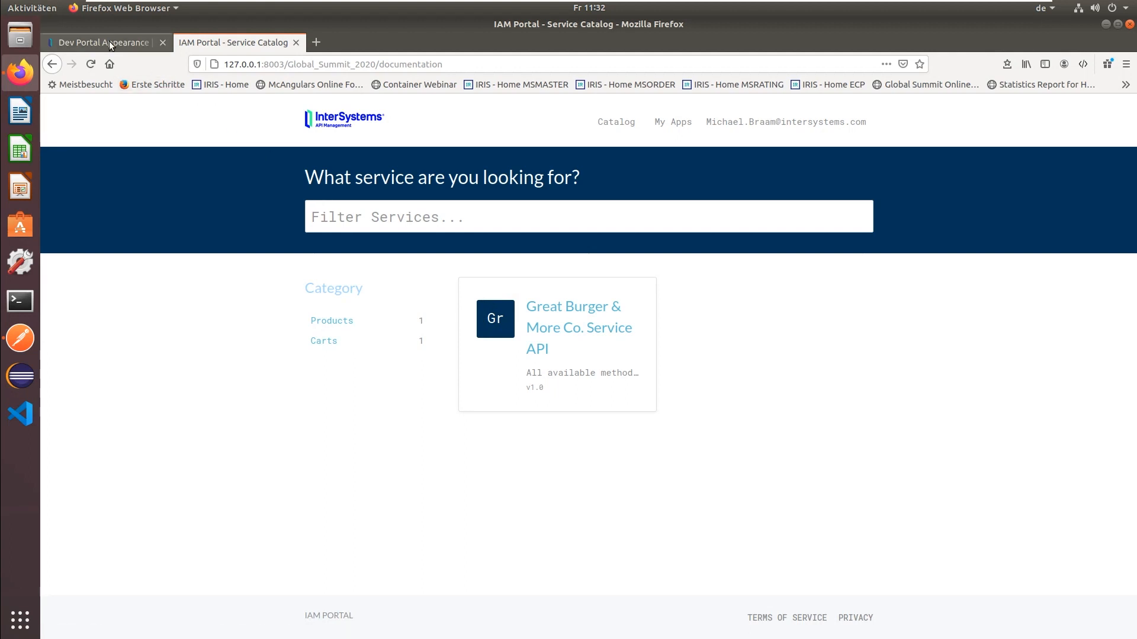
left_click(102, 43)
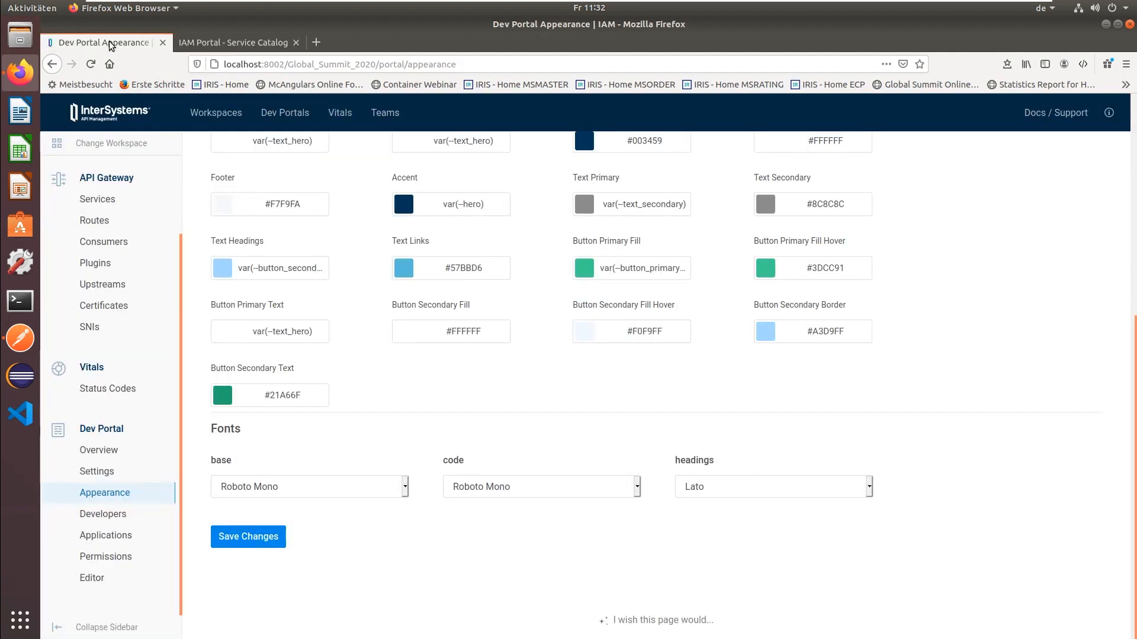
mouse_move(103, 514)
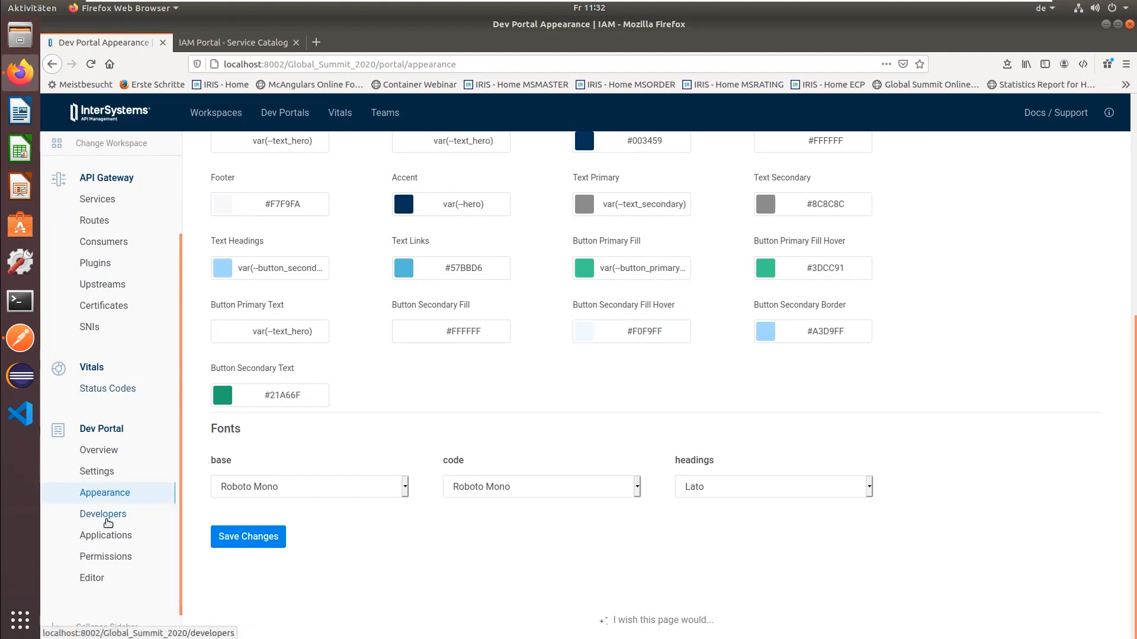
- Check the Developers page's Approved, Revoked, Rejected and Requested Access lists
left_click(102, 514)
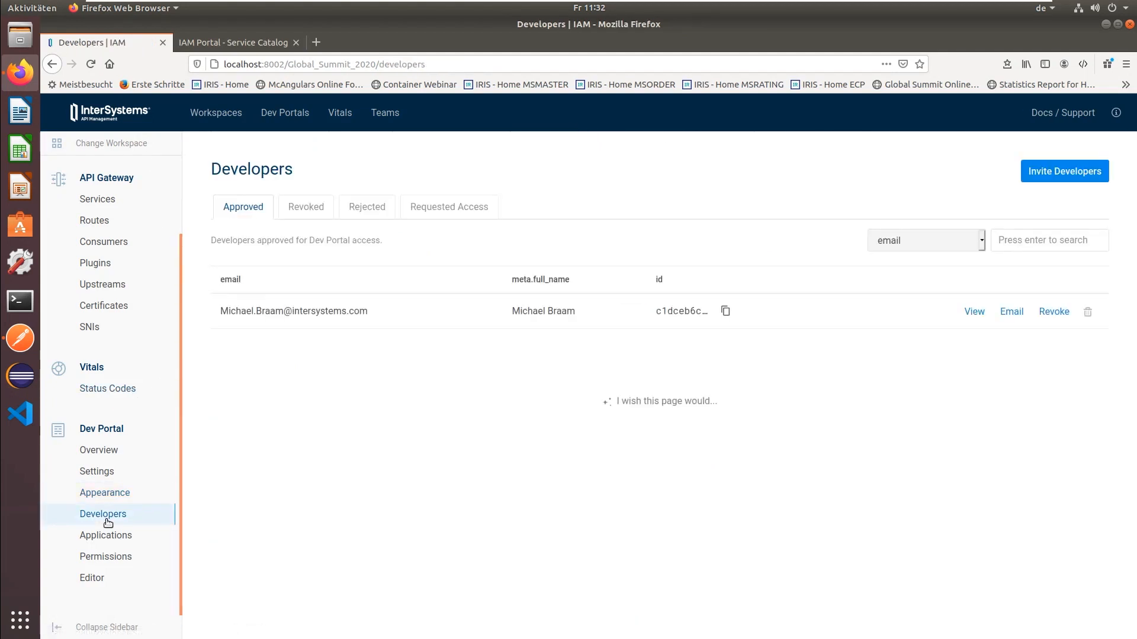
mouse_move(266, 470)
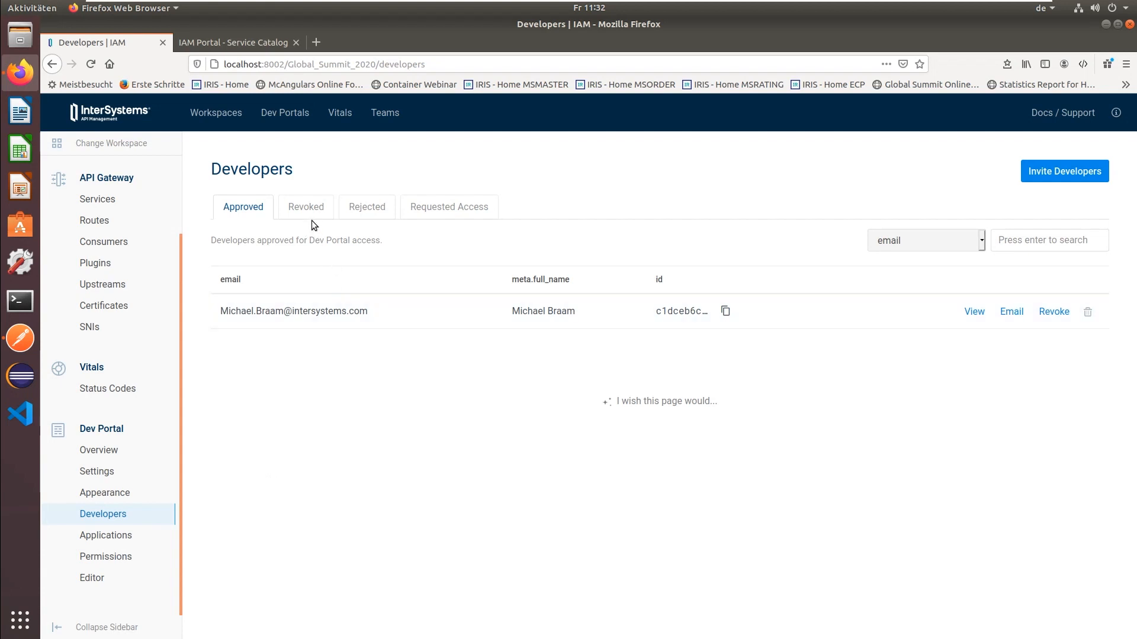
left_click(305, 206)
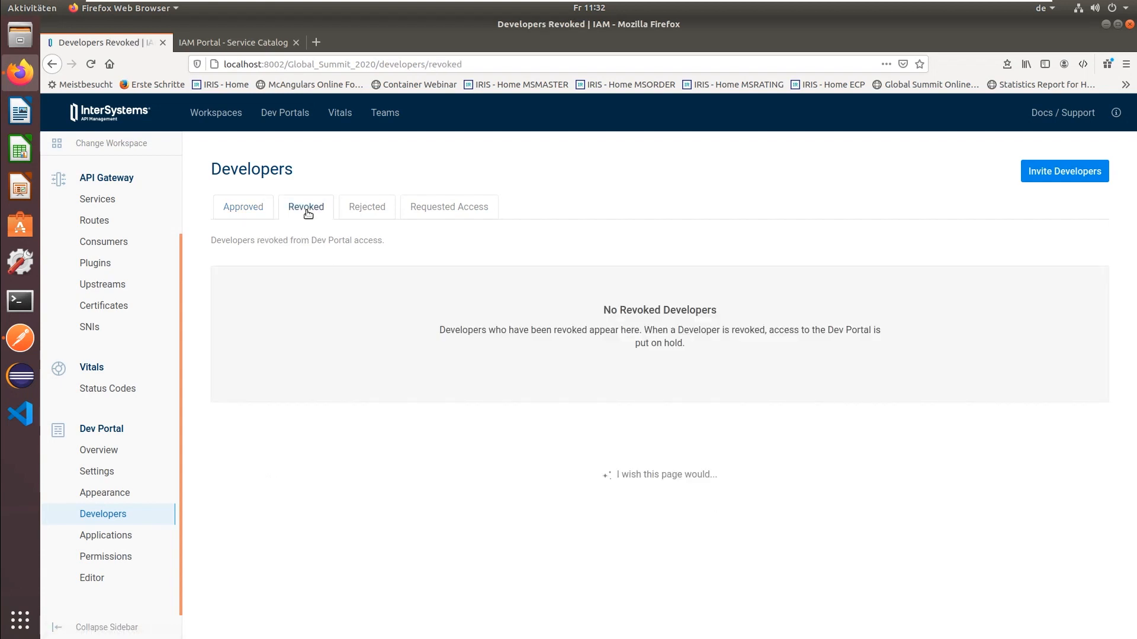
left_click(366, 206)
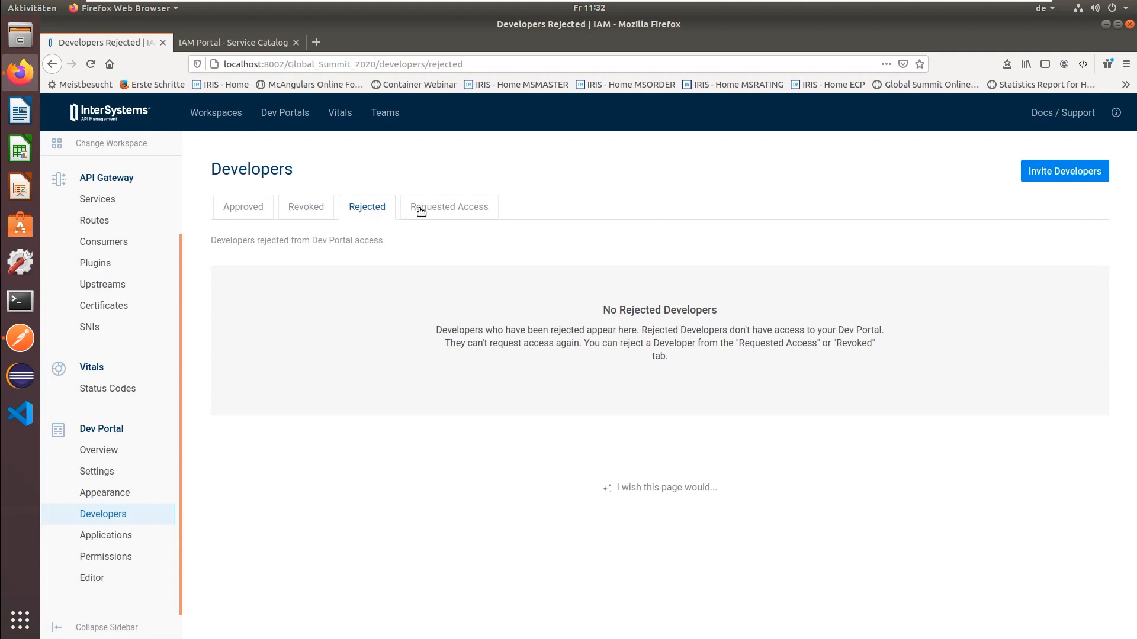
left_click(449, 206)
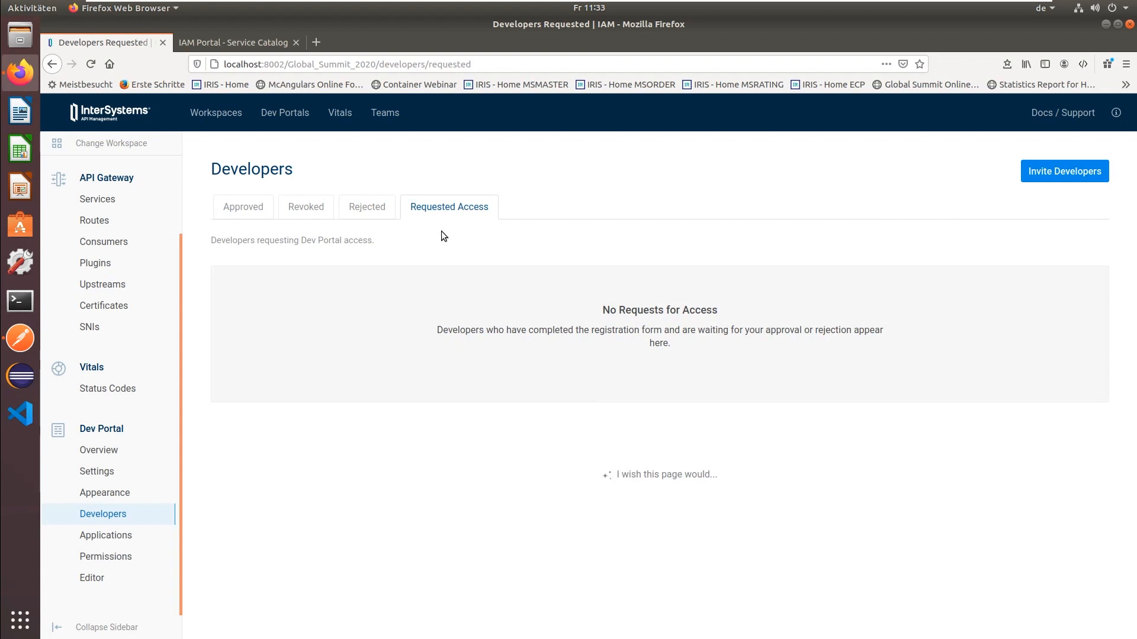
mouse_move(207, 330)
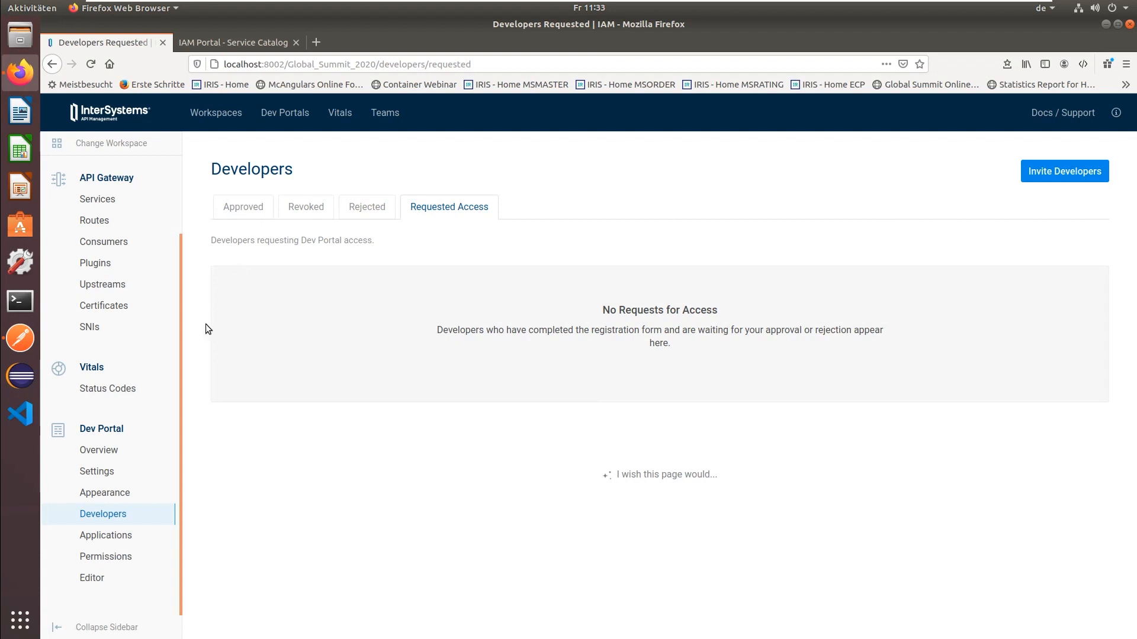
mouse_move(106, 557)
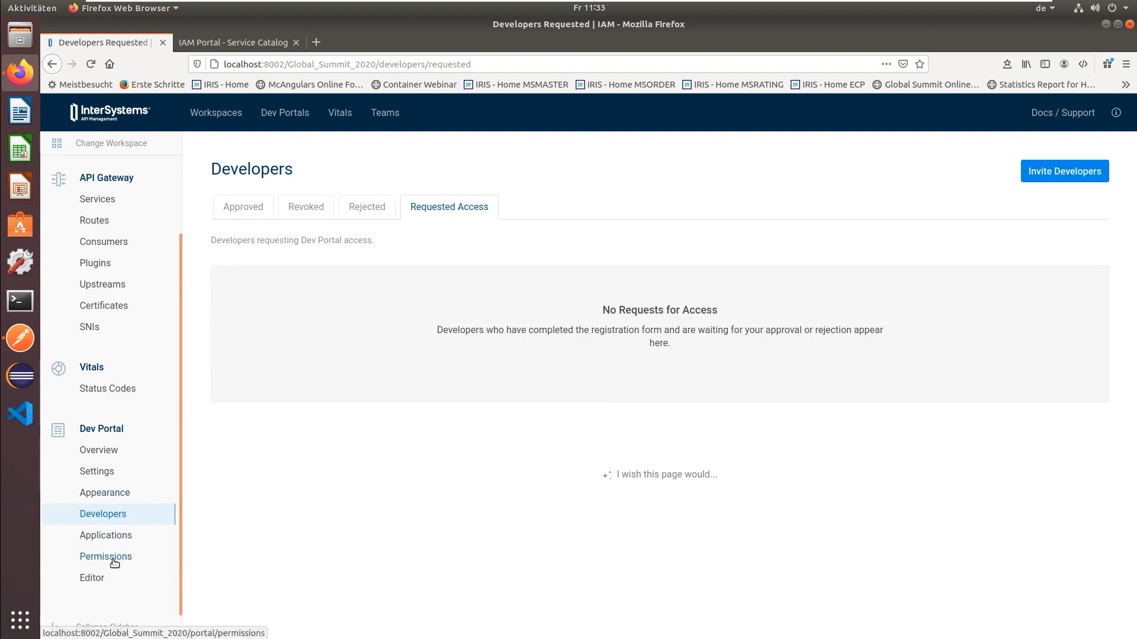
- Show the Dev Portal Permissions Roles tab listing GS and AdminRole
left_click(105, 556)
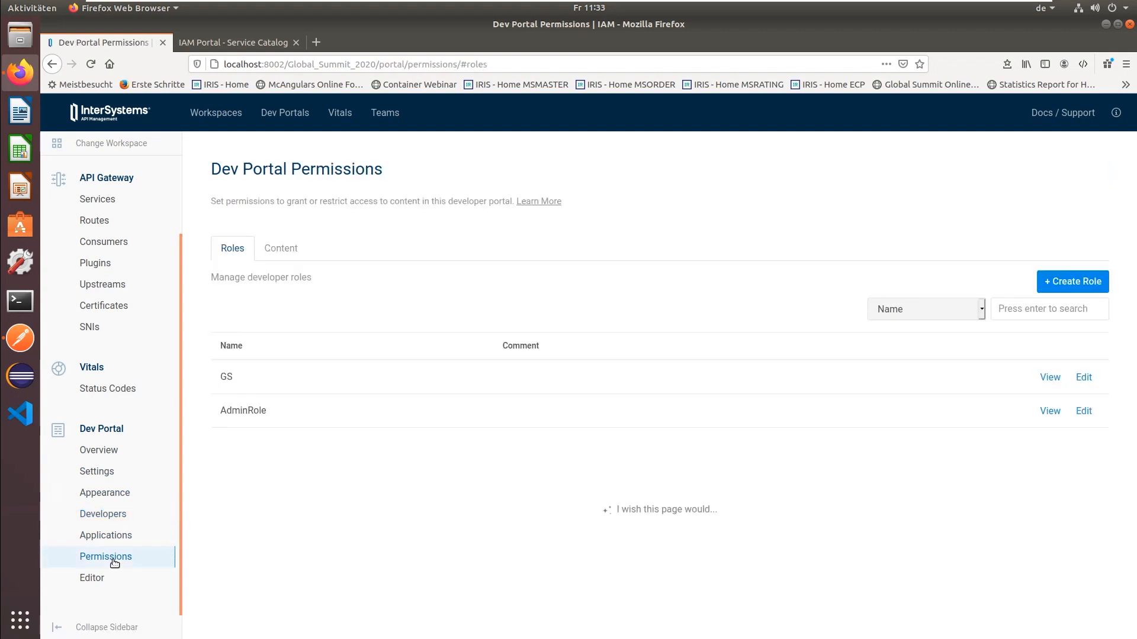
mouse_move(386, 583)
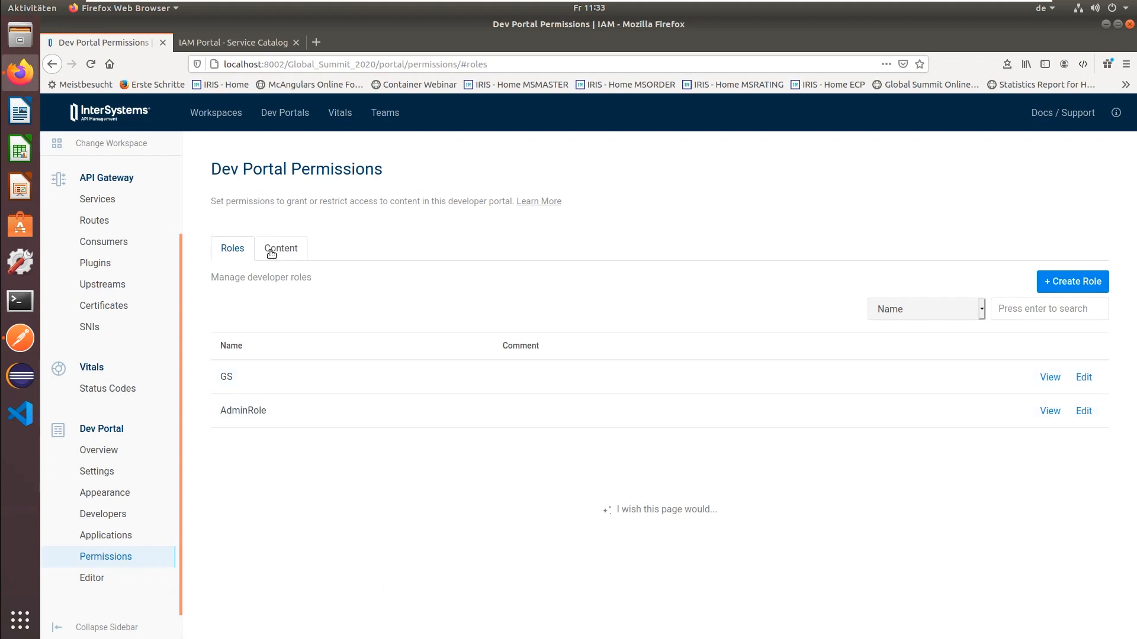
- On the Content tab, grant AdminRole and GS access to specs/GreatBurgerAndMore.json
left_click(281, 248)
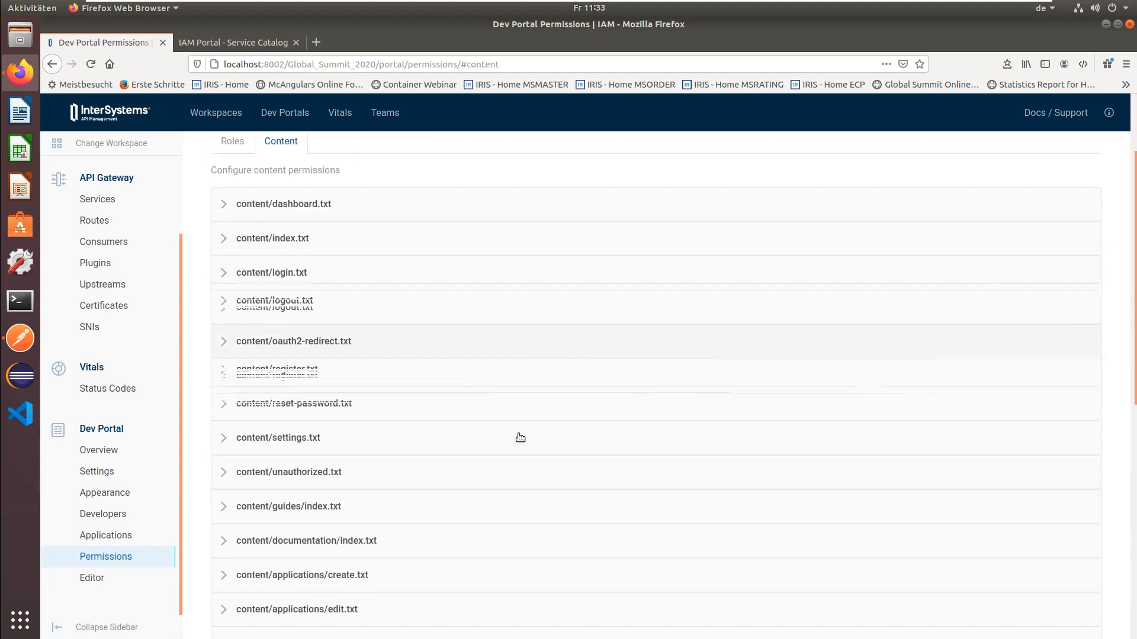
scroll("down", 3)
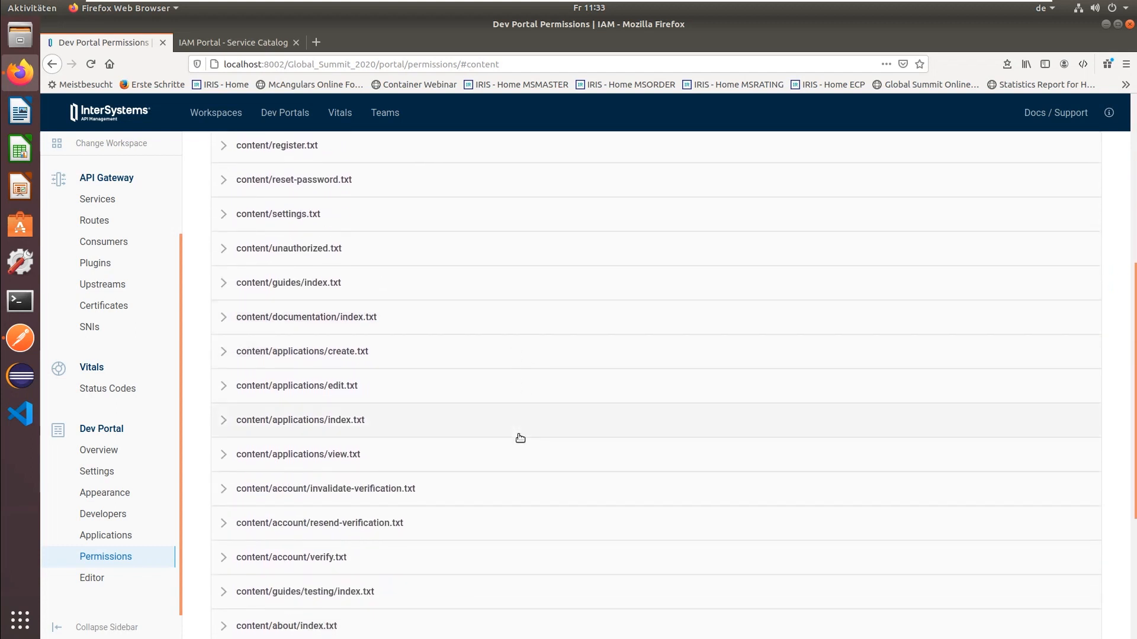
scroll("down", 3)
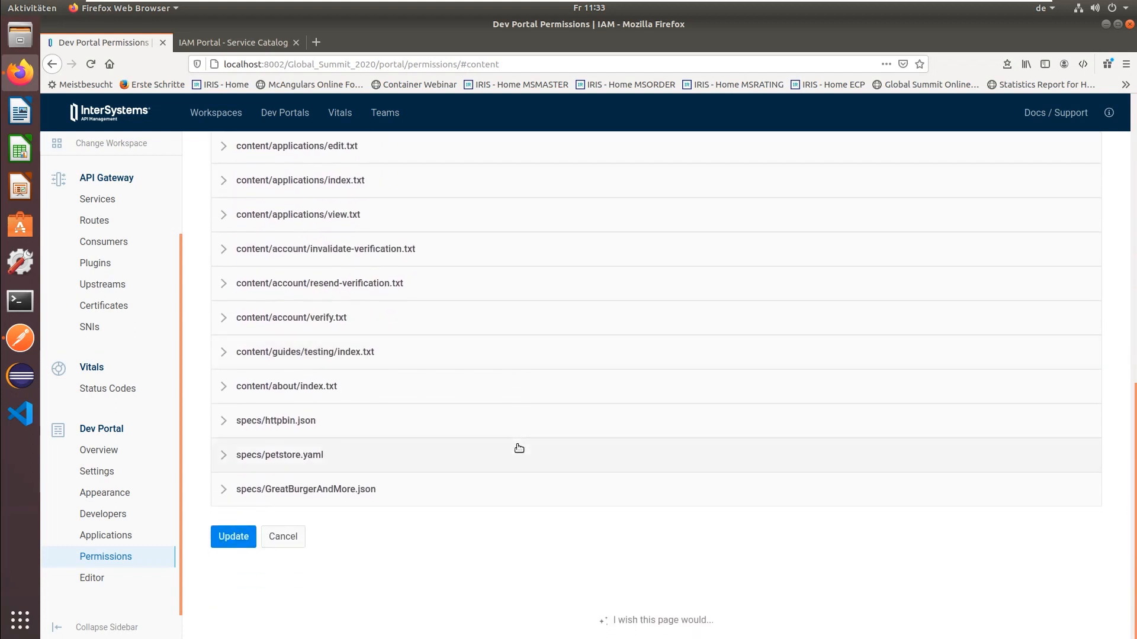
mouse_move(458, 568)
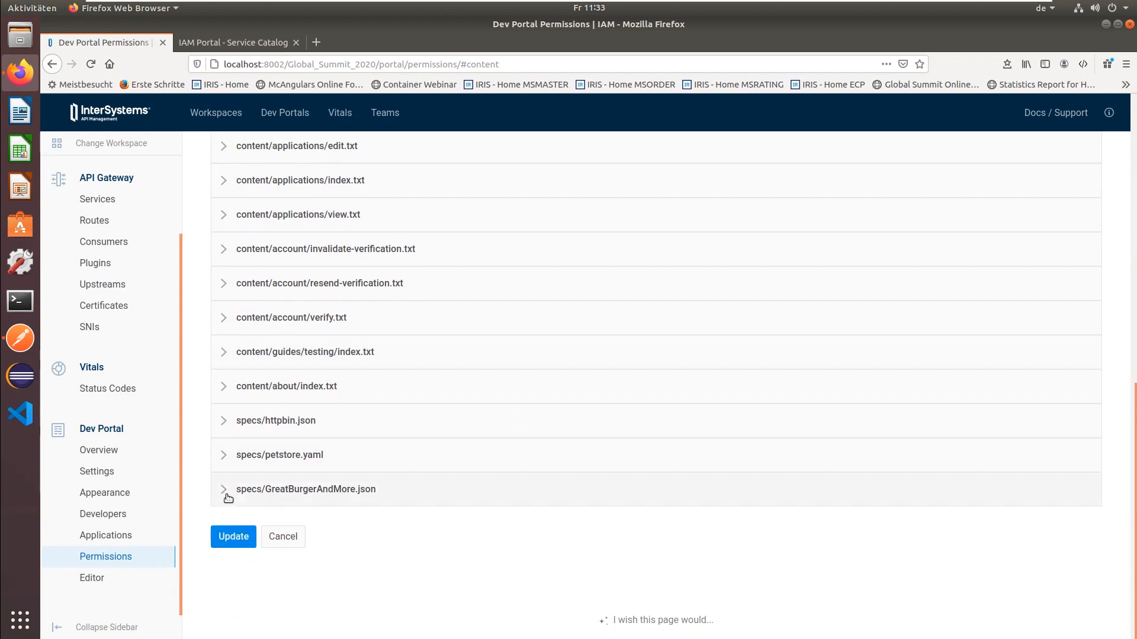
left_click(224, 489)
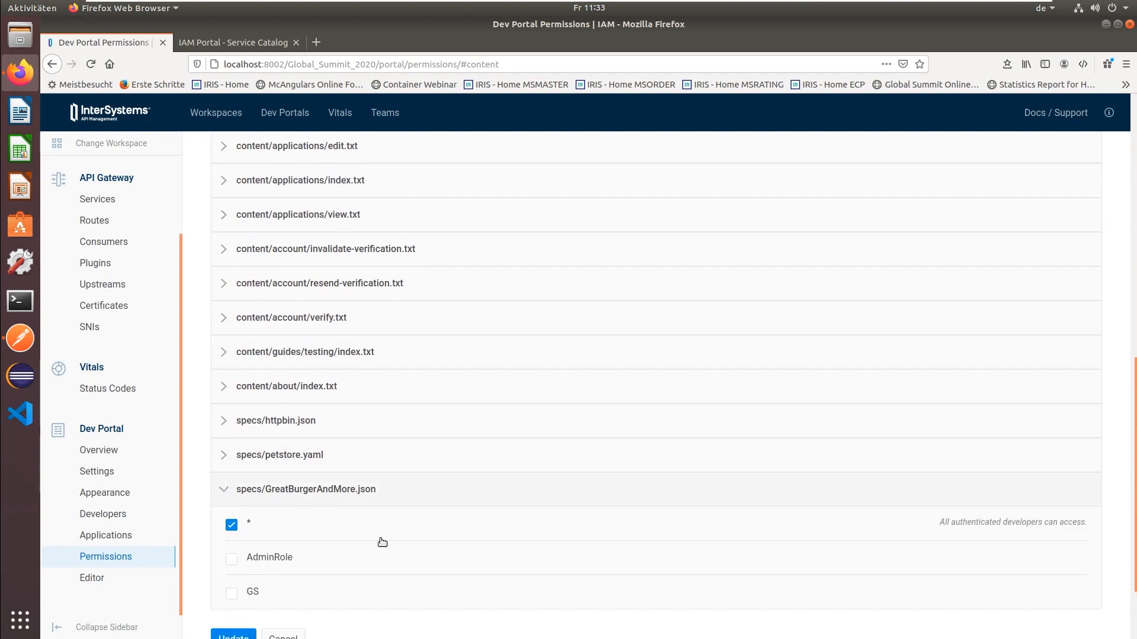
scroll("down", 3)
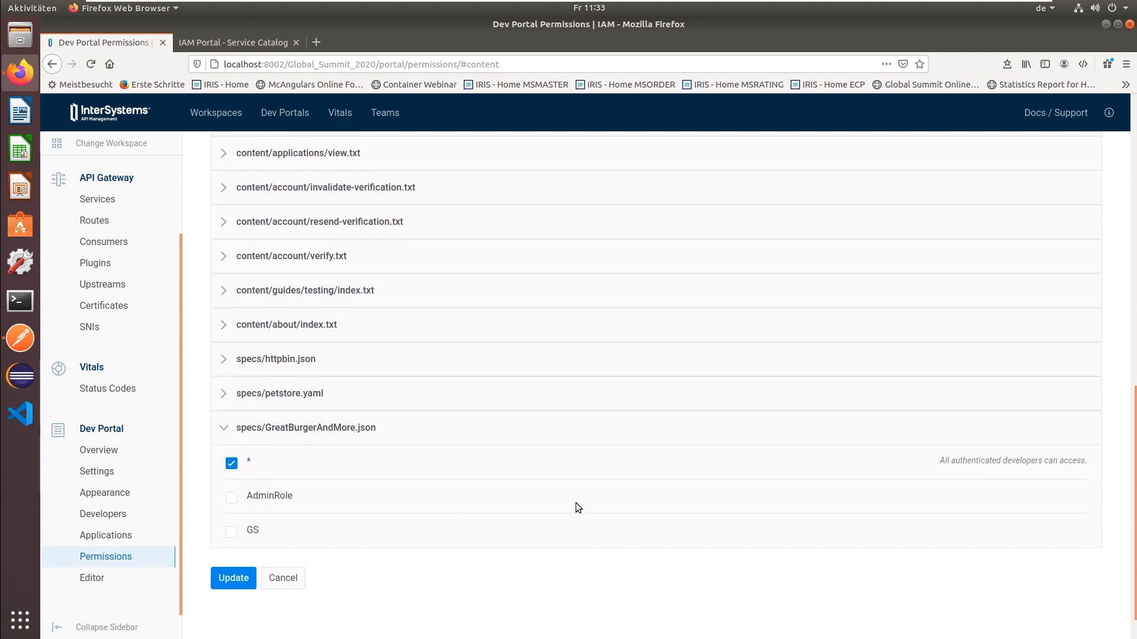
scroll("down", 3)
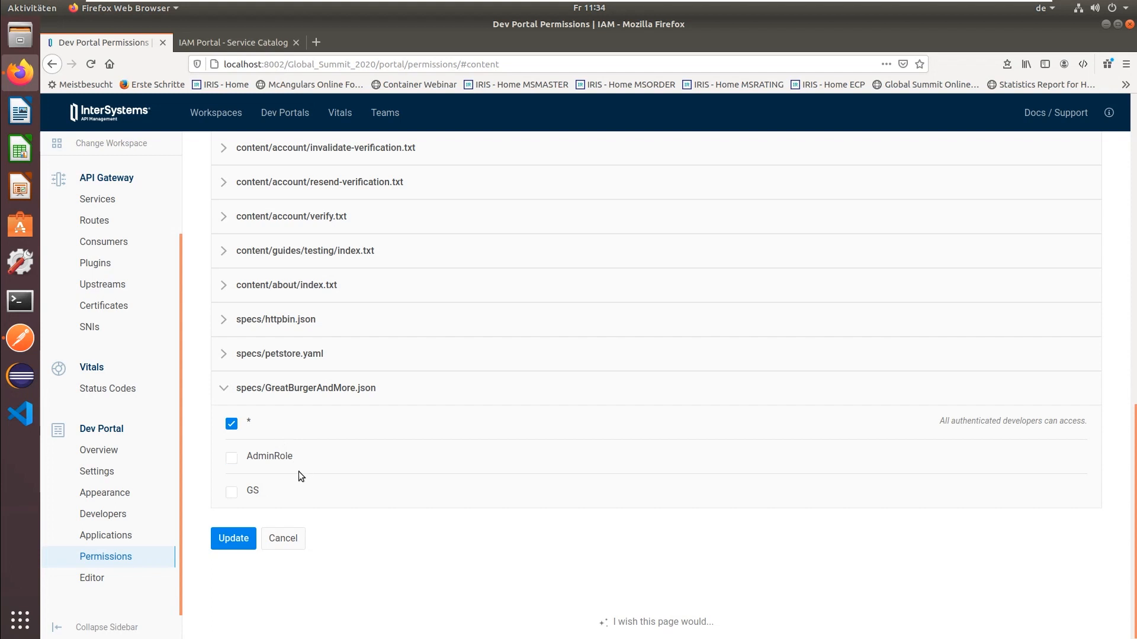
left_click(231, 457)
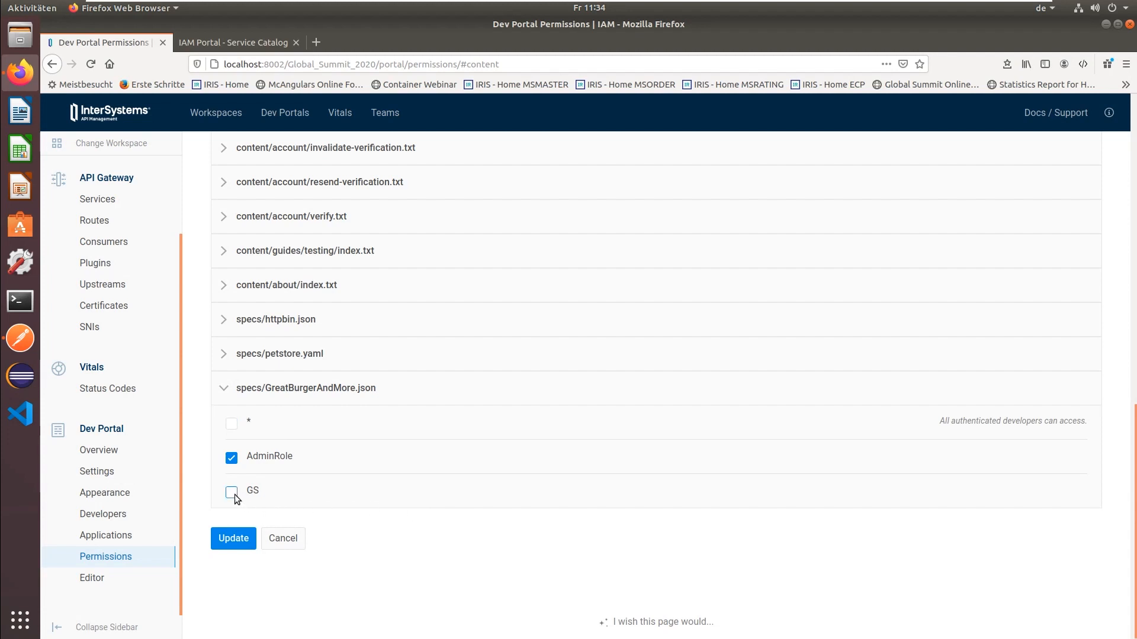
left_click(231, 493)
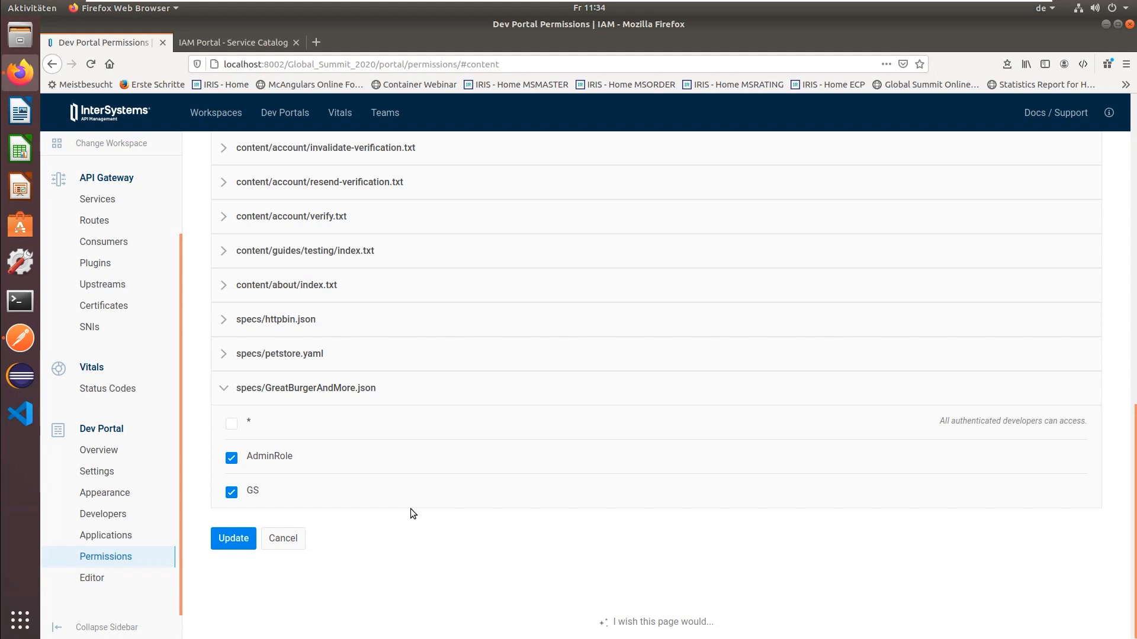
mouse_move(222, 601)
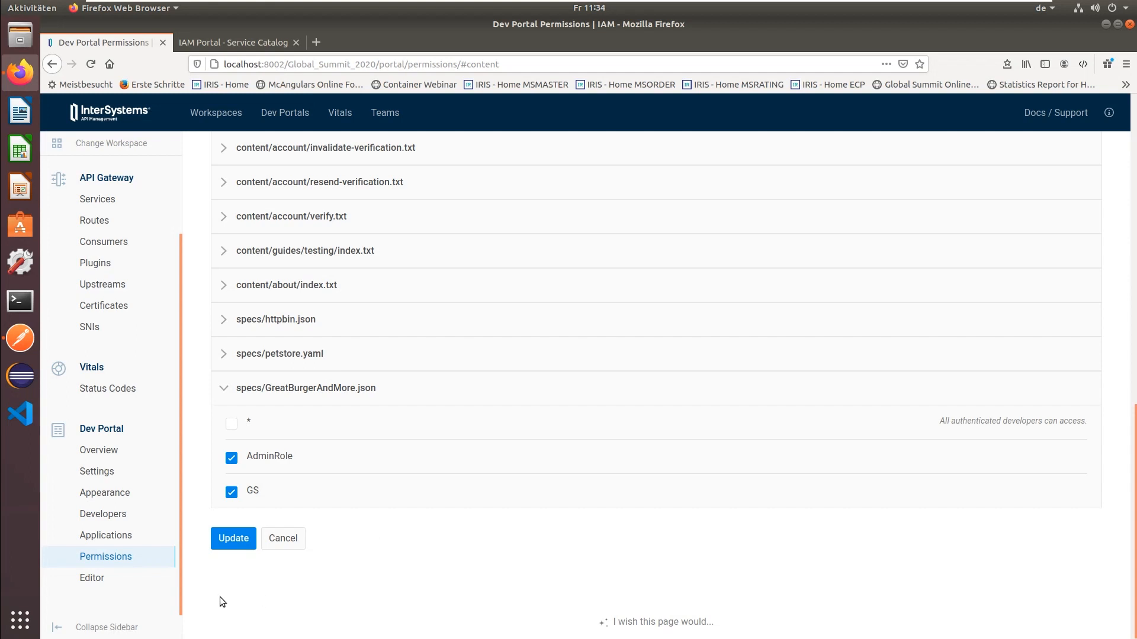
- Go to the Dev Portal file Editor listing portal content, specs and templates
left_click(92, 578)
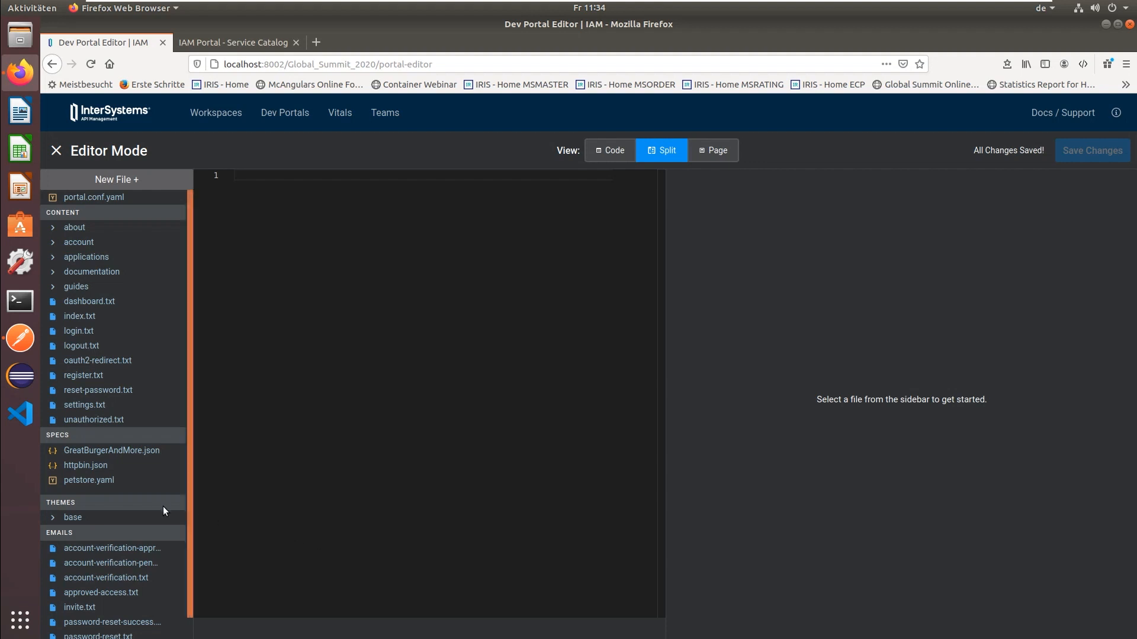
- Append 2020 to the GreatBurgerAndMore.json title and save the spec
left_click(111, 450)
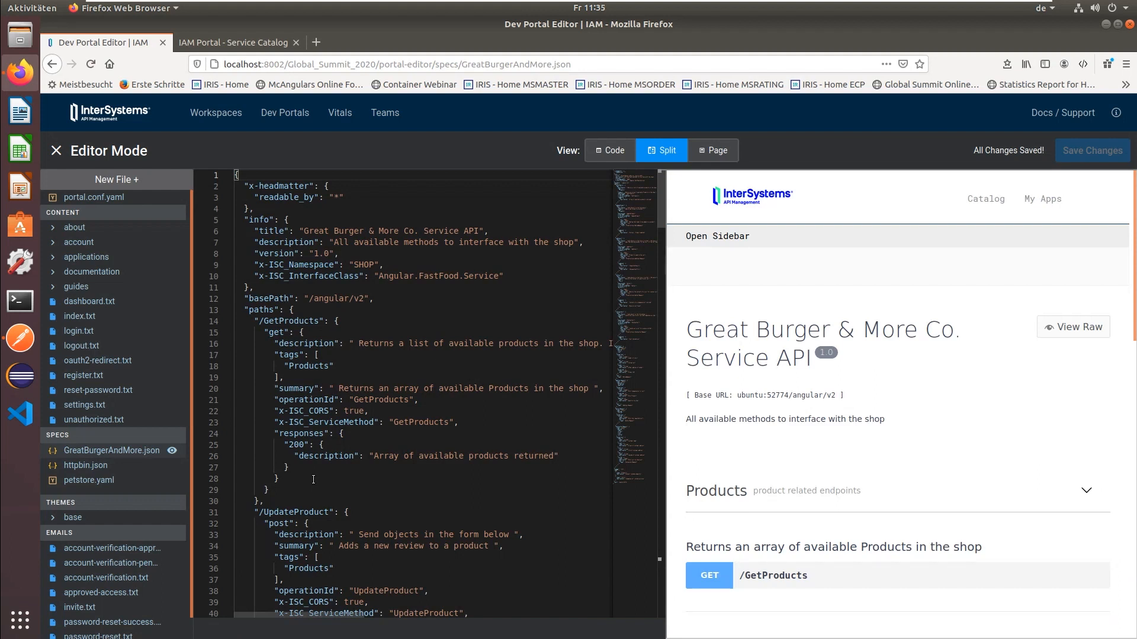
mouse_move(477, 228)
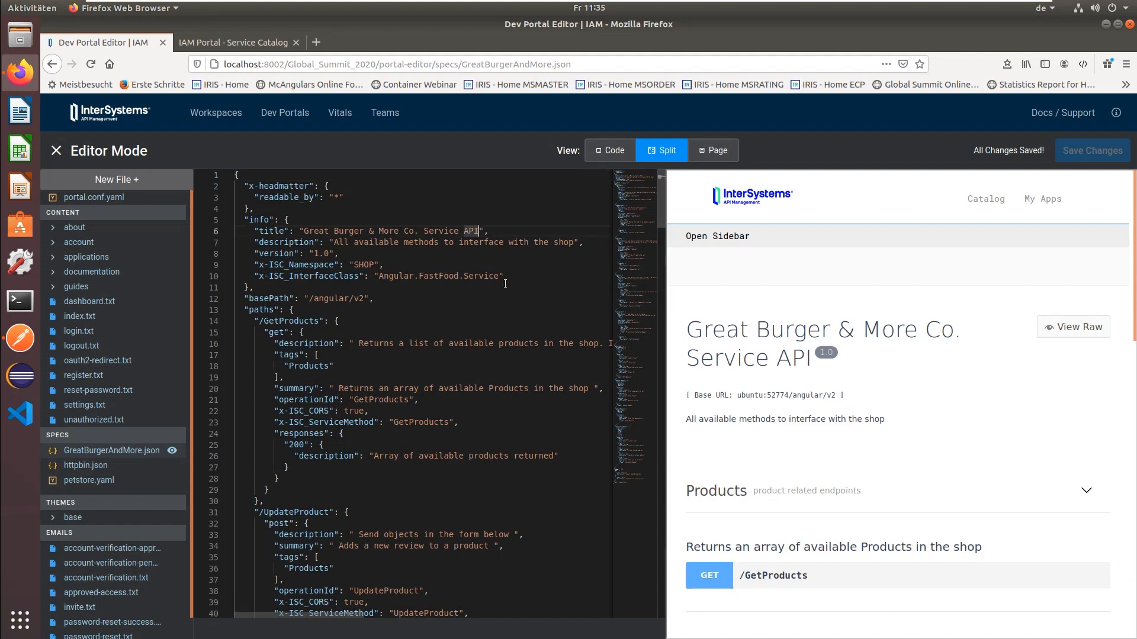
type("2020")
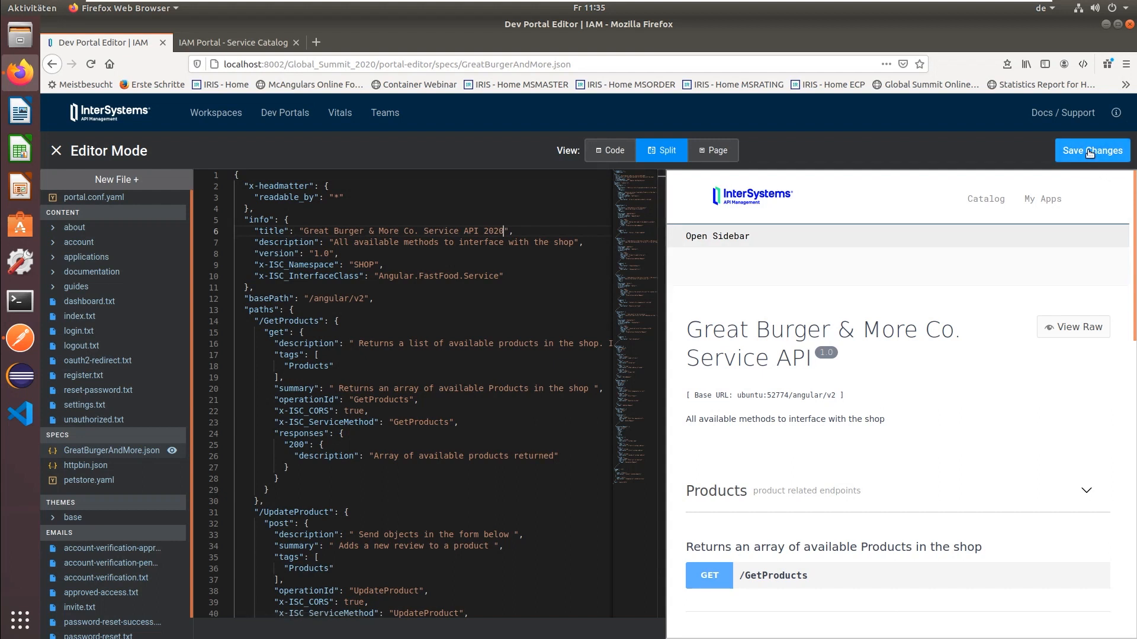
left_click(1091, 150)
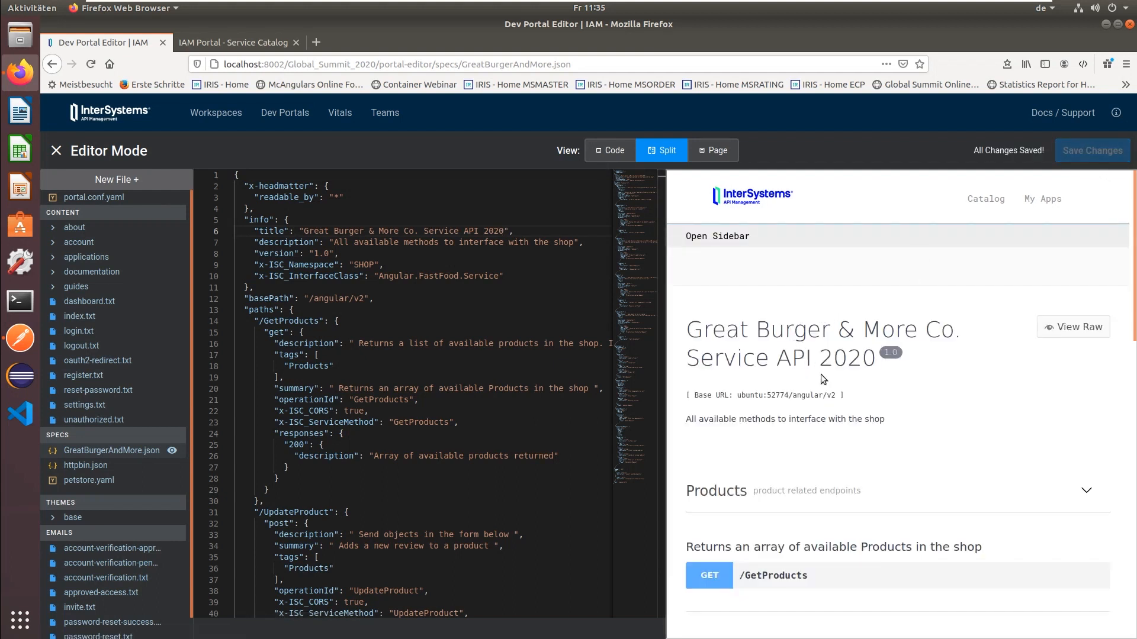
mouse_move(833, 339)
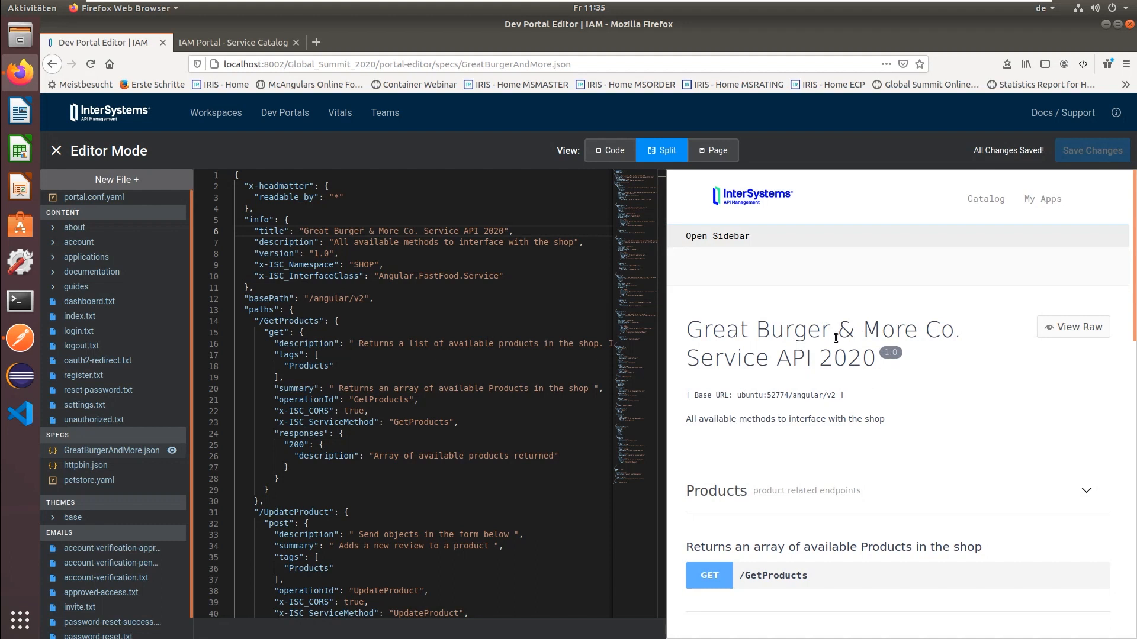
- Reload the portal catalog, view the retitled Great Burger service documentation, and return to the editor
left_click(232, 43)
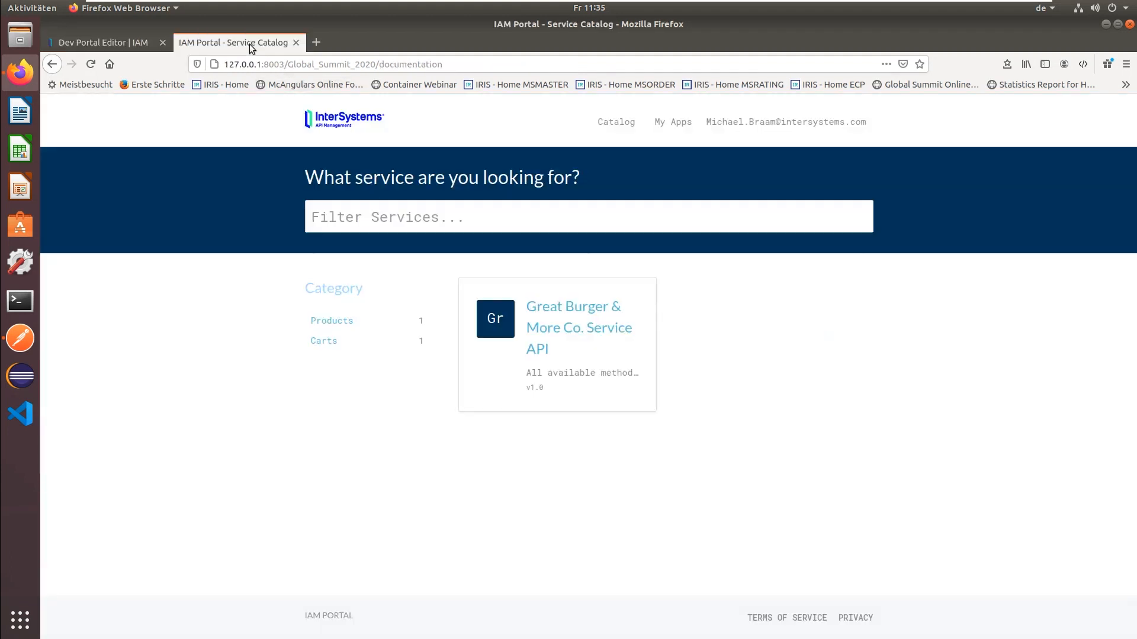
mouse_move(146, 78)
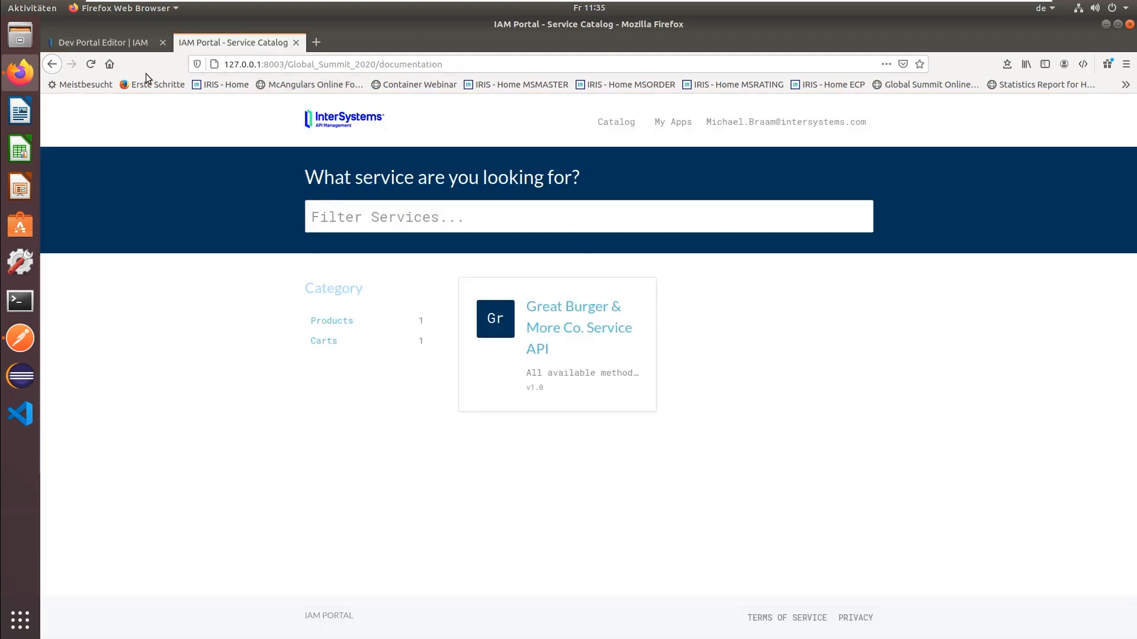
left_click(90, 64)
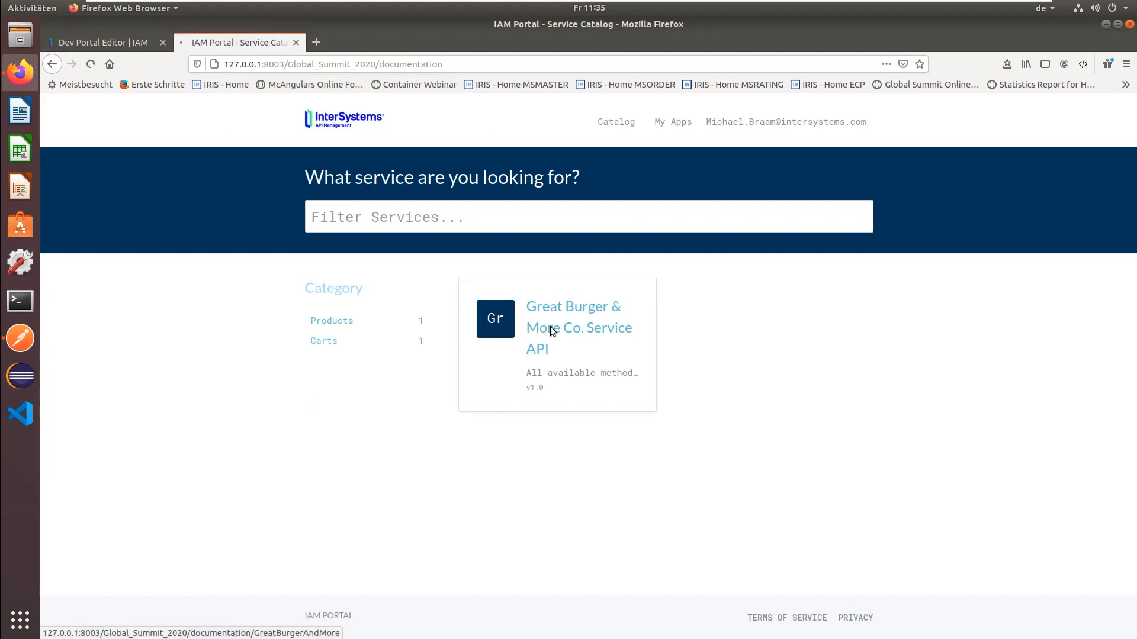
left_click(579, 327)
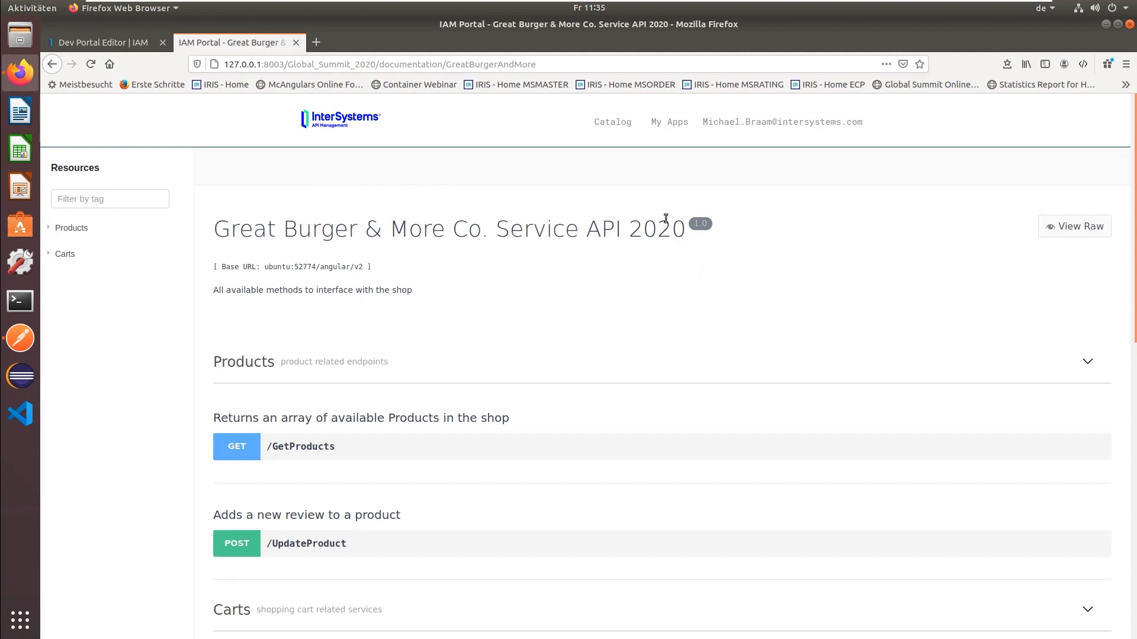
mouse_move(130, 68)
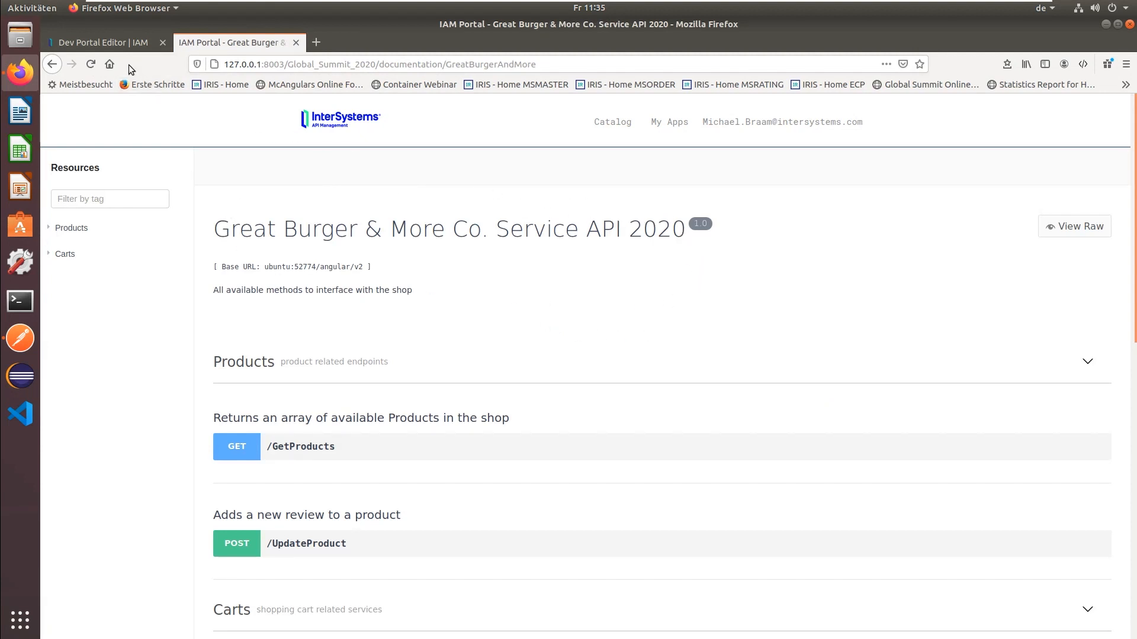
left_click(102, 42)
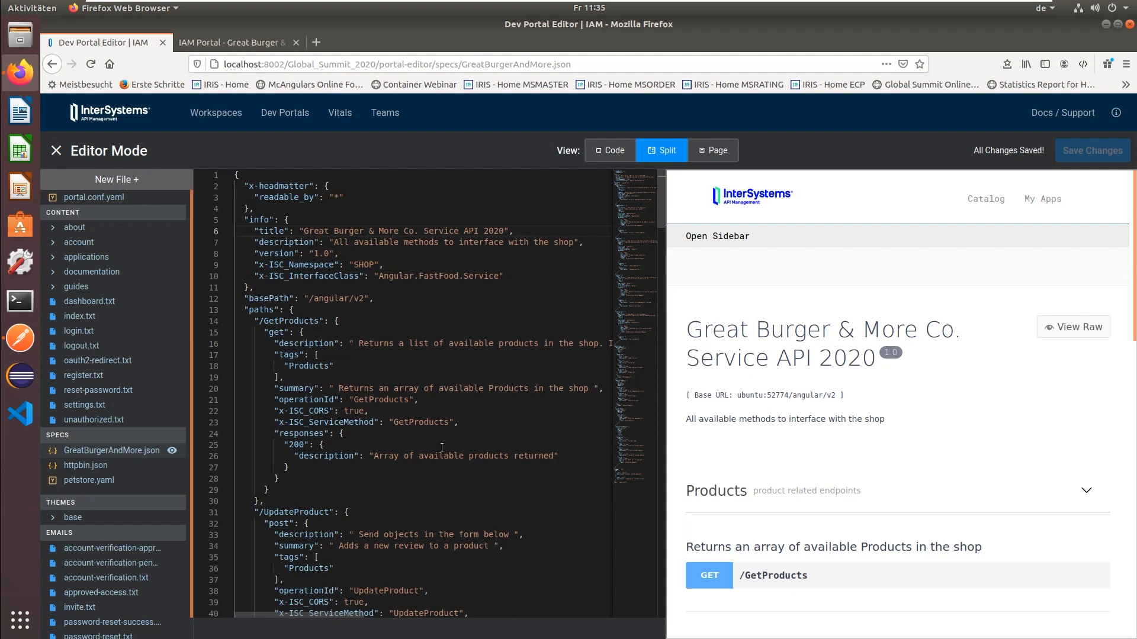
mouse_move(101, 192)
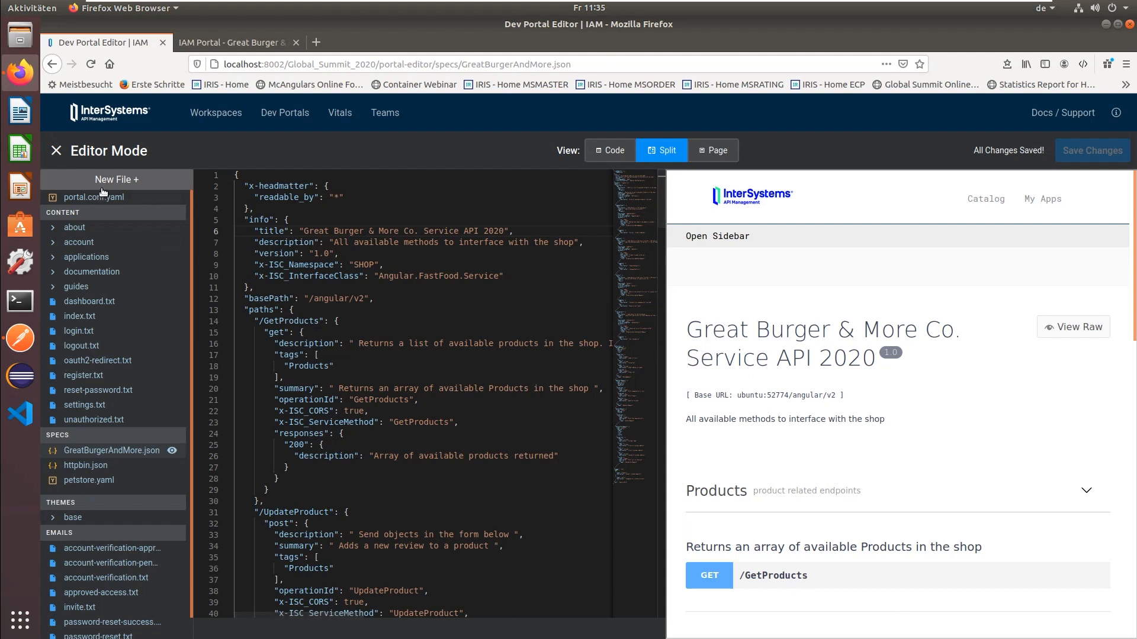
mouse_move(116, 180)
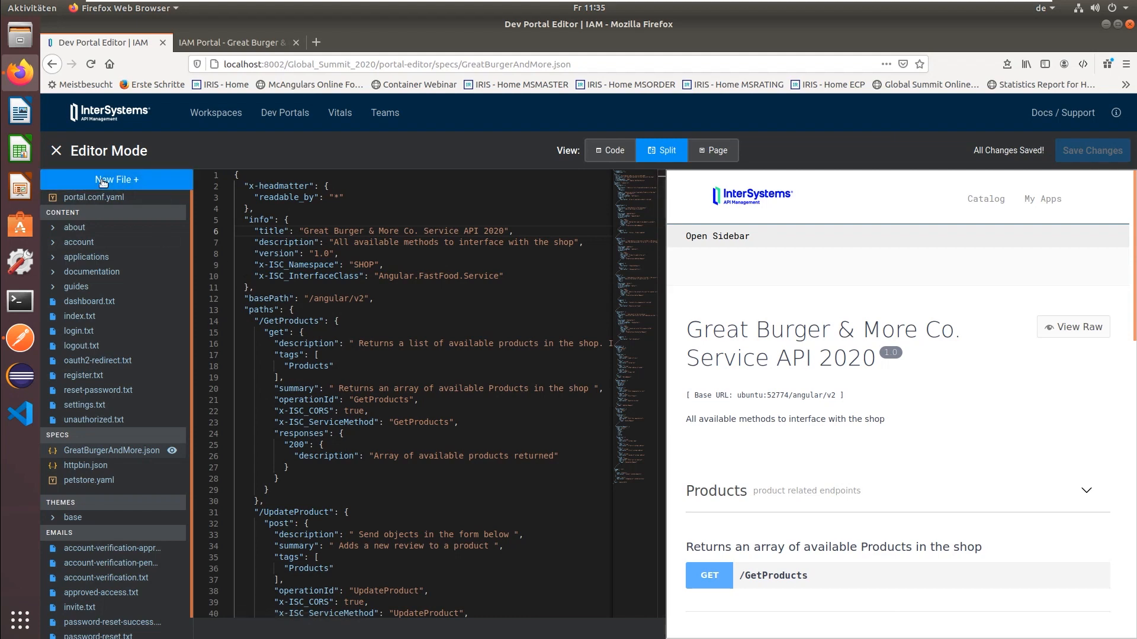
- Create a new file of type spec with path Virtual_Summit_2020.json
left_click(116, 179)
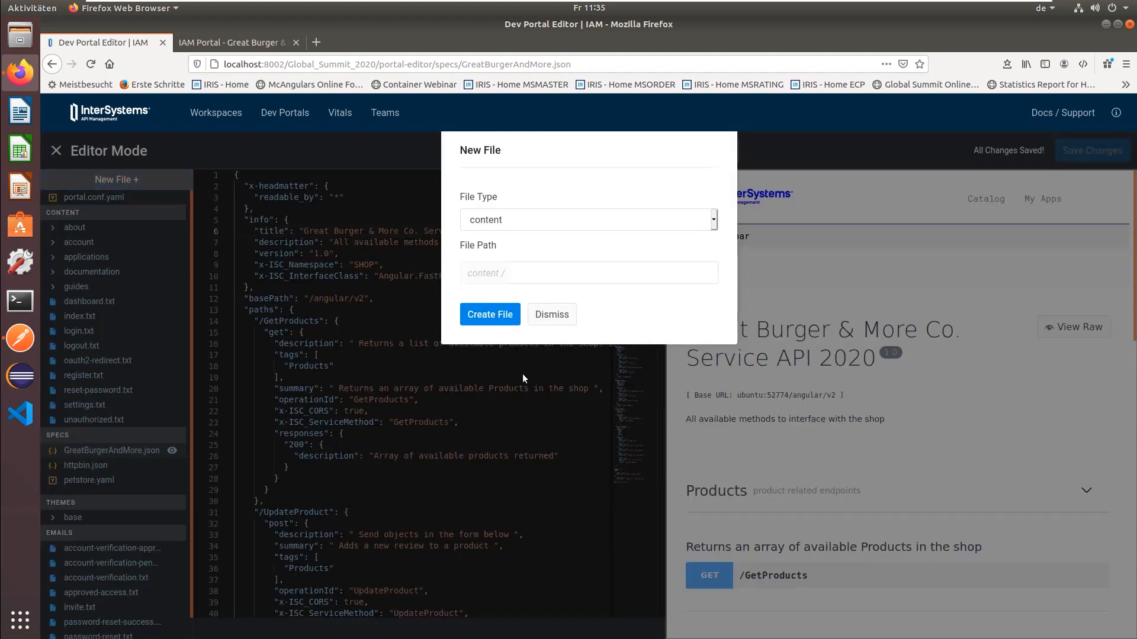
mouse_move(675, 238)
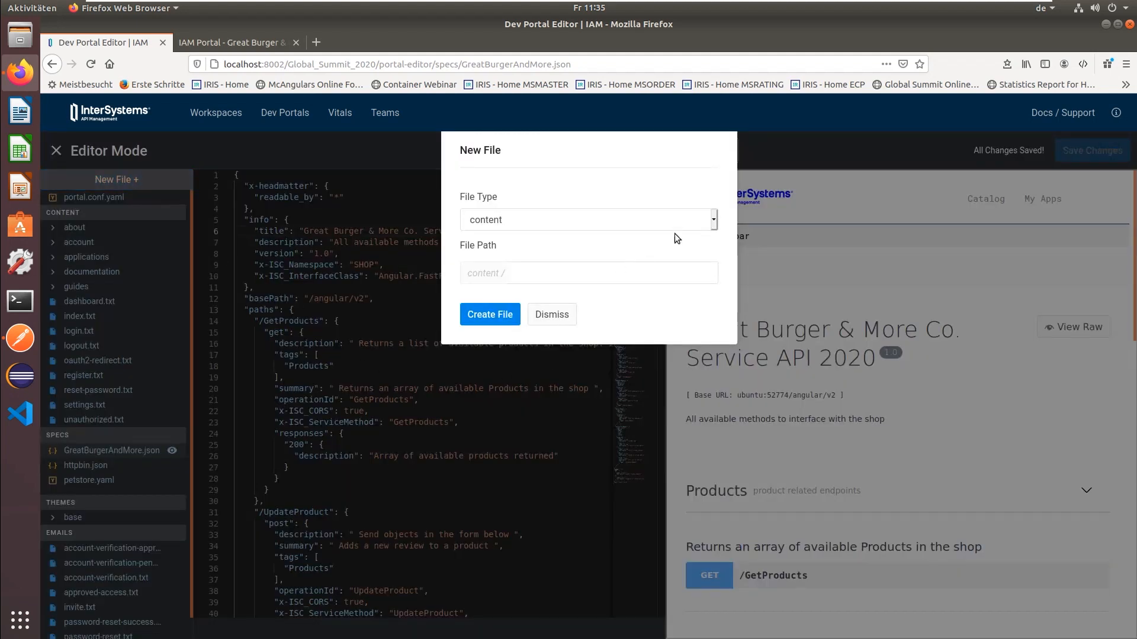
left_click(587, 220)
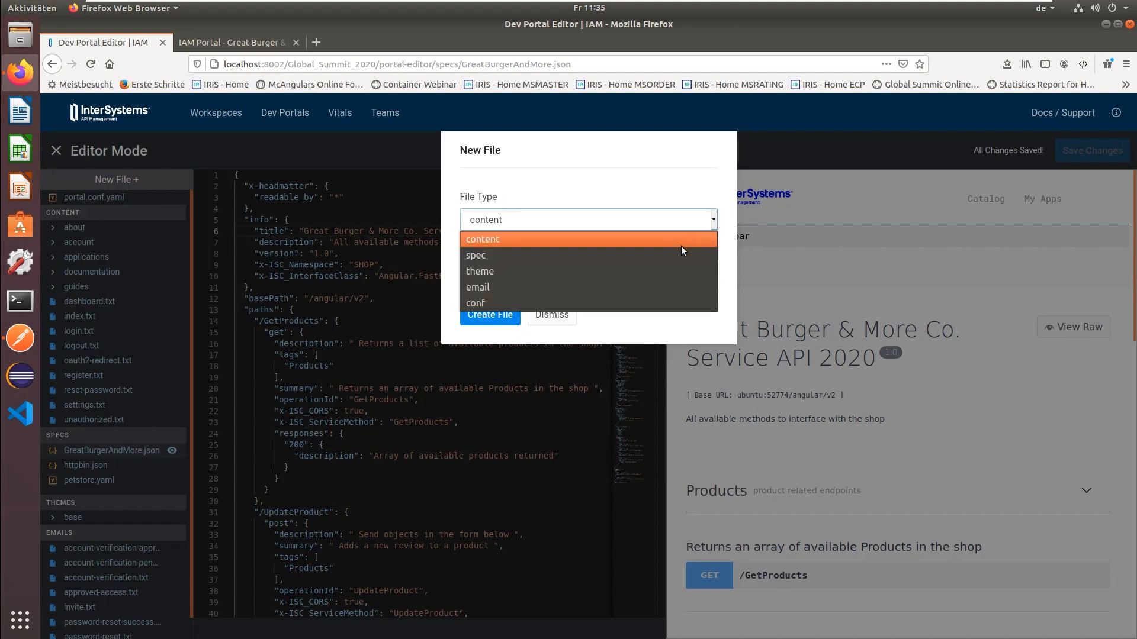
left_click(476, 256)
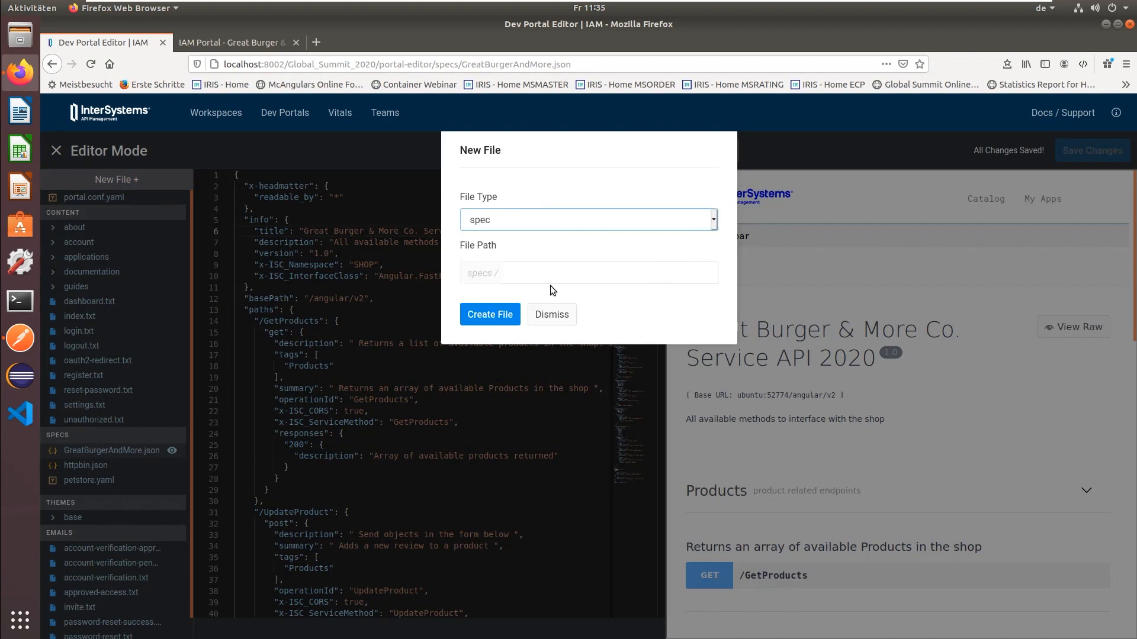
left_click(608, 273)
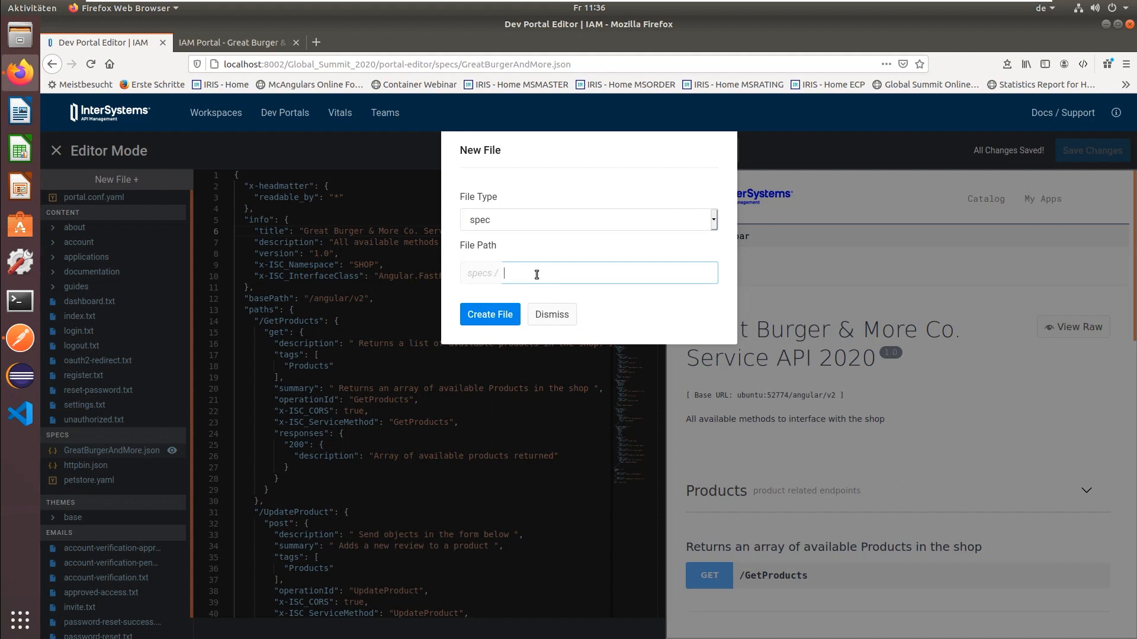
type("Virt")
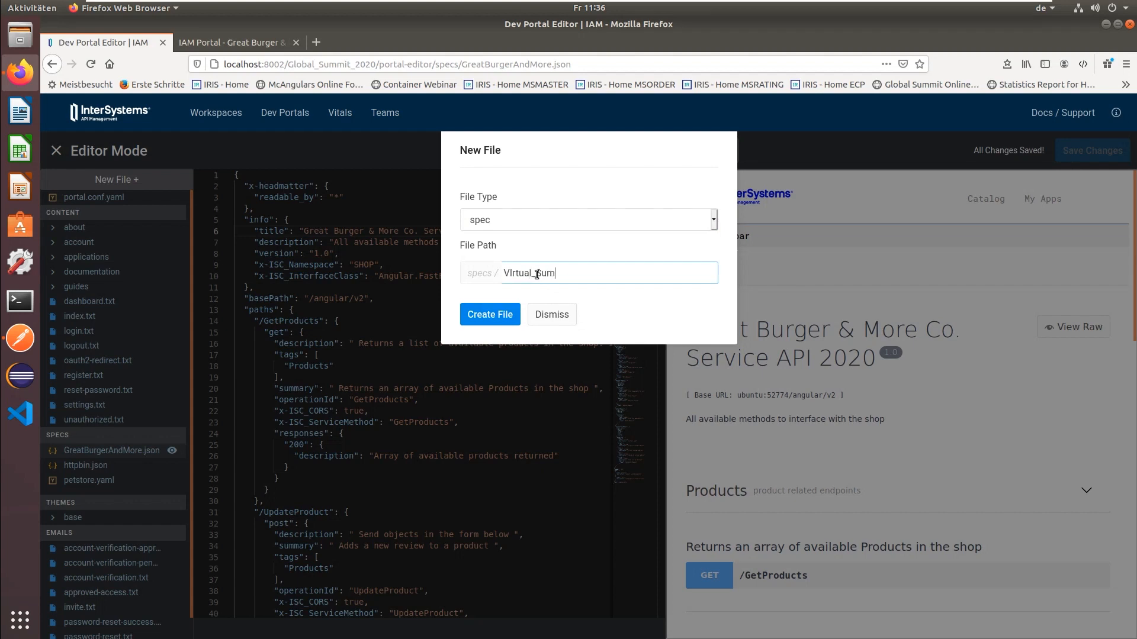
type("mit")
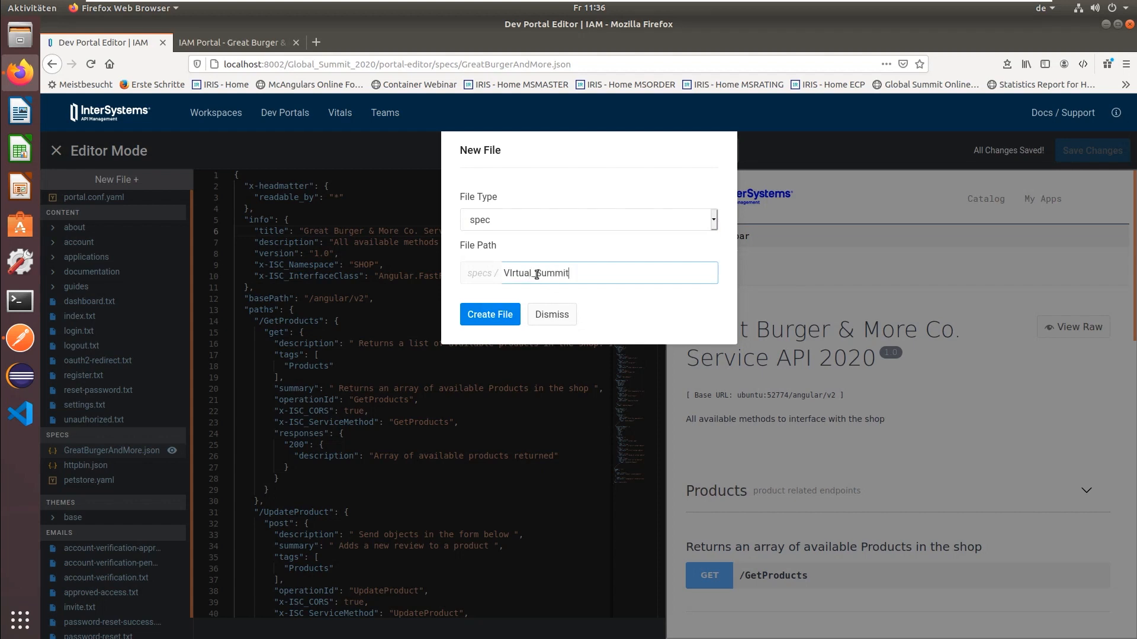
type("_202")
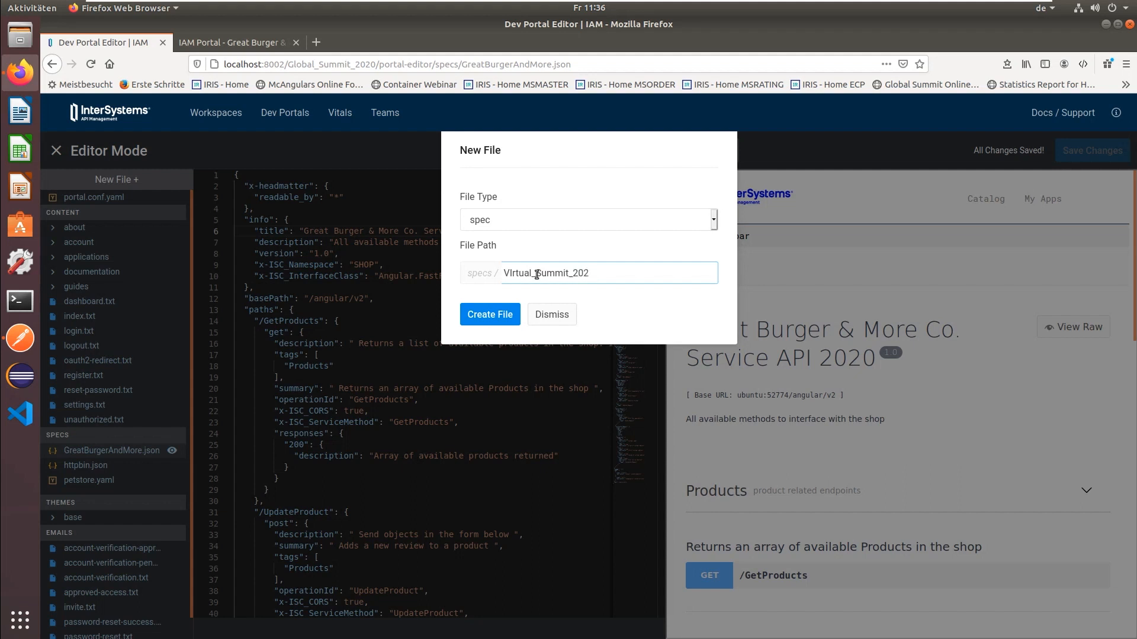
type("0.json")
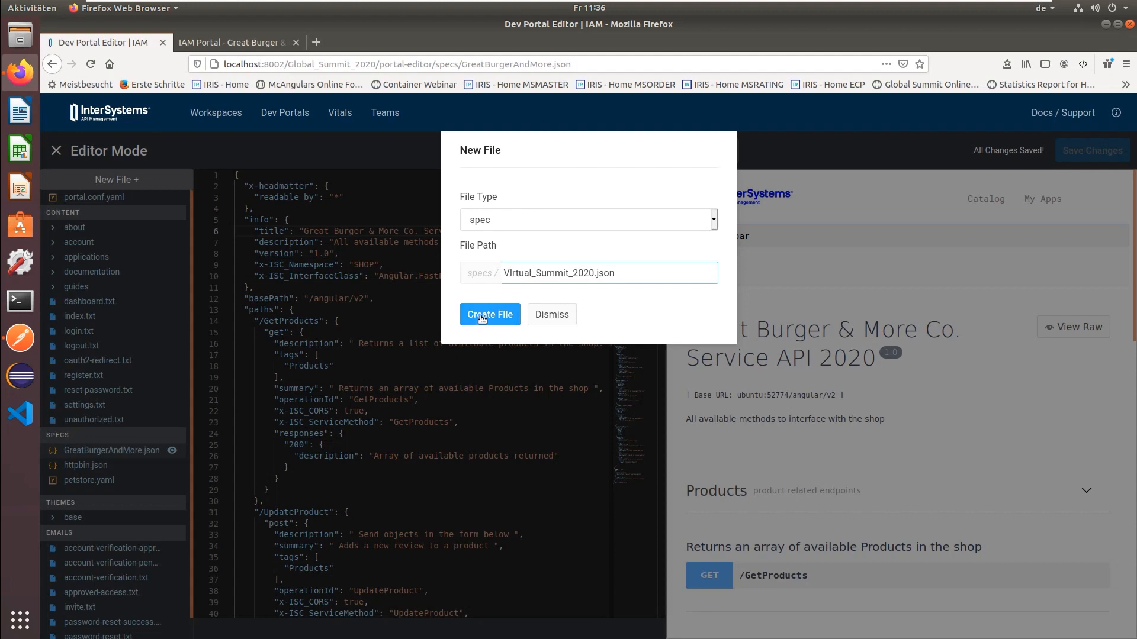
left_click(489, 314)
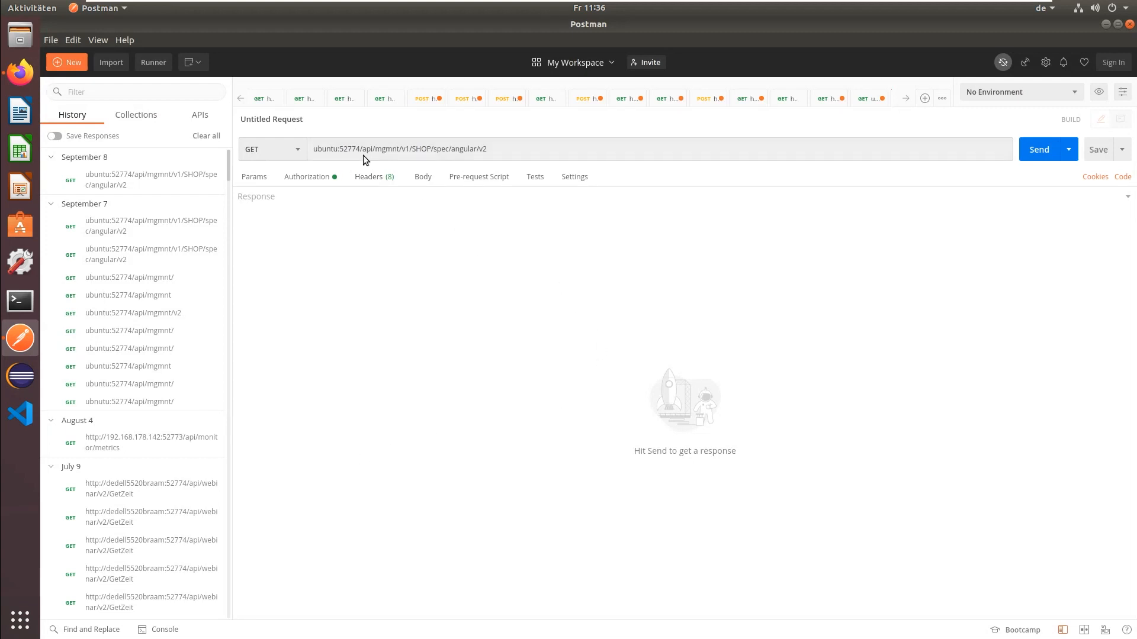
mouse_move(366, 160)
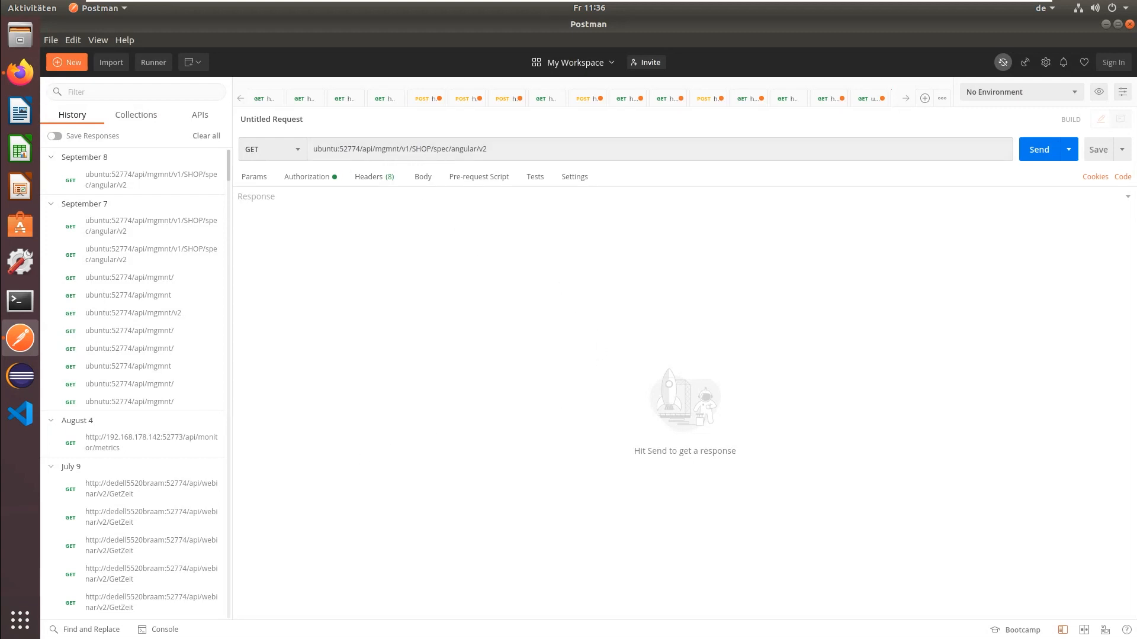
mouse_move(500, 158)
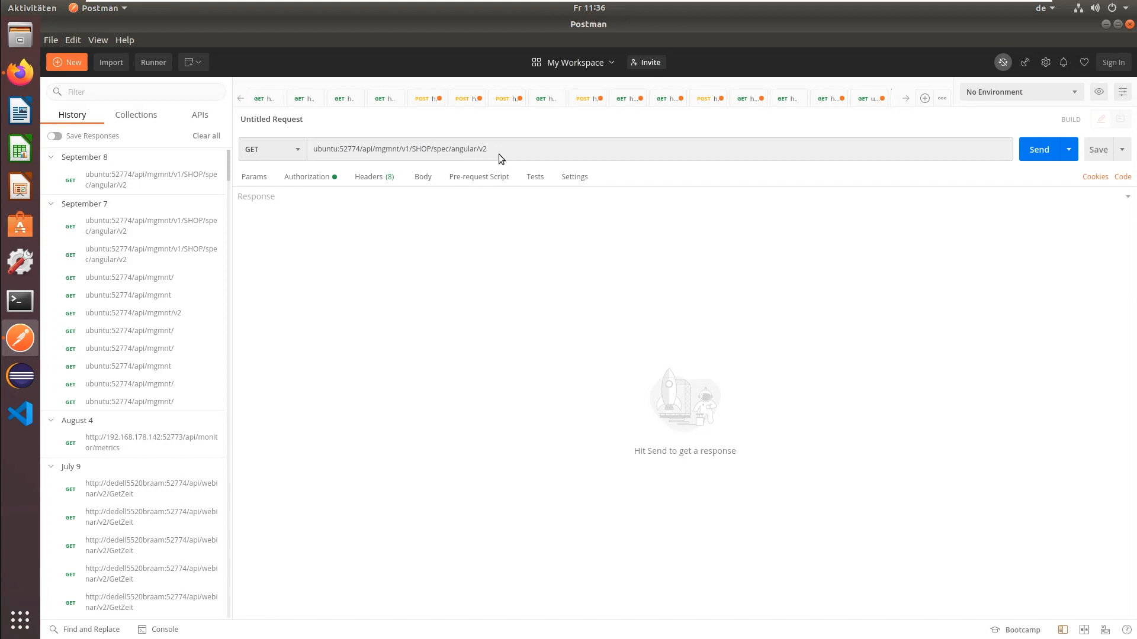
mouse_move(1010, 330)
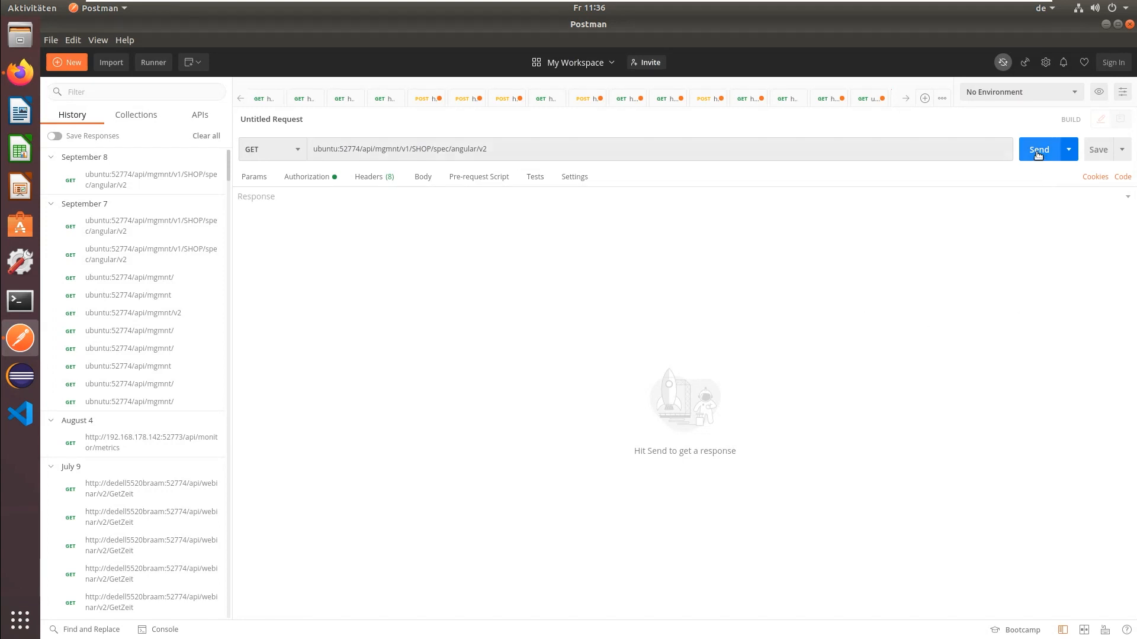
- Send the GET request for the SHOP angular/v2 spec and copy the whole returned JSON body
left_click(1038, 149)
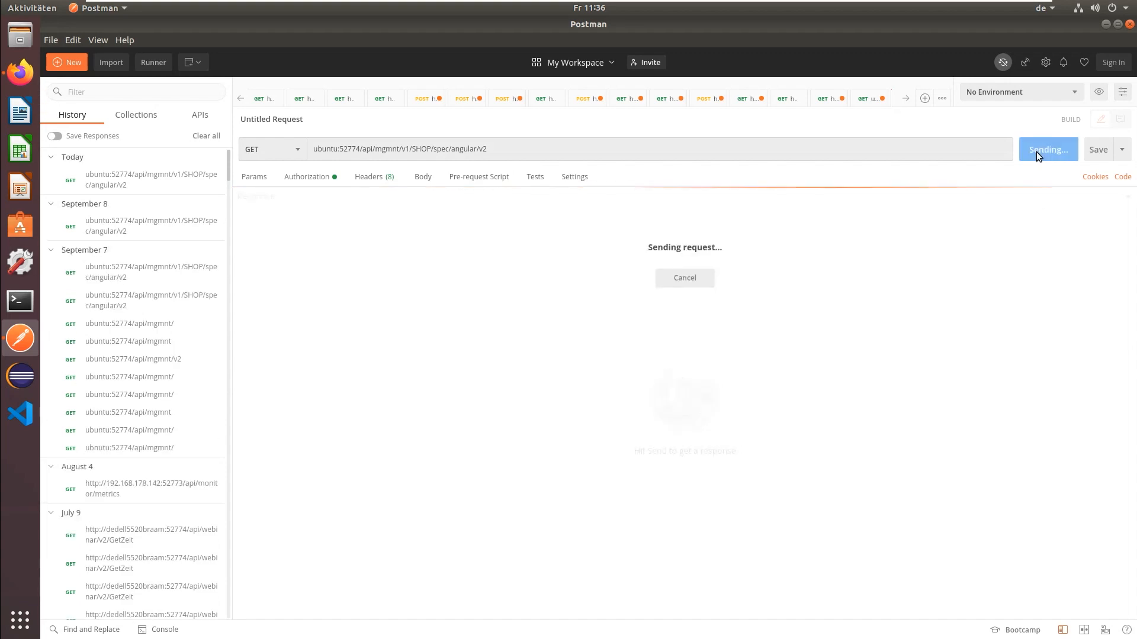
left_click(1046, 149)
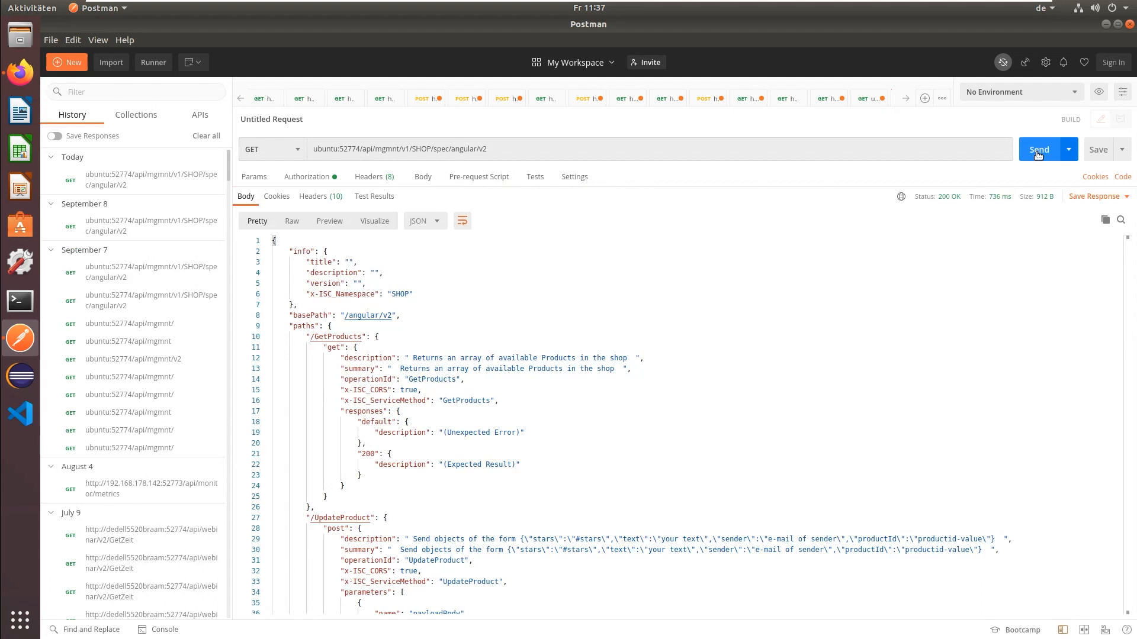
mouse_move(897, 175)
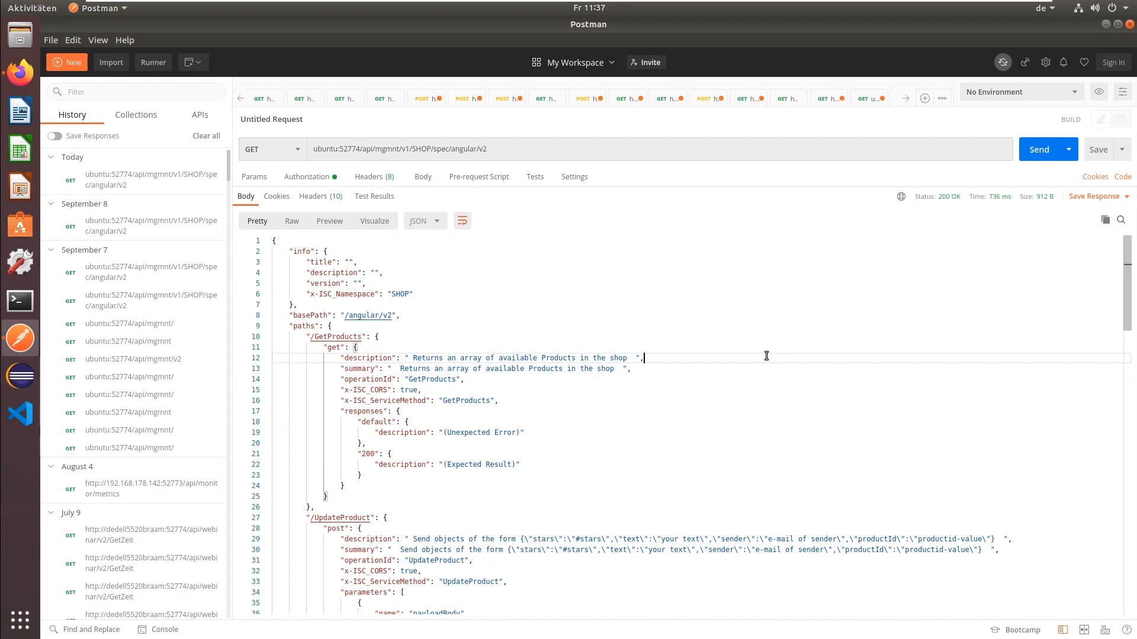
key("ctrl+a")
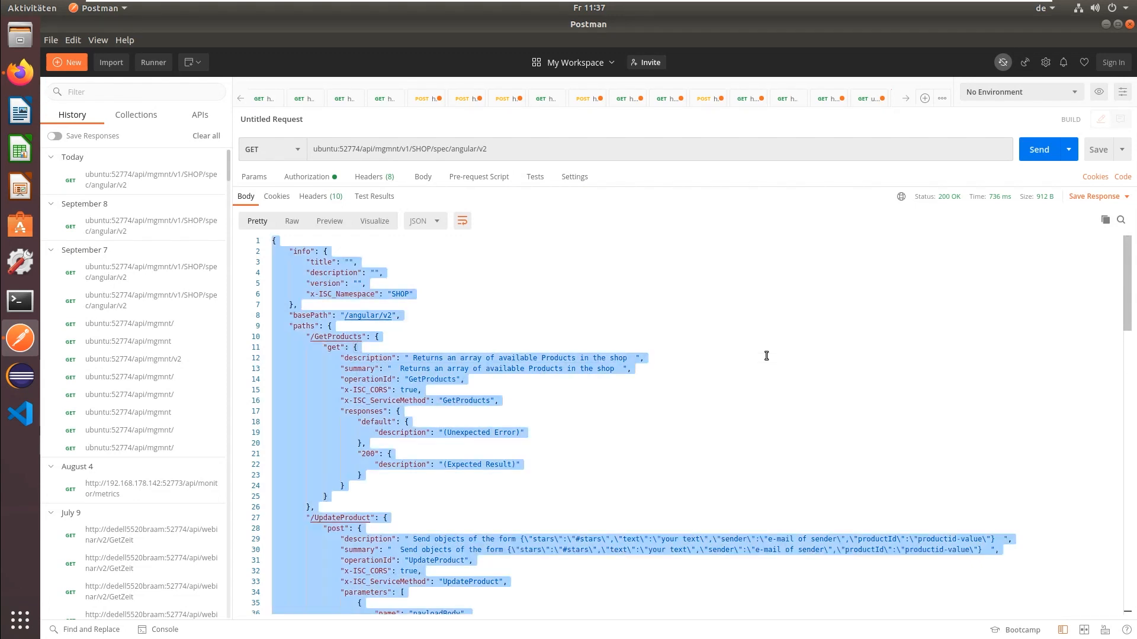
left_click(20, 74)
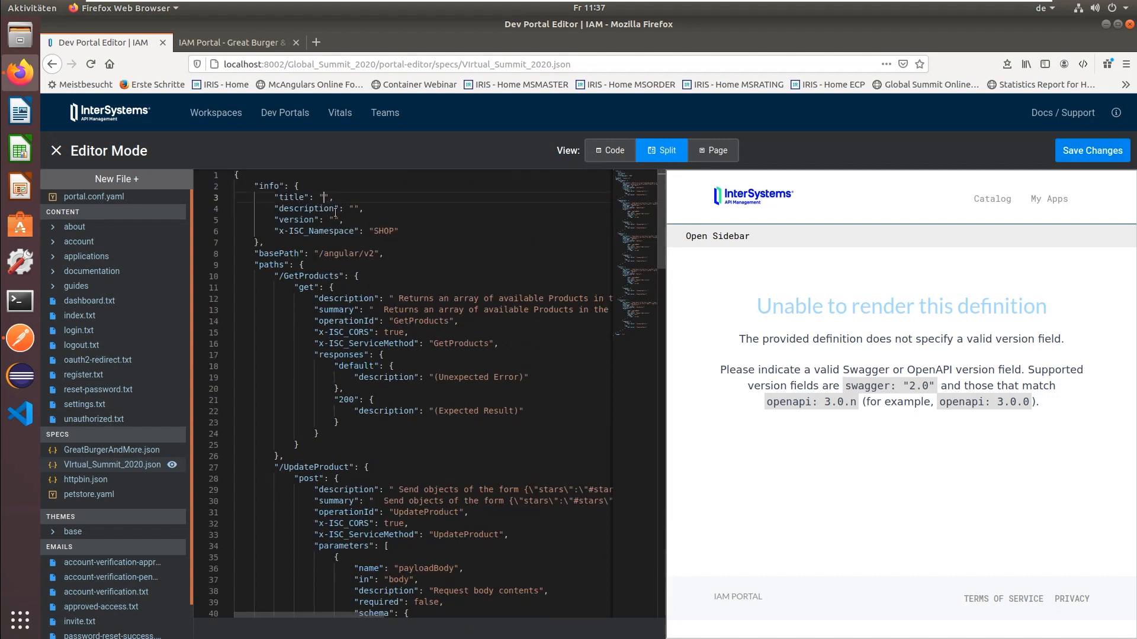
- Title the spec 'Virtual Summit Demo 2020' and save the changes in the portal editor
type("Virtual Summi")
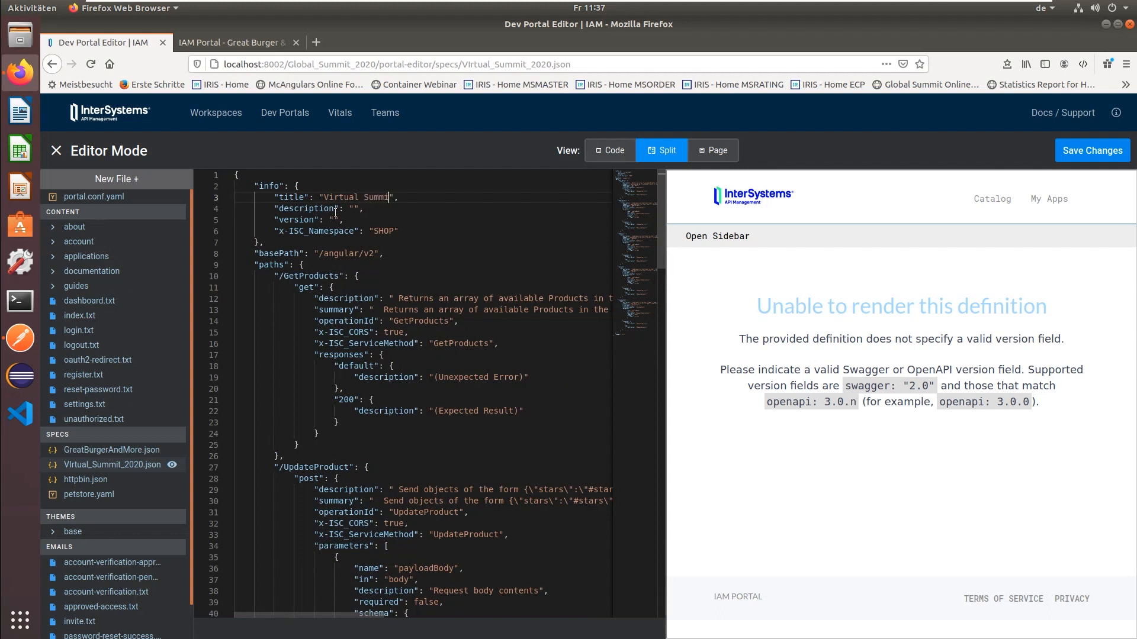
type("Demo 2")
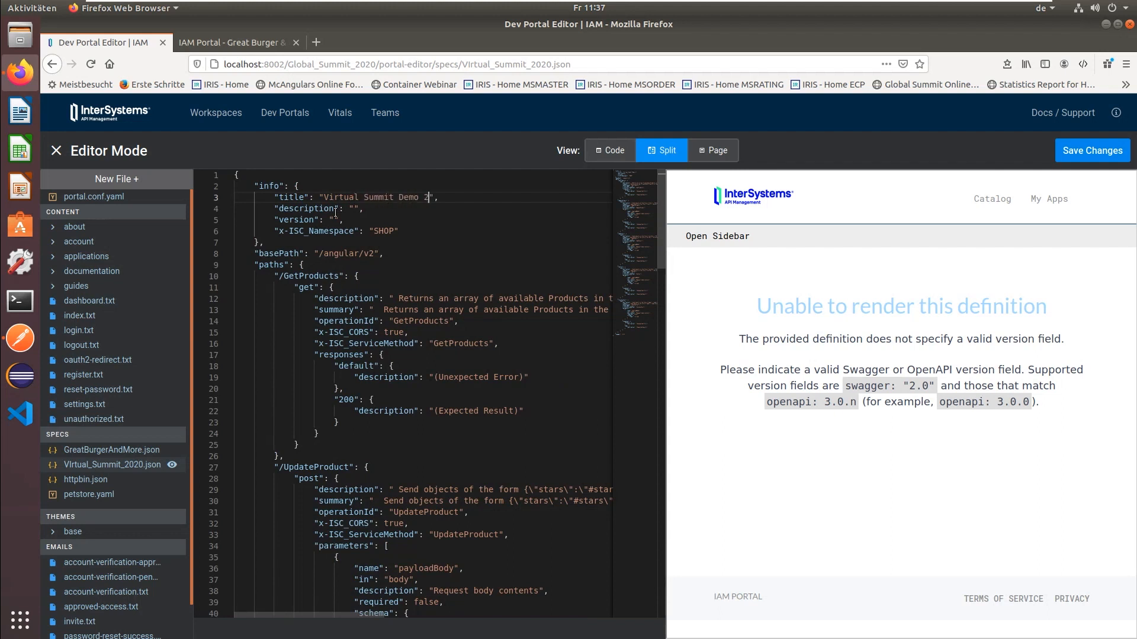
type("020")
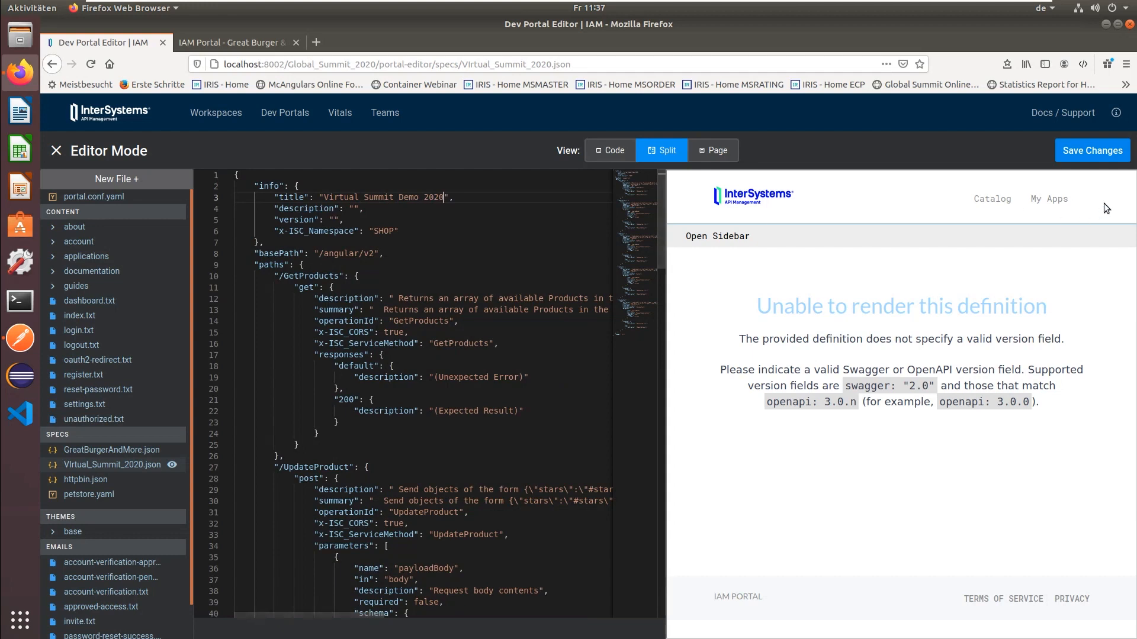
left_click(1091, 150)
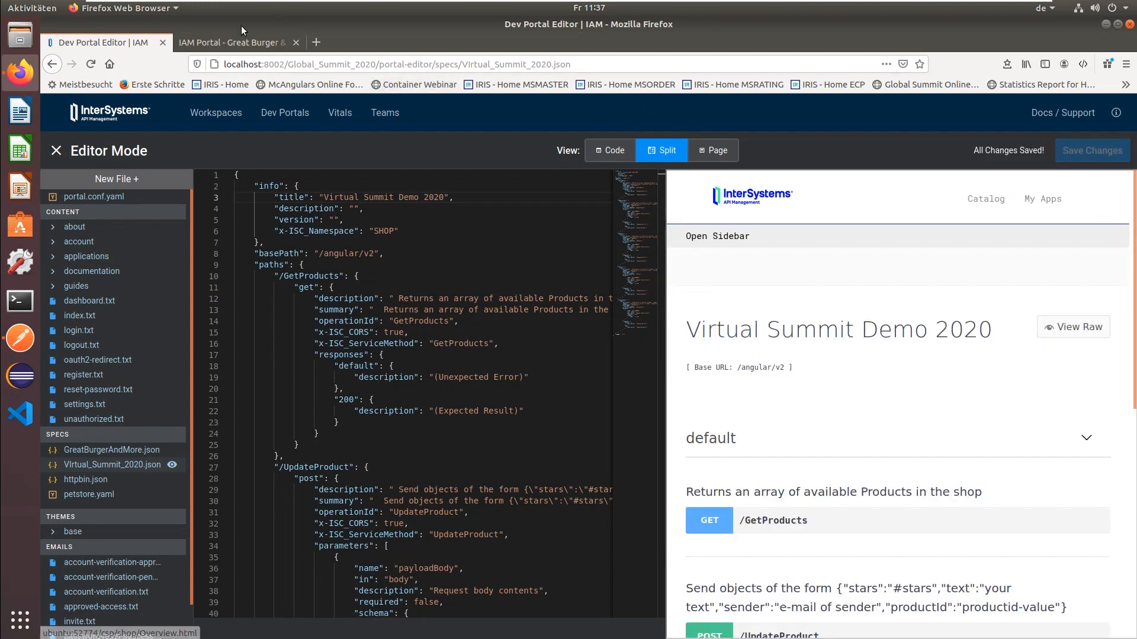
- Reload the live portal catalog and view the Virtual Summit Demo 2020 documentation page
left_click(232, 43)
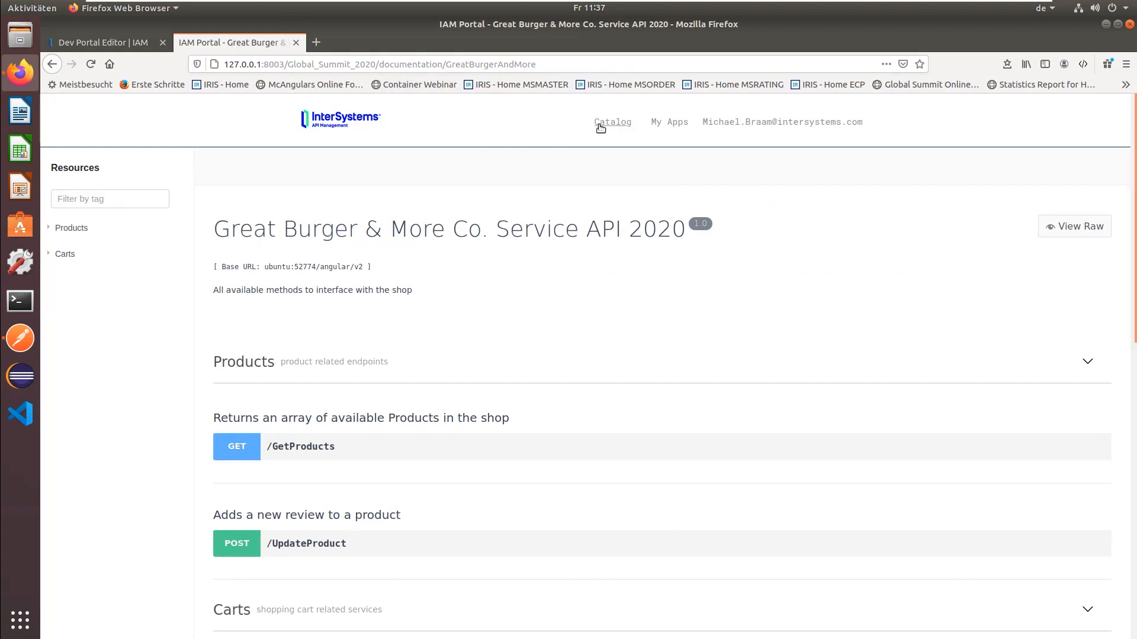
left_click(612, 122)
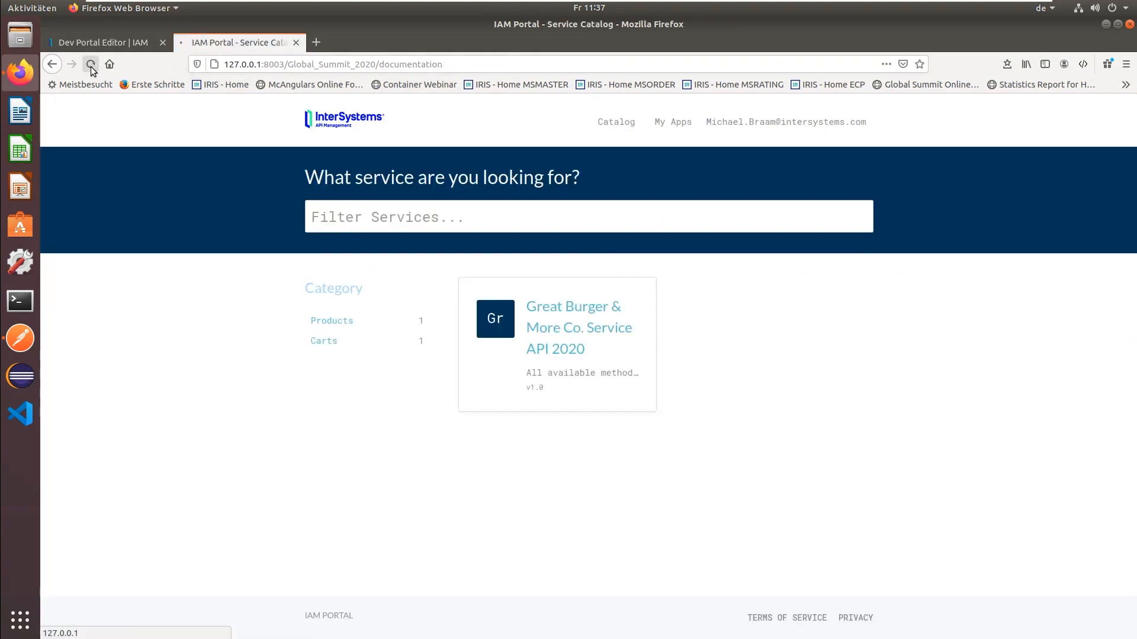
left_click(90, 64)
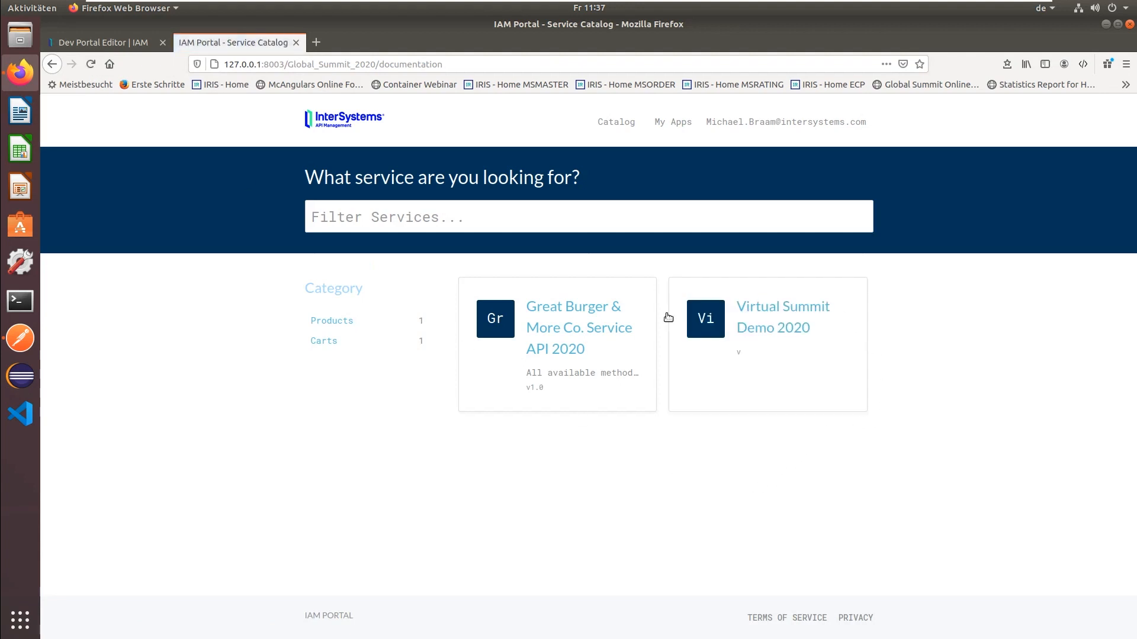
mouse_move(787, 392)
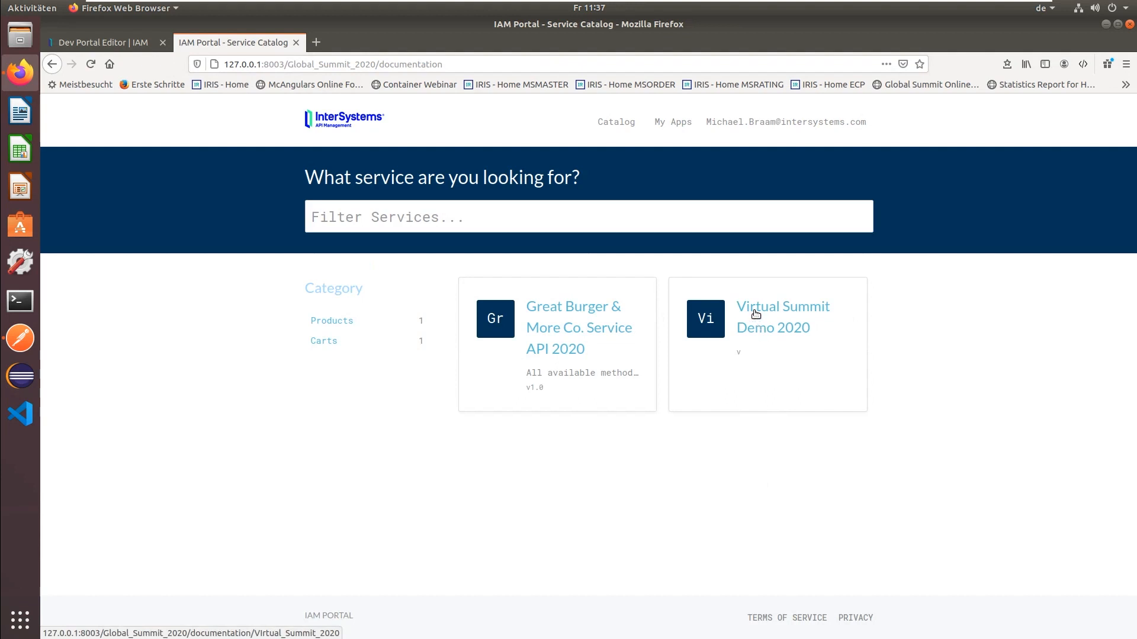
left_click(783, 317)
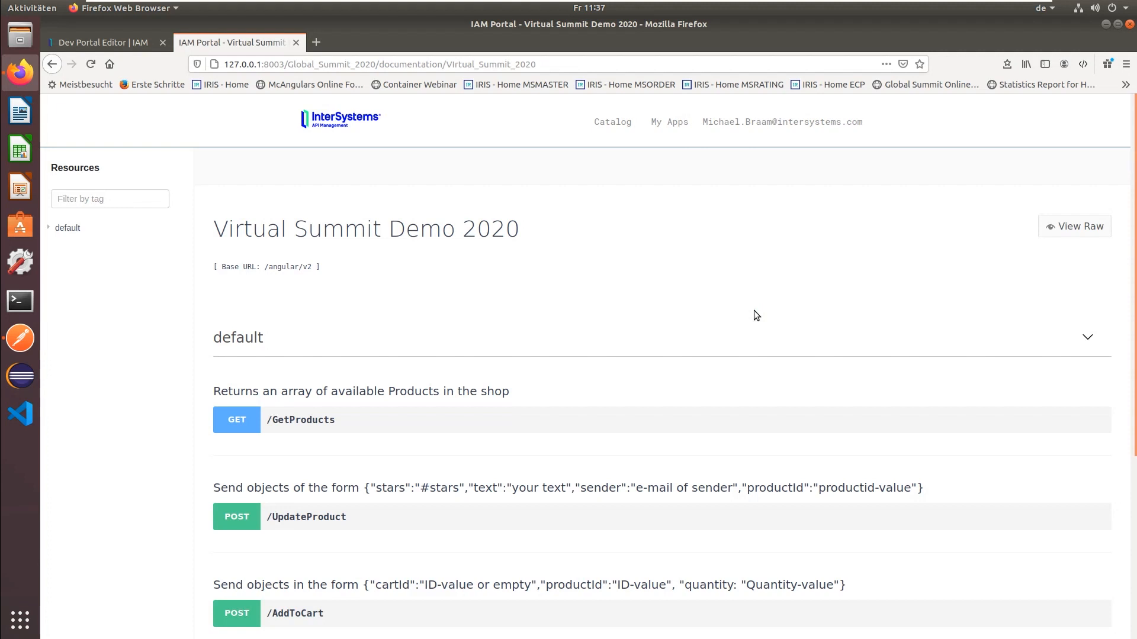
mouse_move(450, 473)
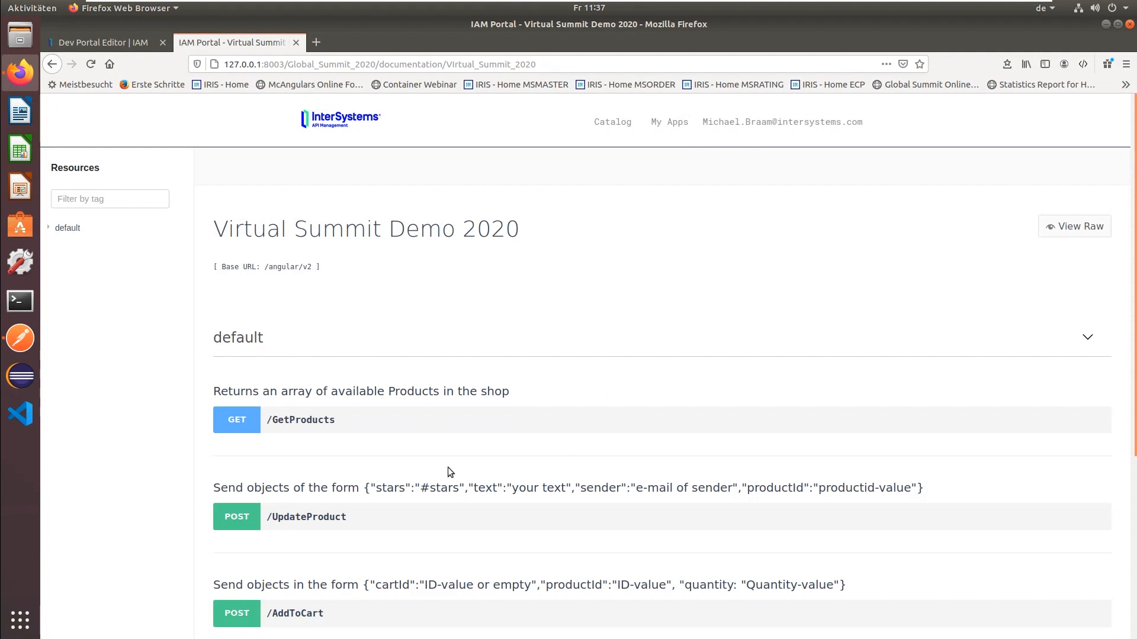